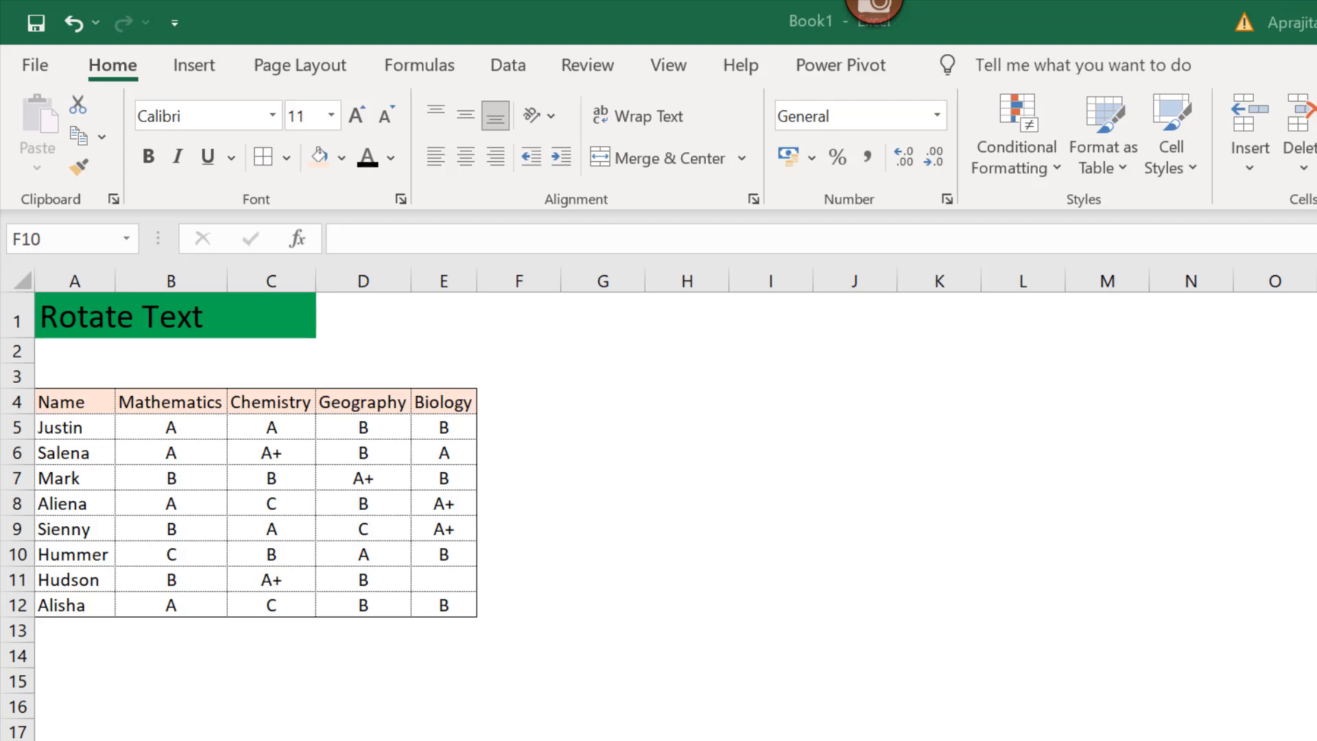
- Narrow the Mathematics column to fit, then center the A4:E4 header labels
left_click(362, 718)
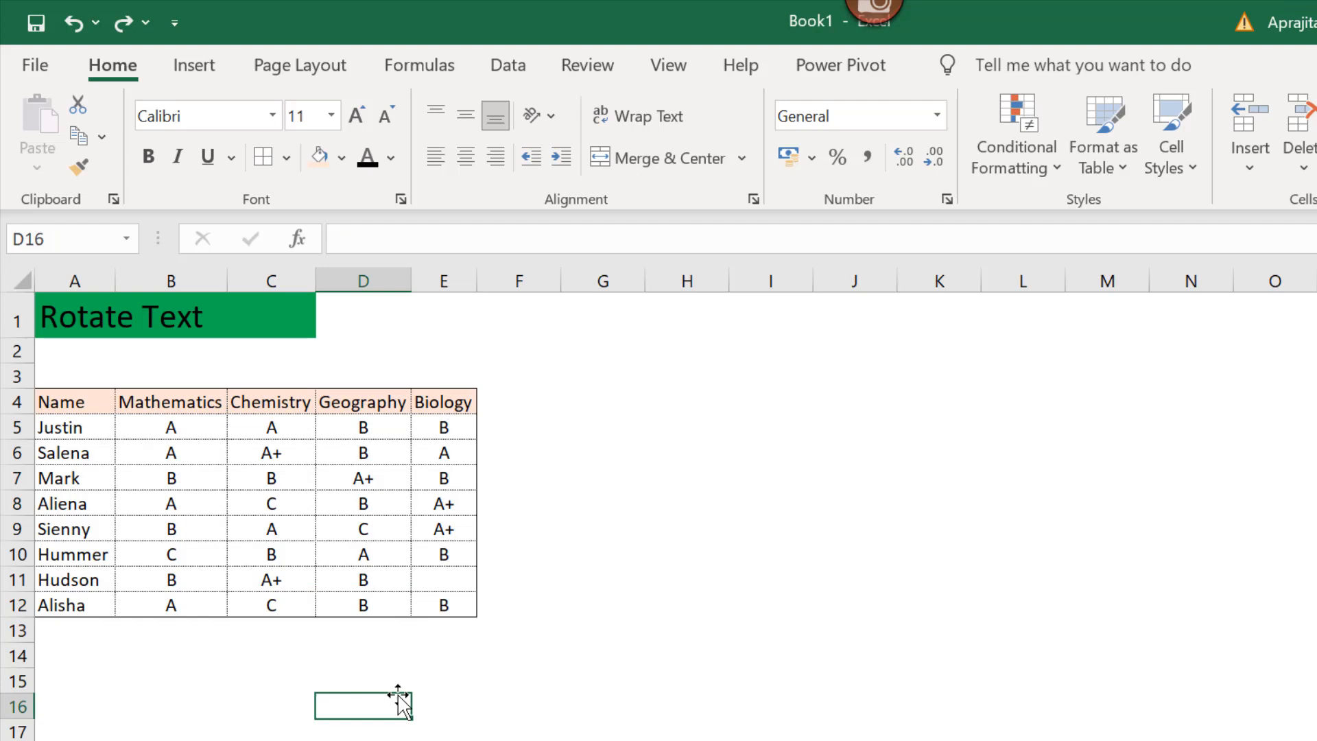
mouse_move(307, 642)
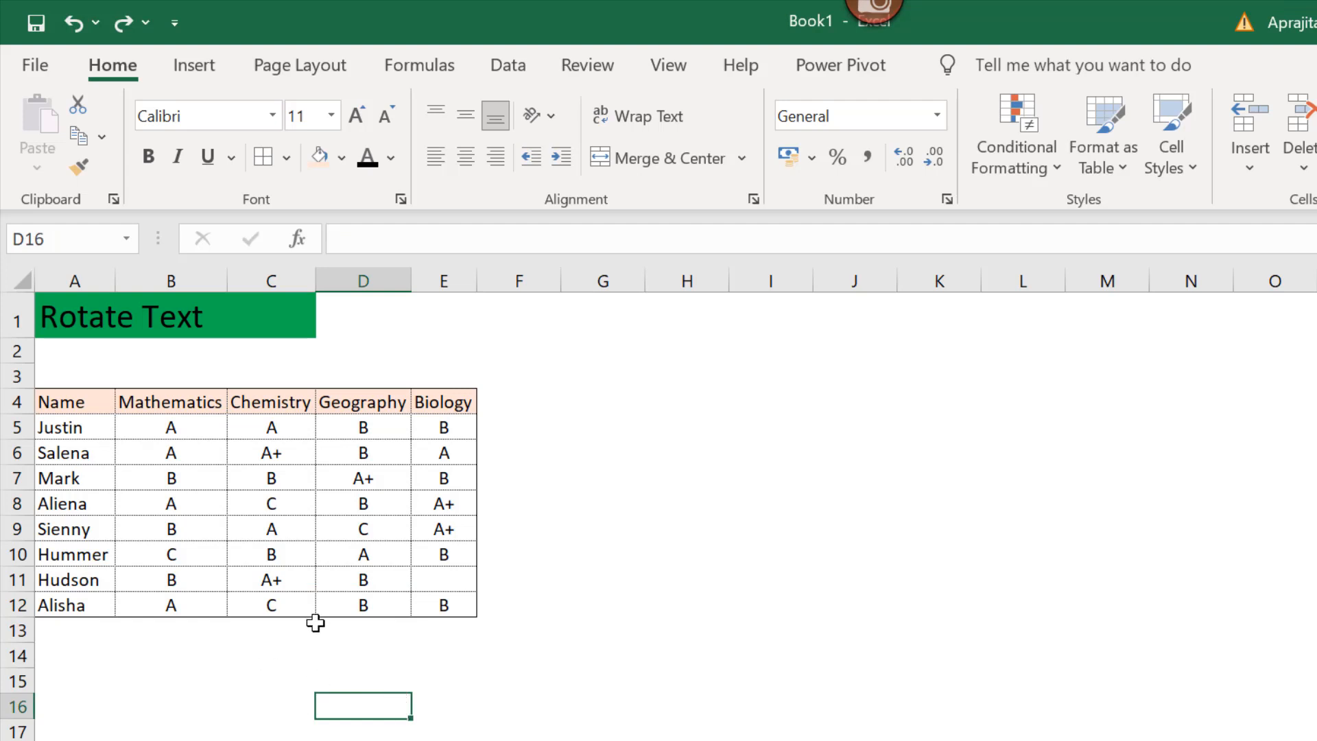
mouse_move(222, 280)
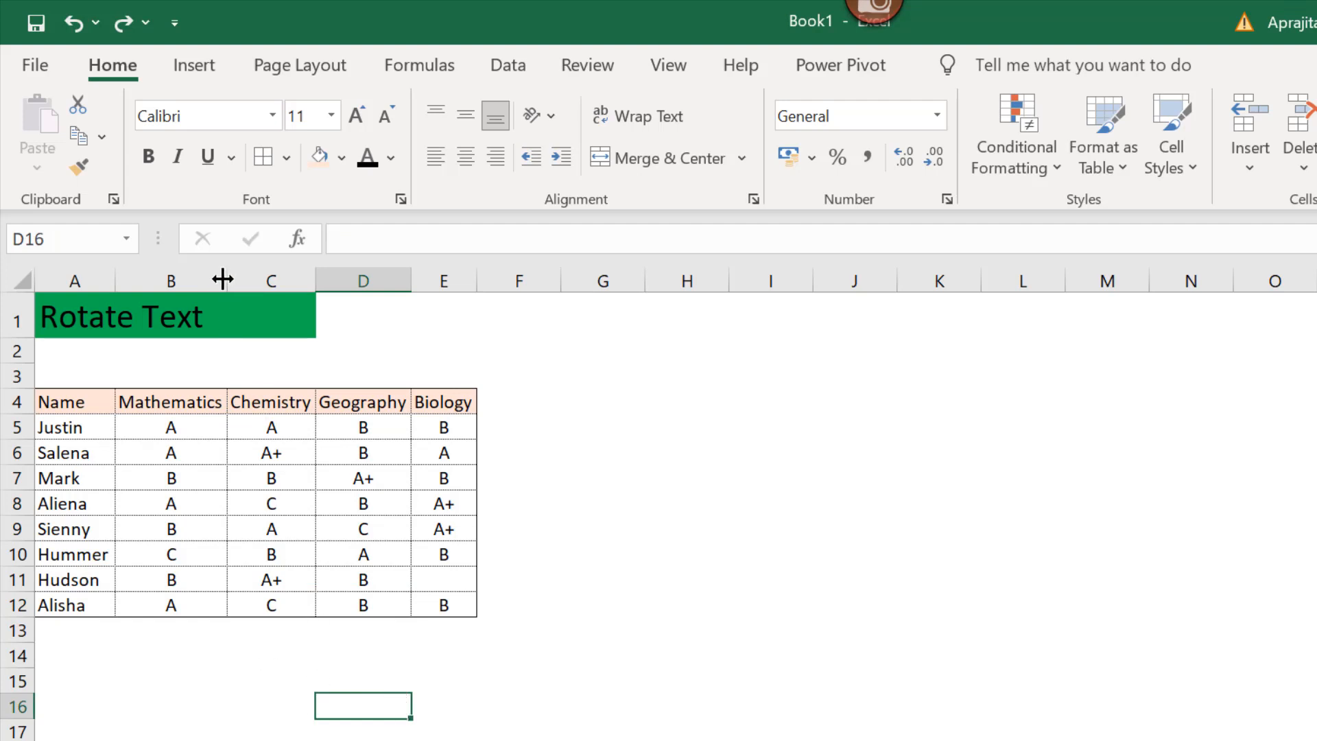
left_click_drag(222, 278, 157, 278)
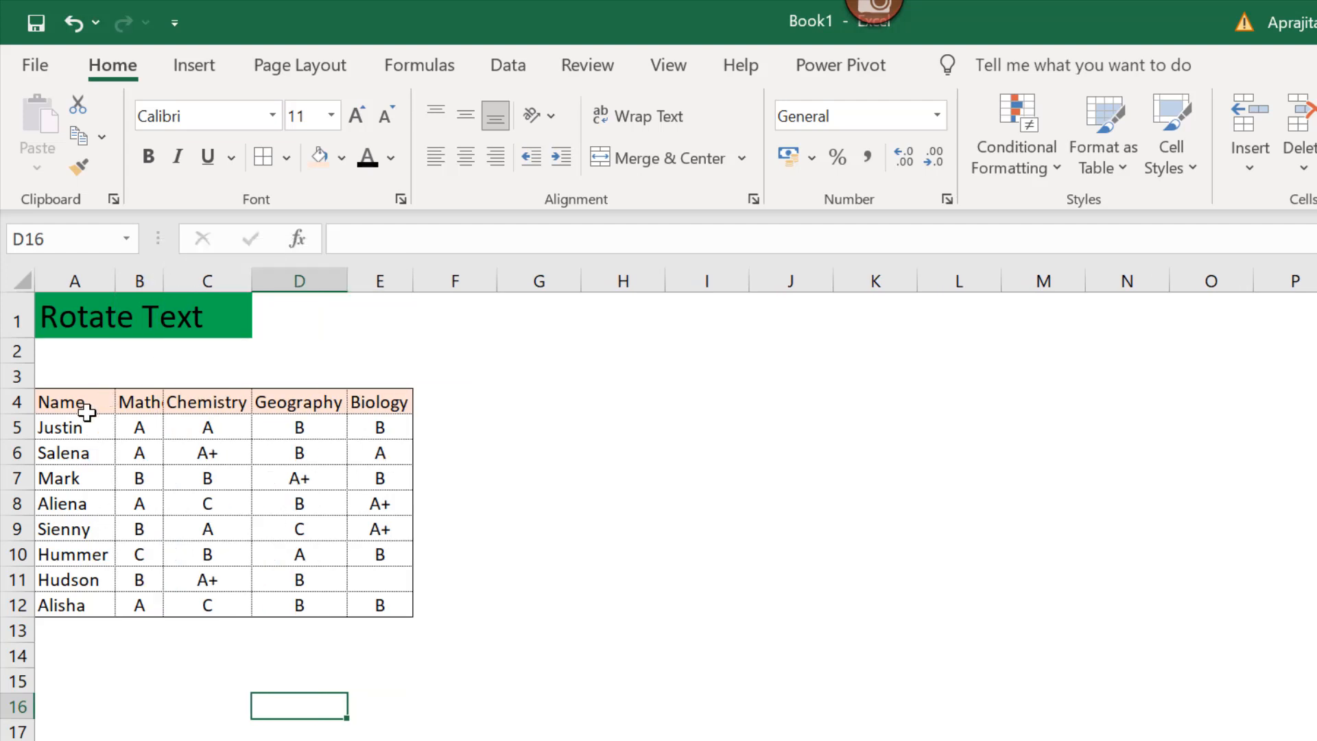
left_click_drag(62, 402, 380, 402)
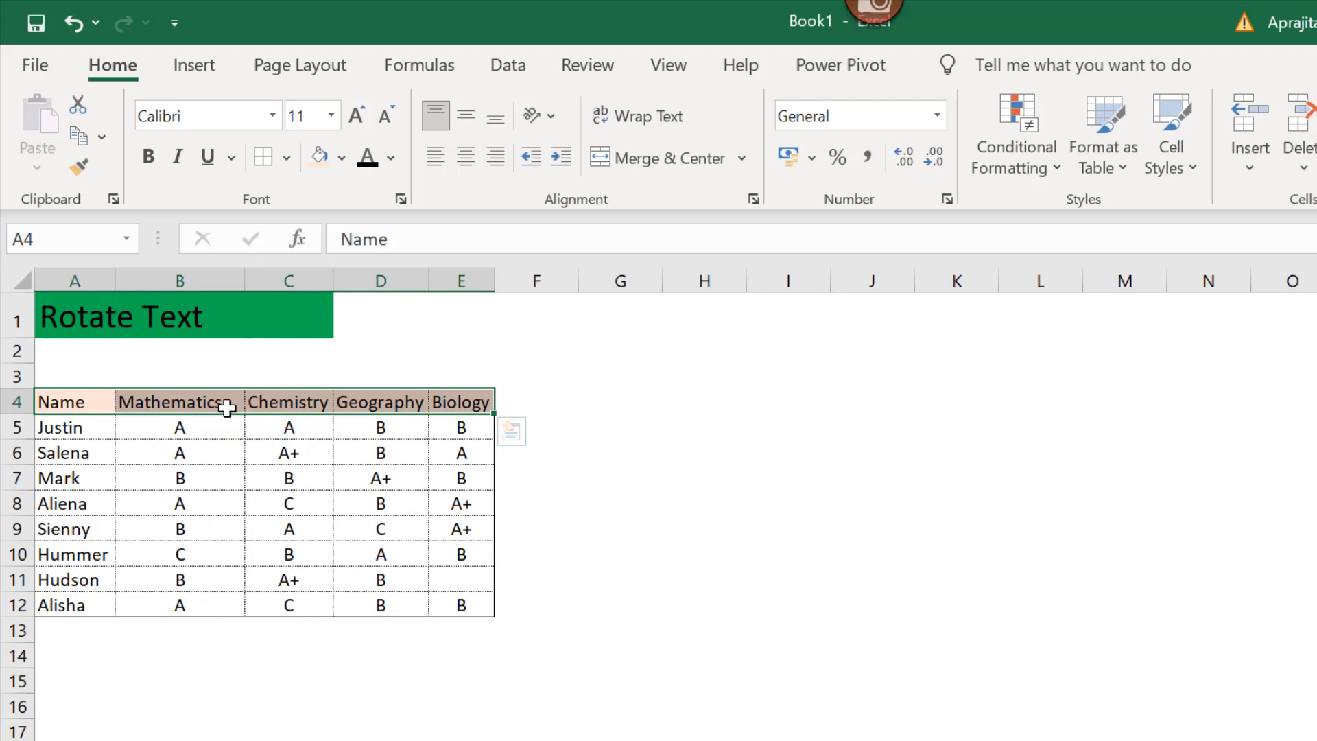
mouse_move(247, 436)
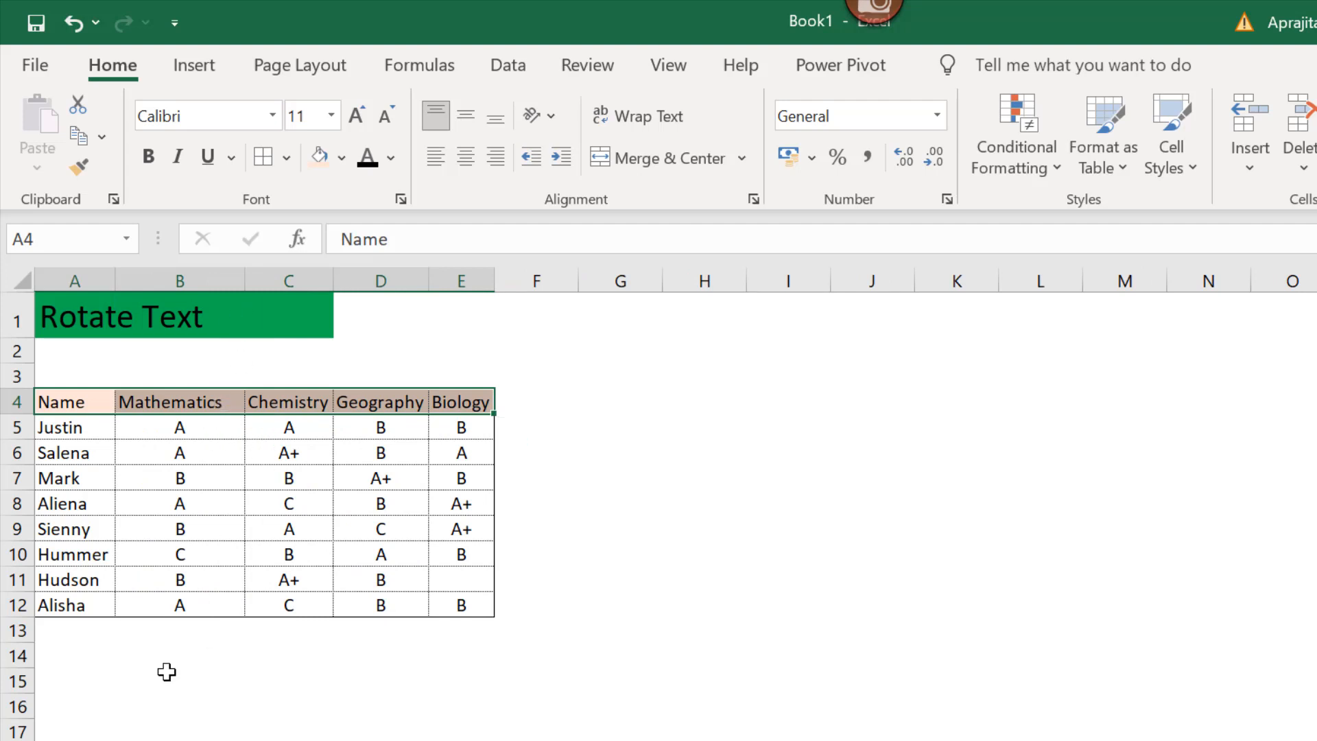
left_click(465, 157)
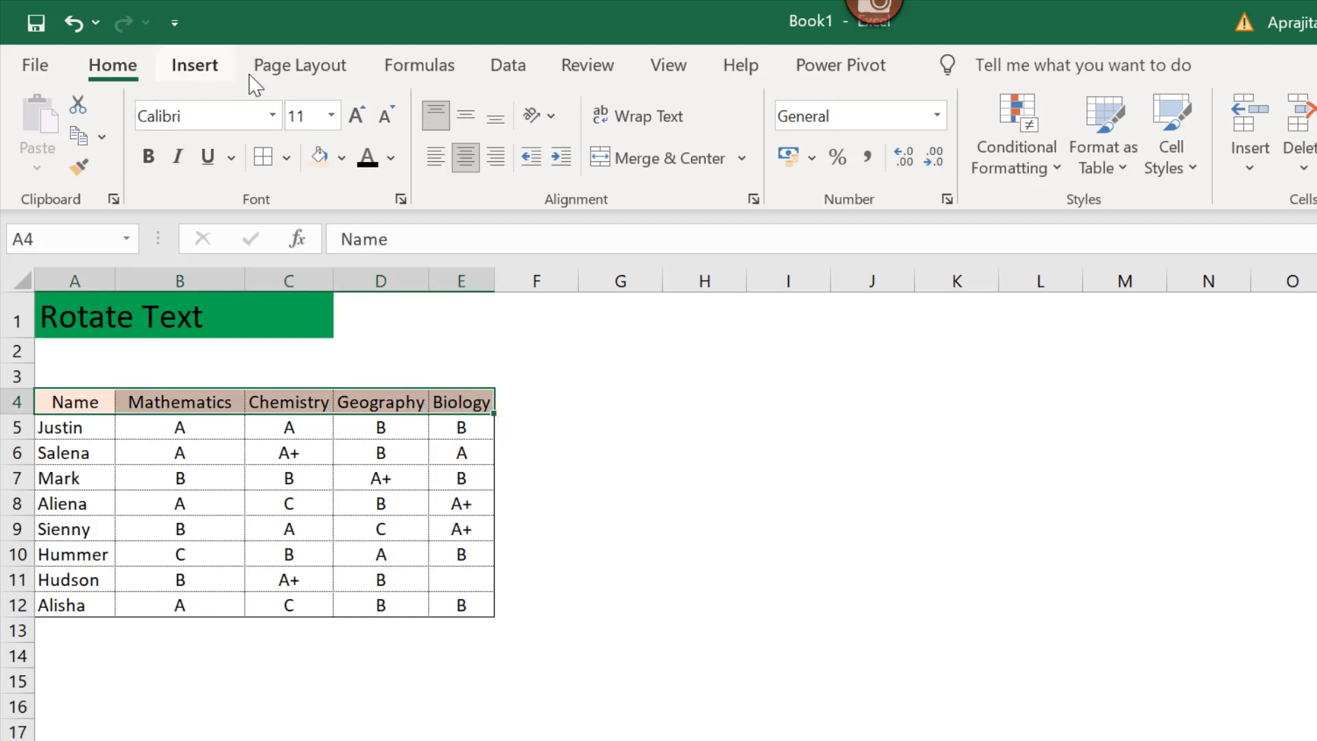
mouse_move(533, 116)
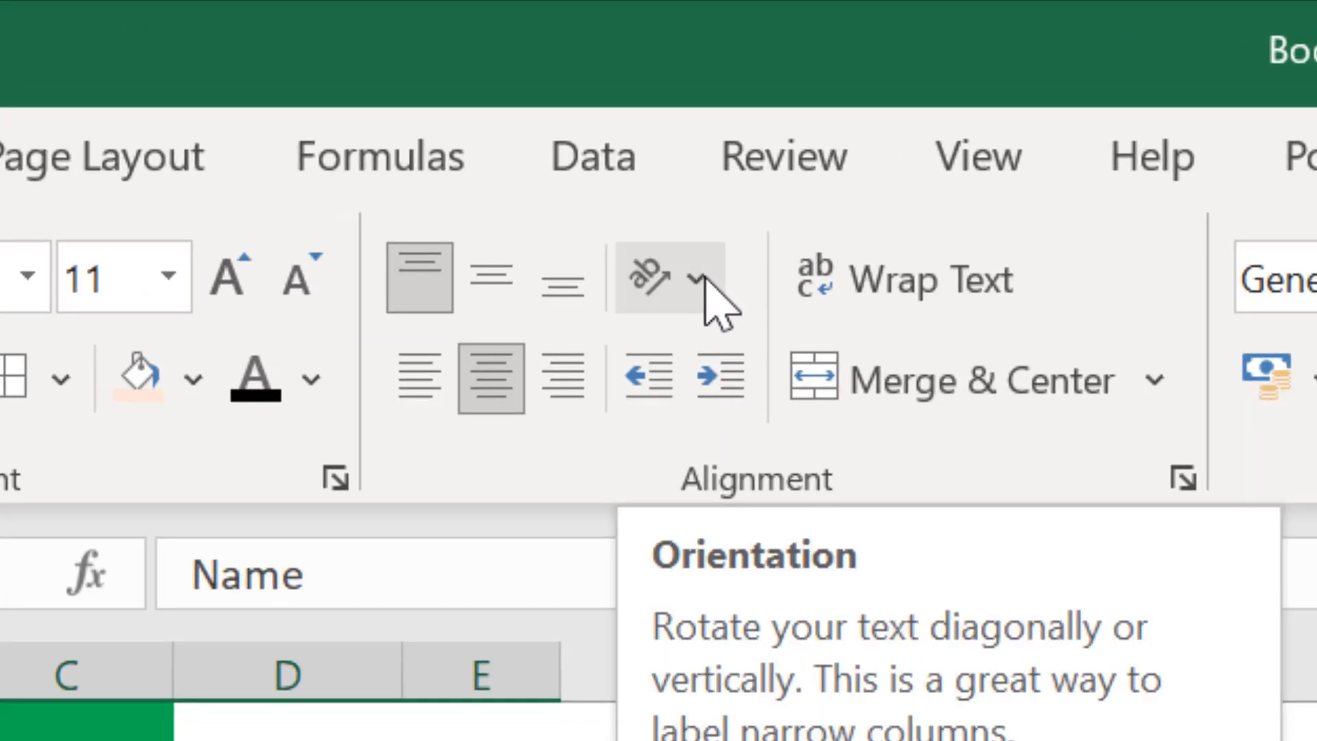
mouse_move(653, 321)
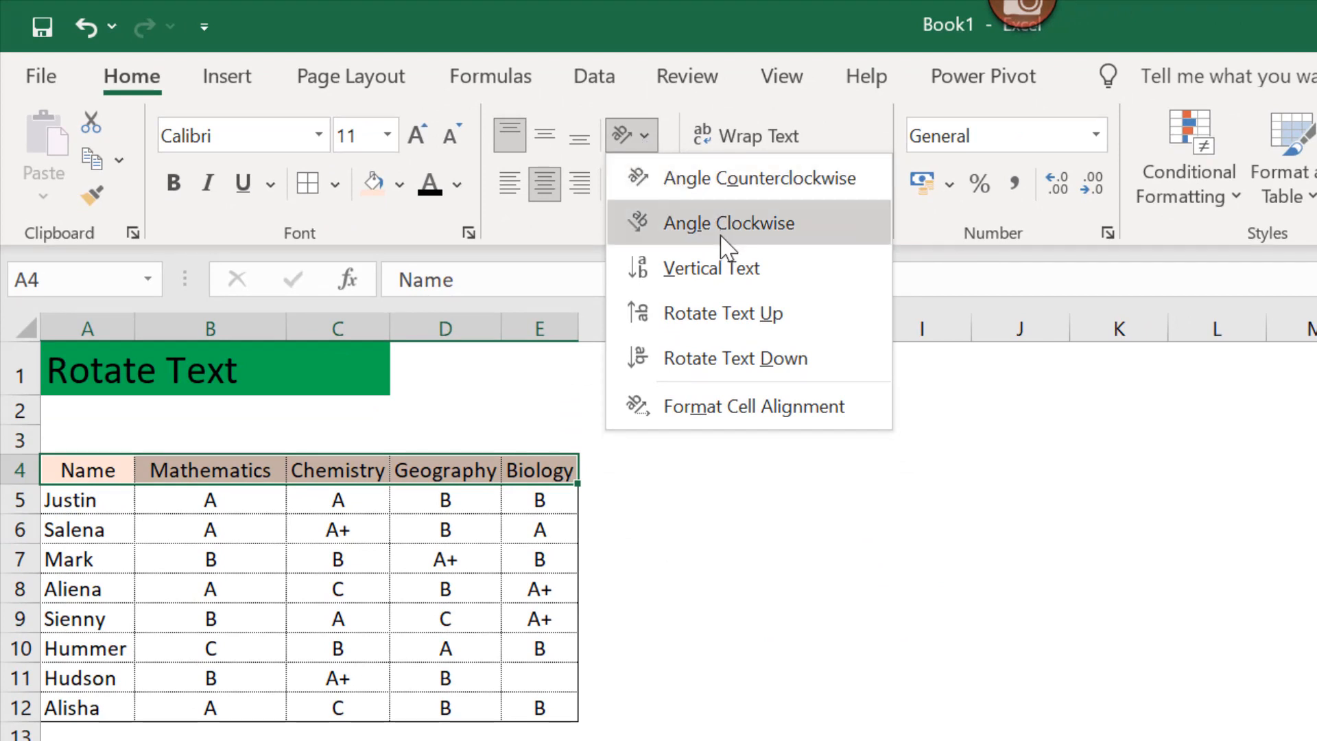
mouse_move(722, 332)
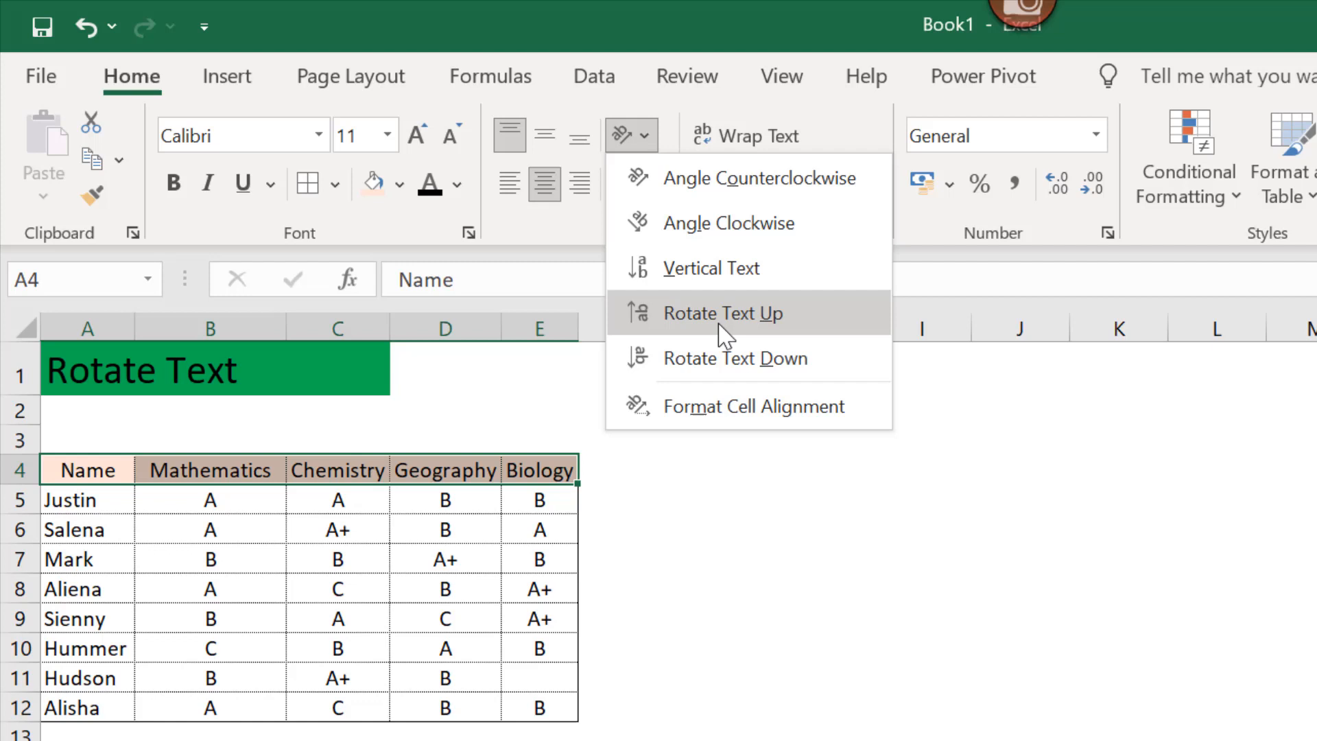
mouse_move(734, 365)
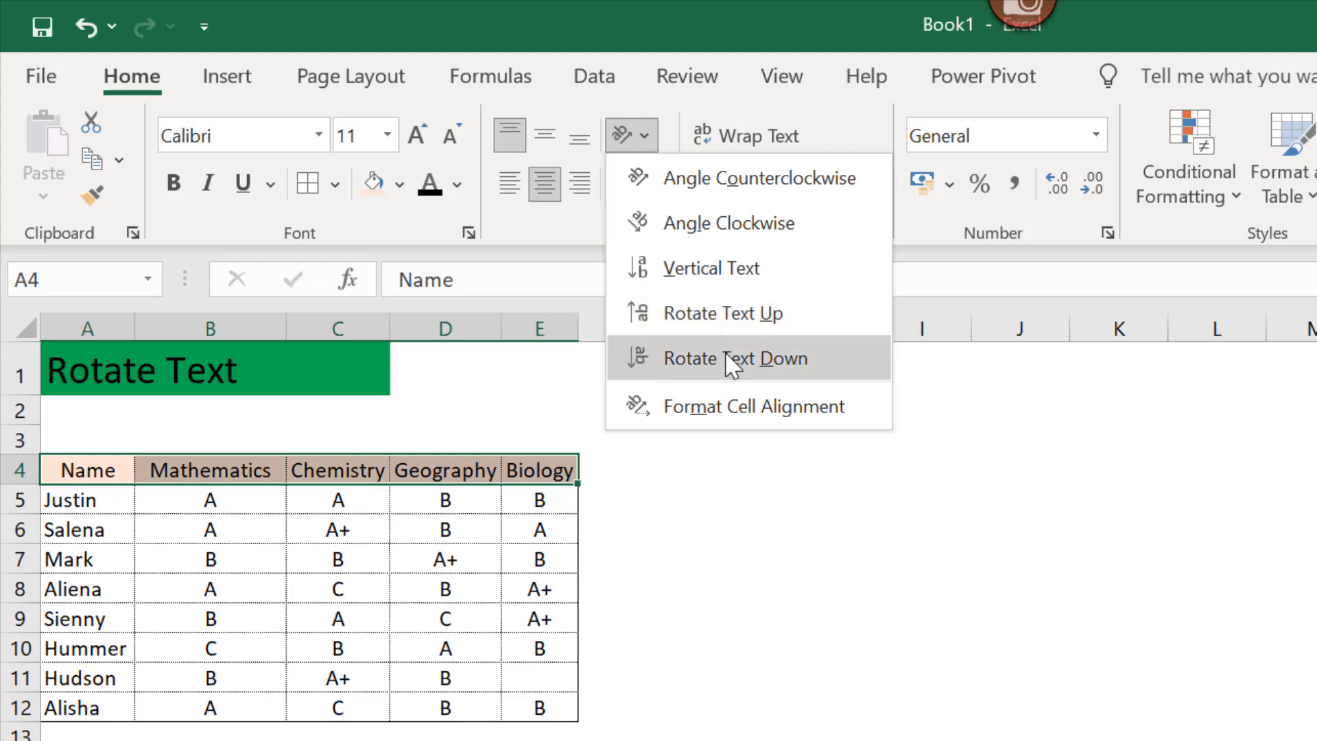
mouse_move(752, 425)
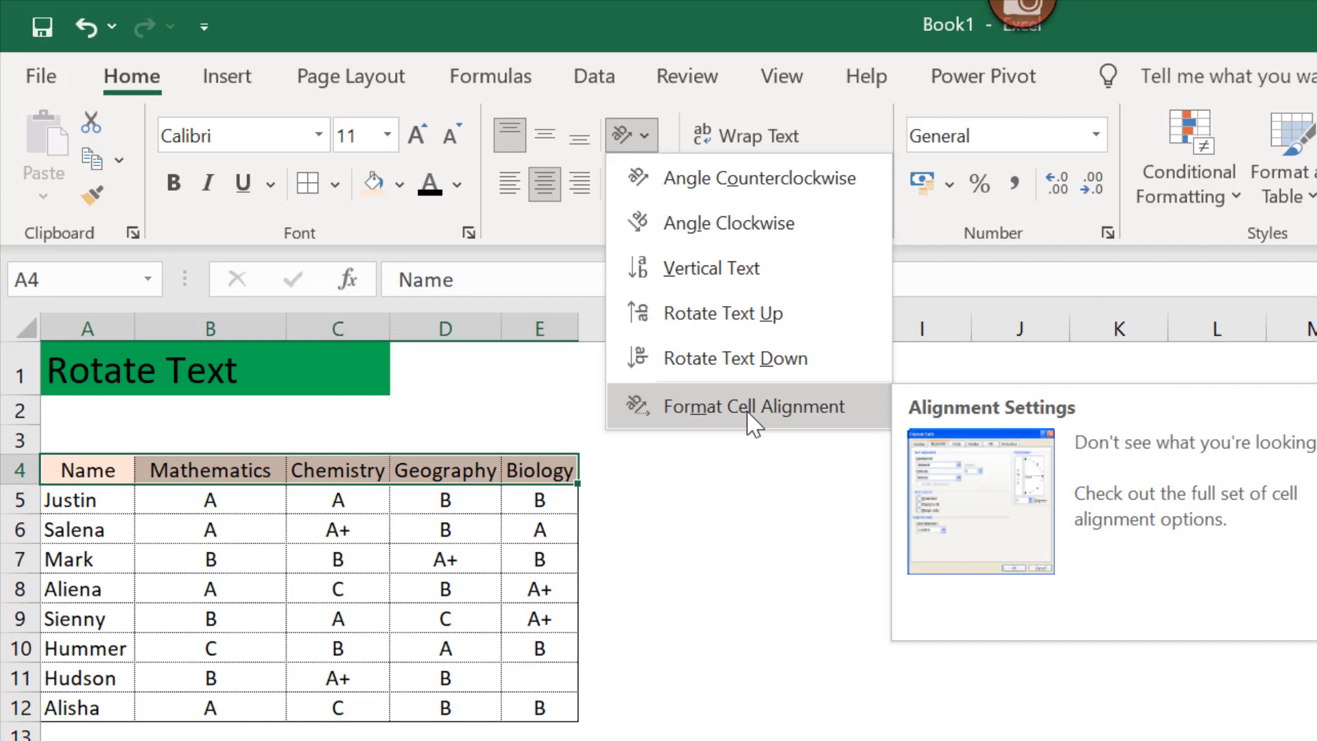
mouse_move(707, 365)
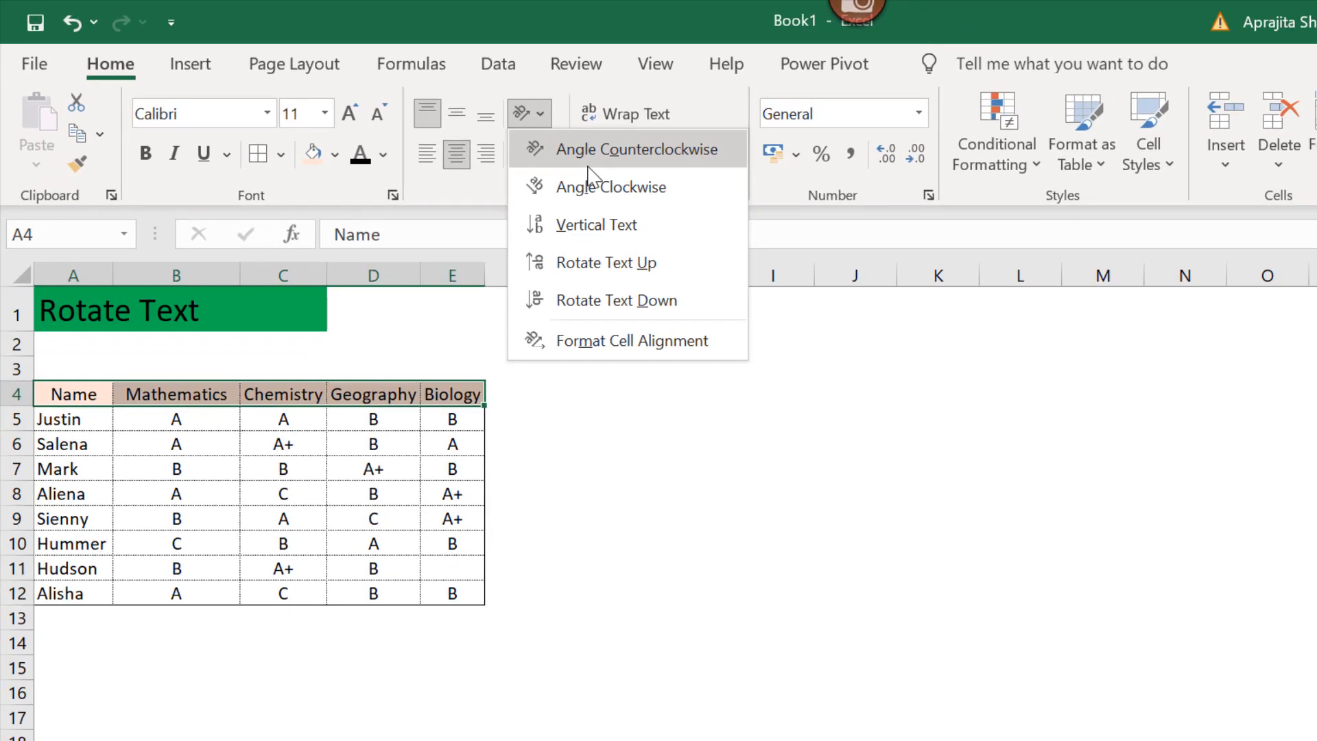
mouse_move(537, 155)
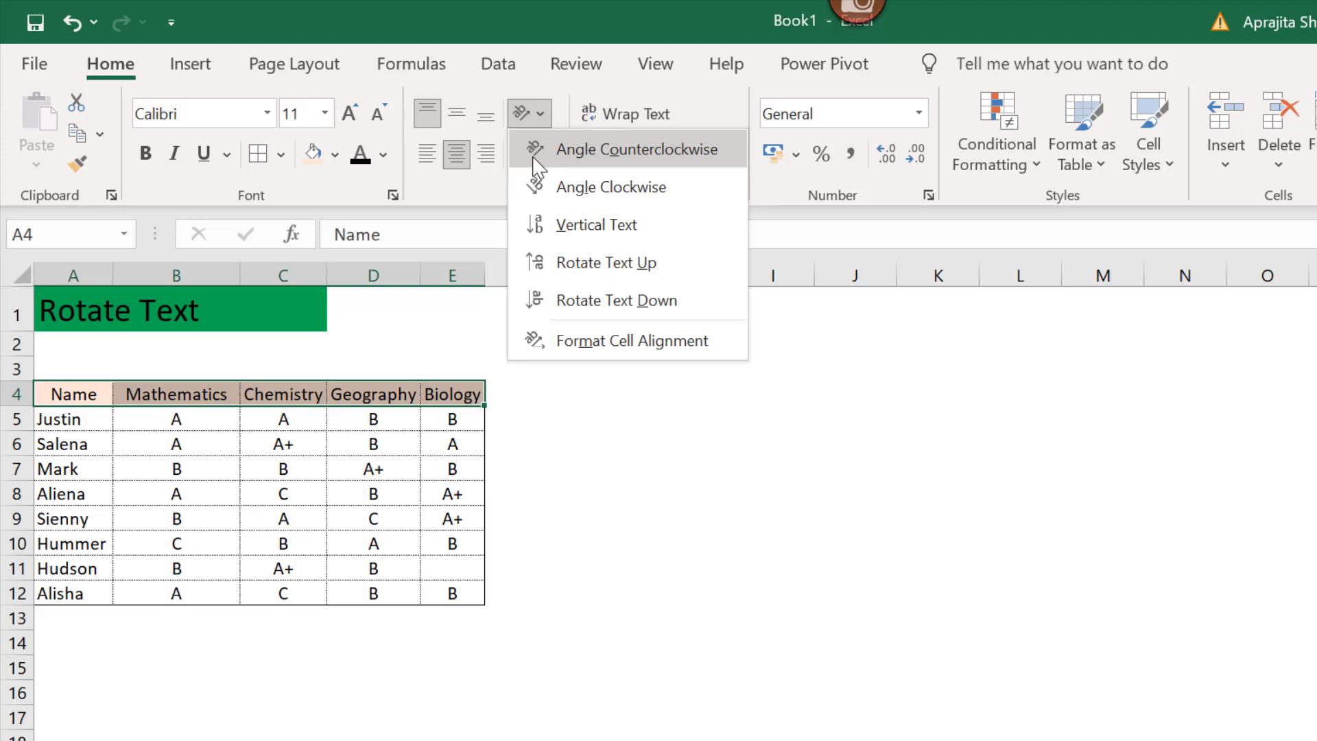
mouse_move(535, 177)
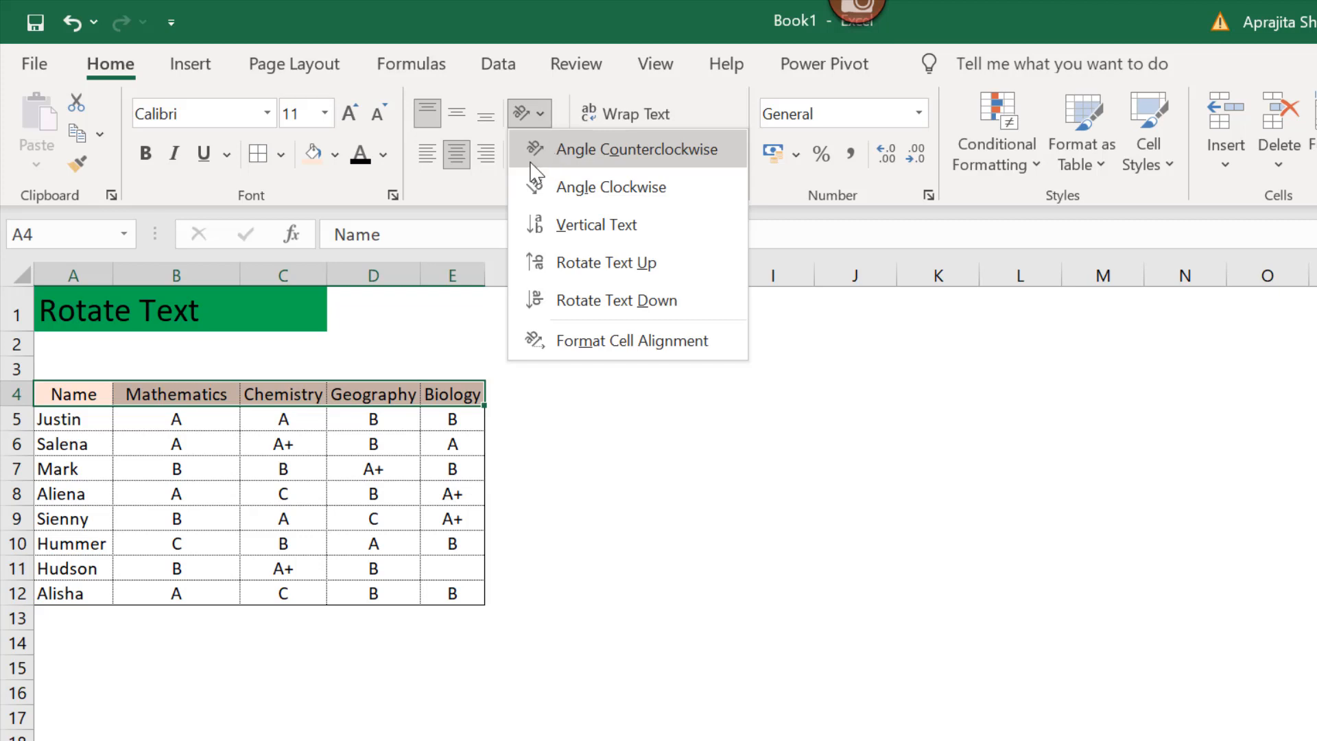
mouse_move(587, 159)
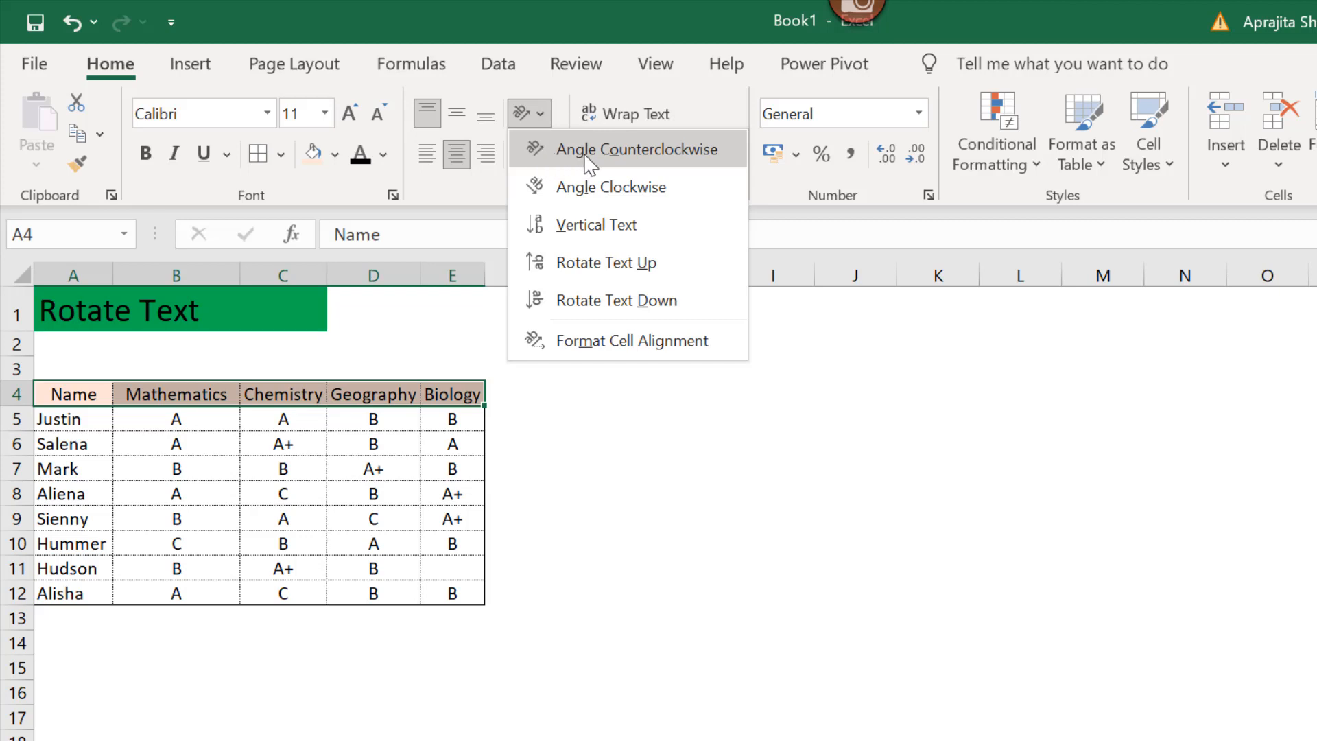
- Tilt the header labels counterclockwise, then switch them to Angle Clockwise
left_click(609, 148)
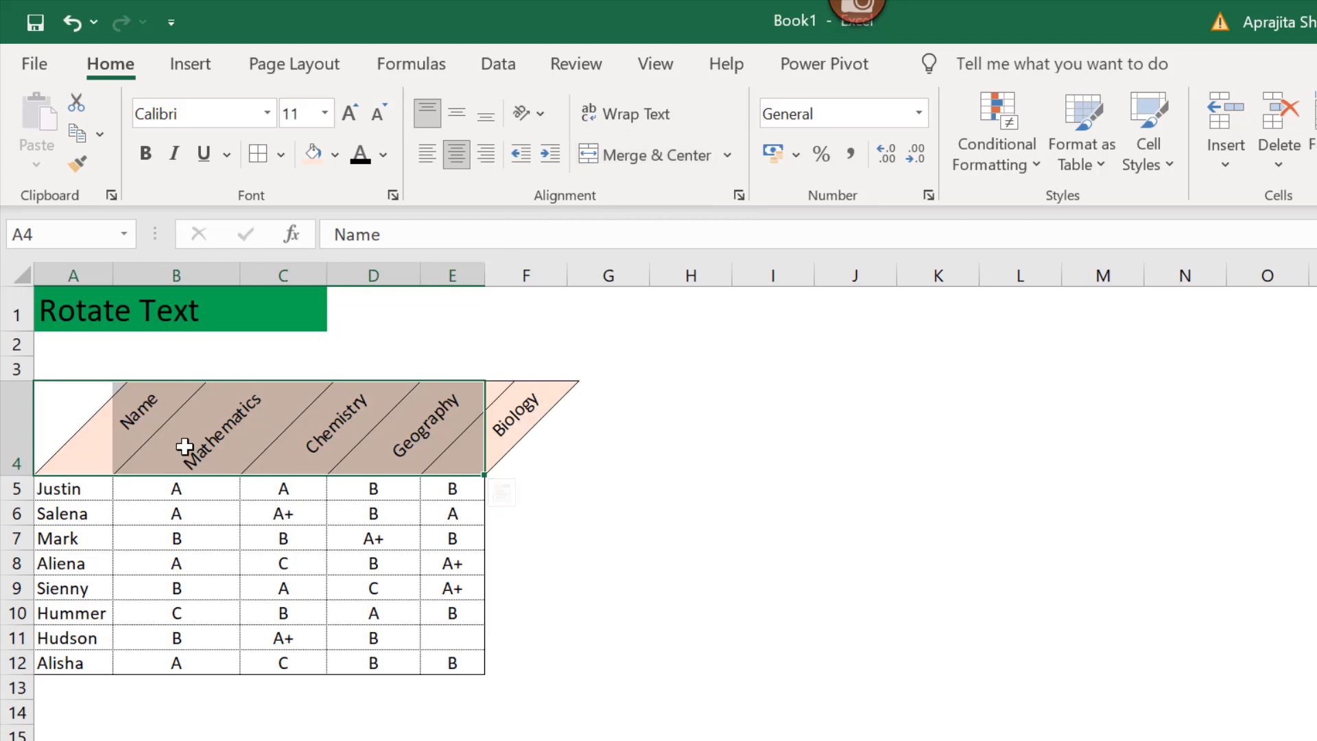
left_click(538, 112)
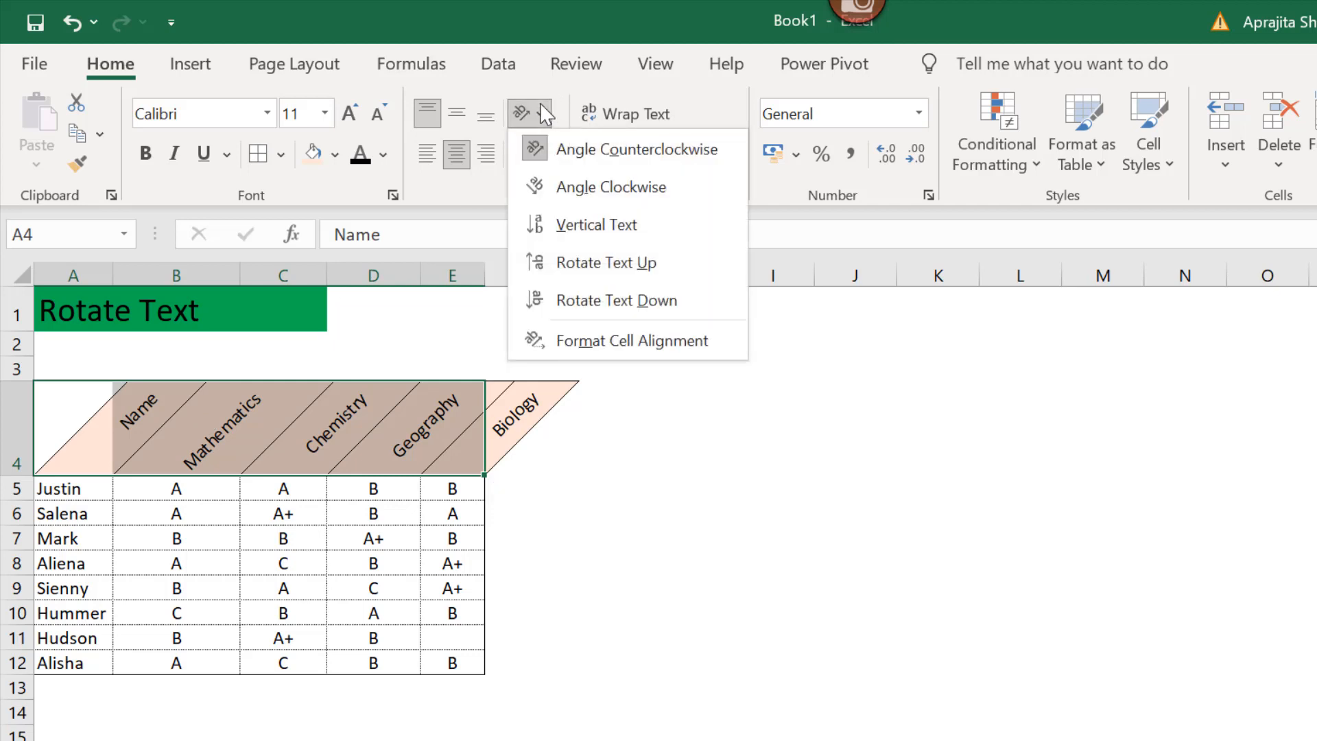
mouse_move(556, 203)
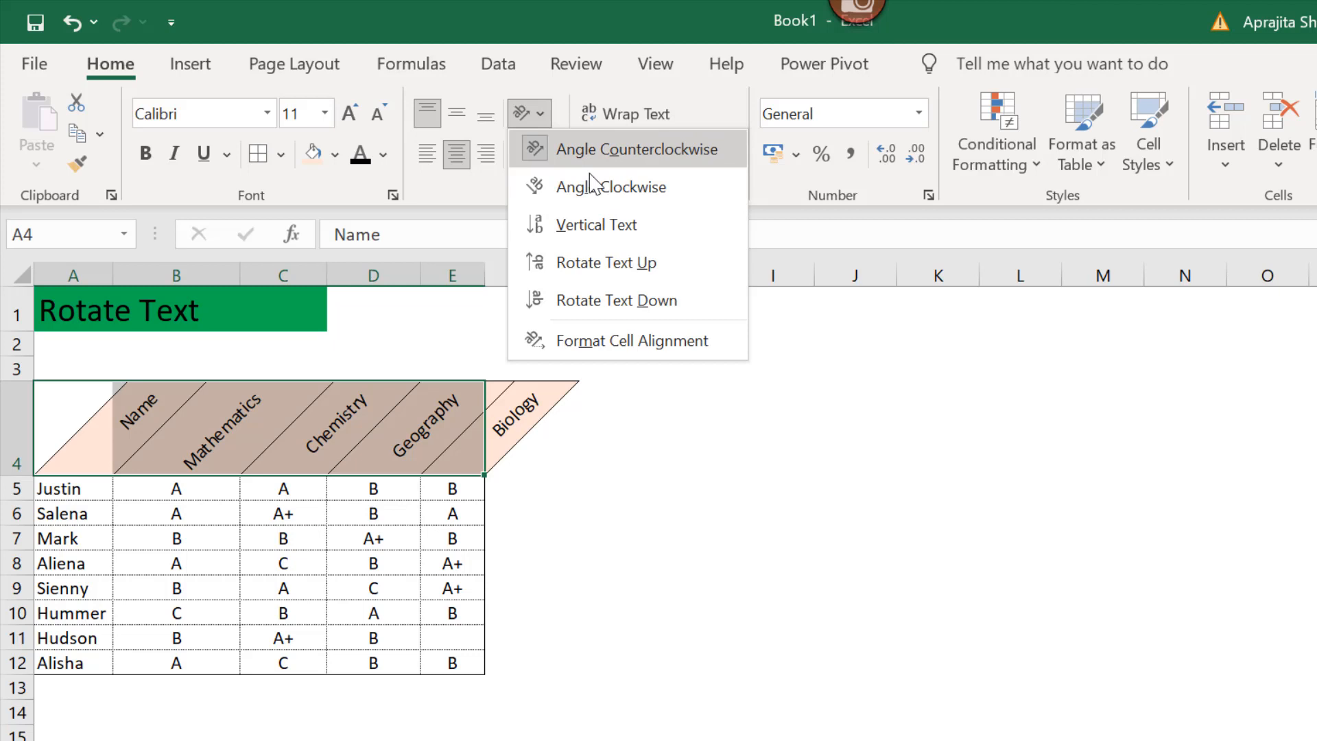
left_click(613, 148)
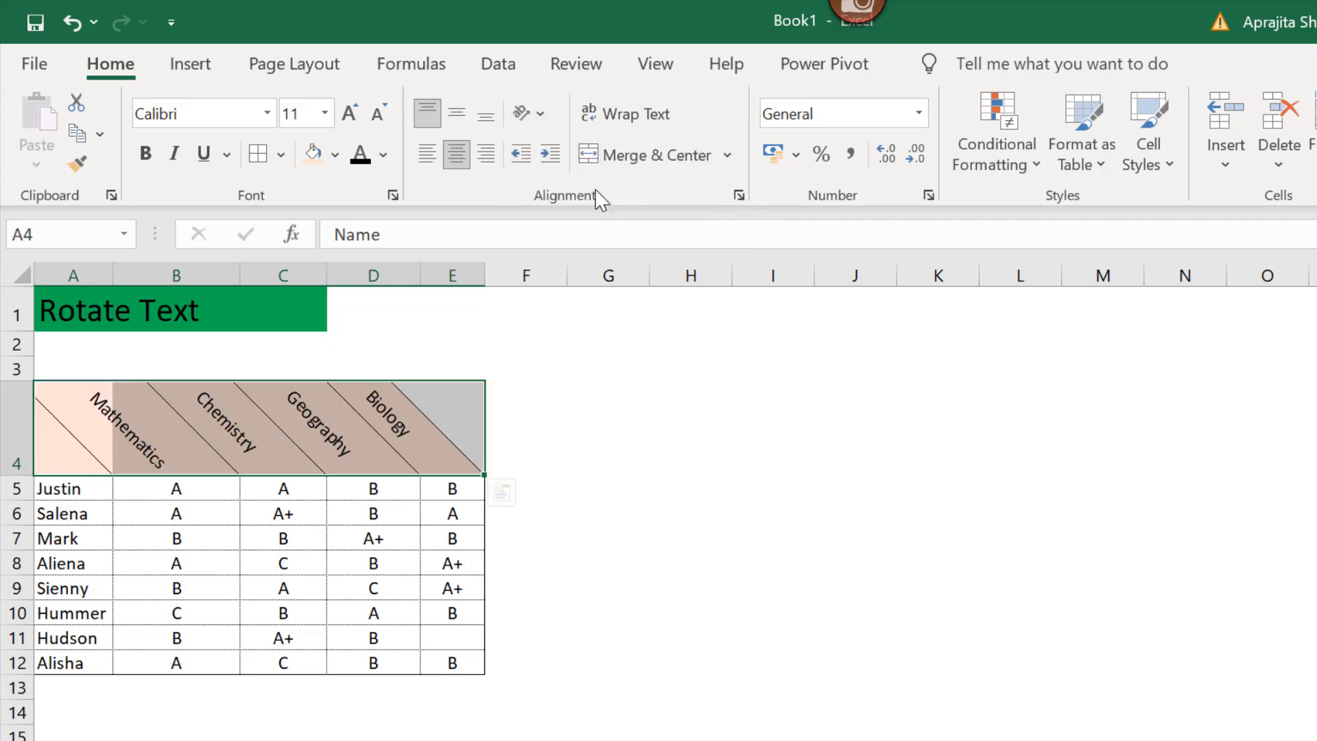
mouse_move(219, 425)
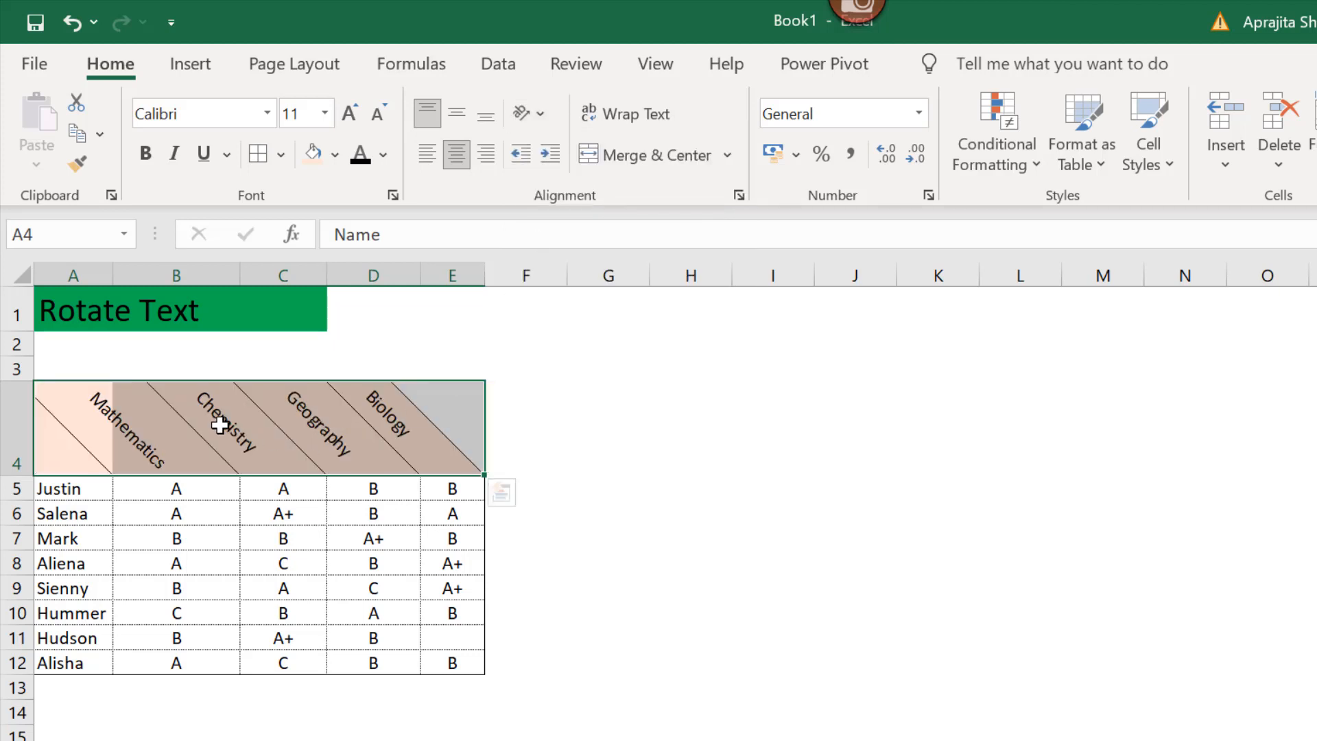
mouse_move(522, 113)
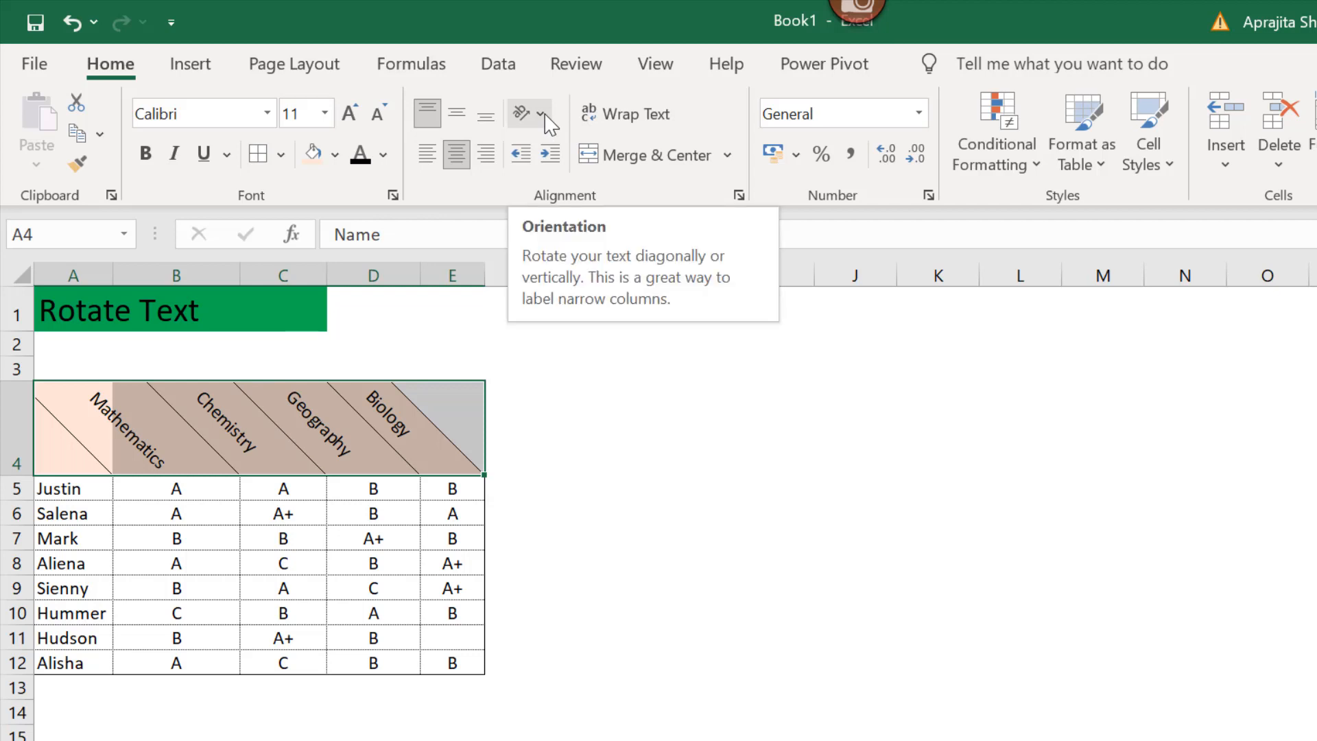
- Try Vertical Text and Rotate Text Up, then set the headers to Rotate Text Down
left_click(524, 113)
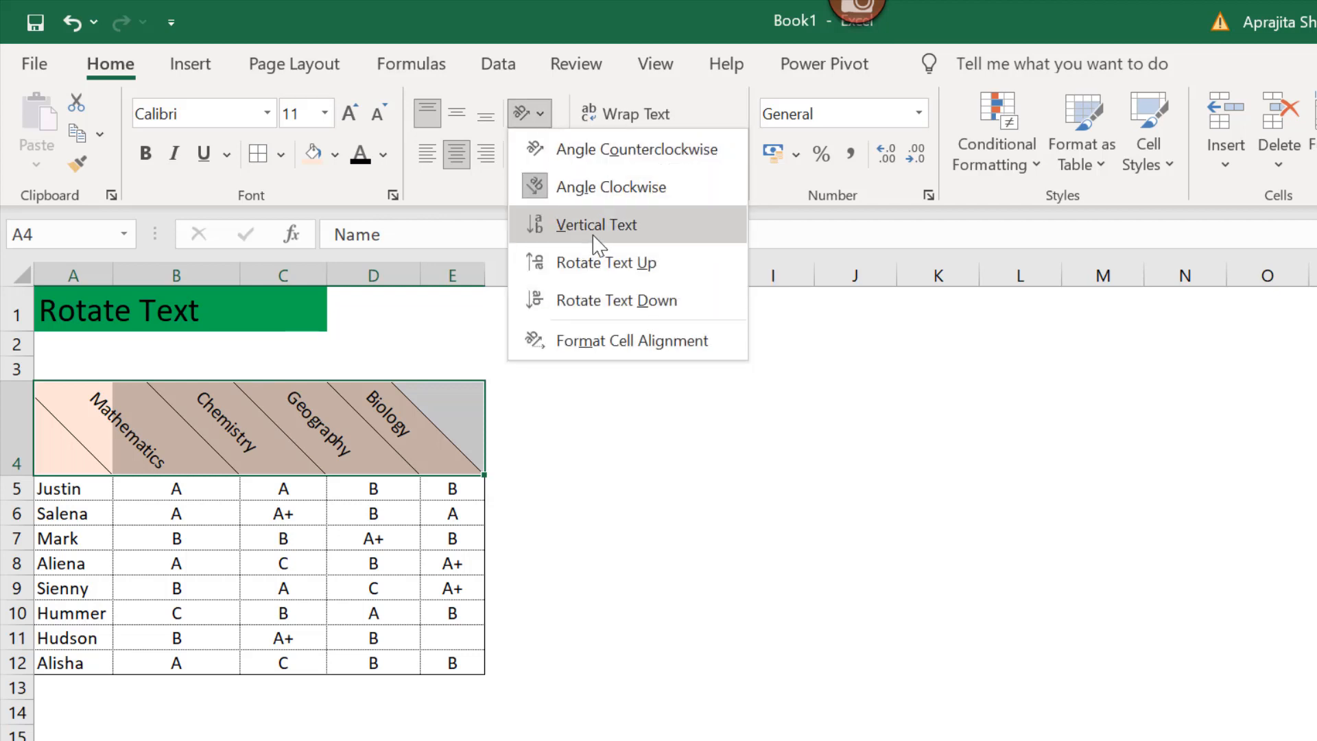
left_click(596, 225)
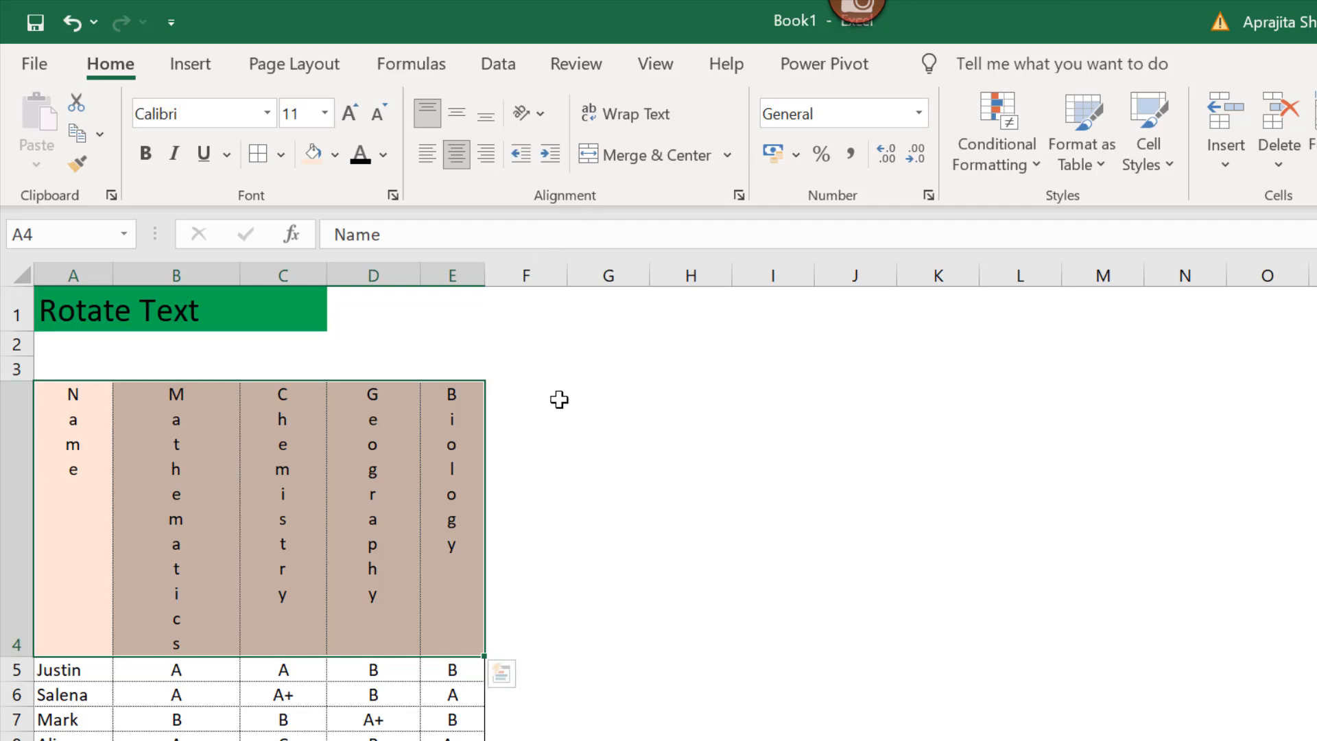
left_click(525, 112)
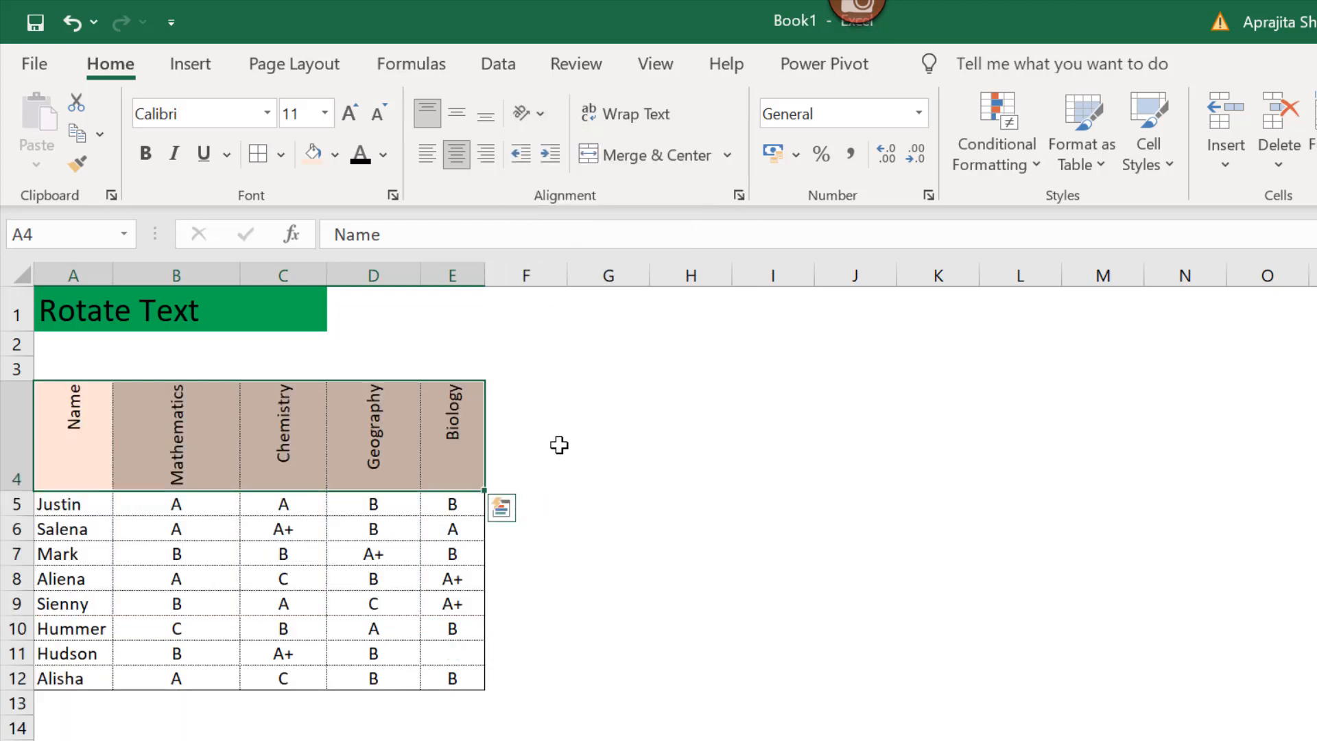
left_click(540, 114)
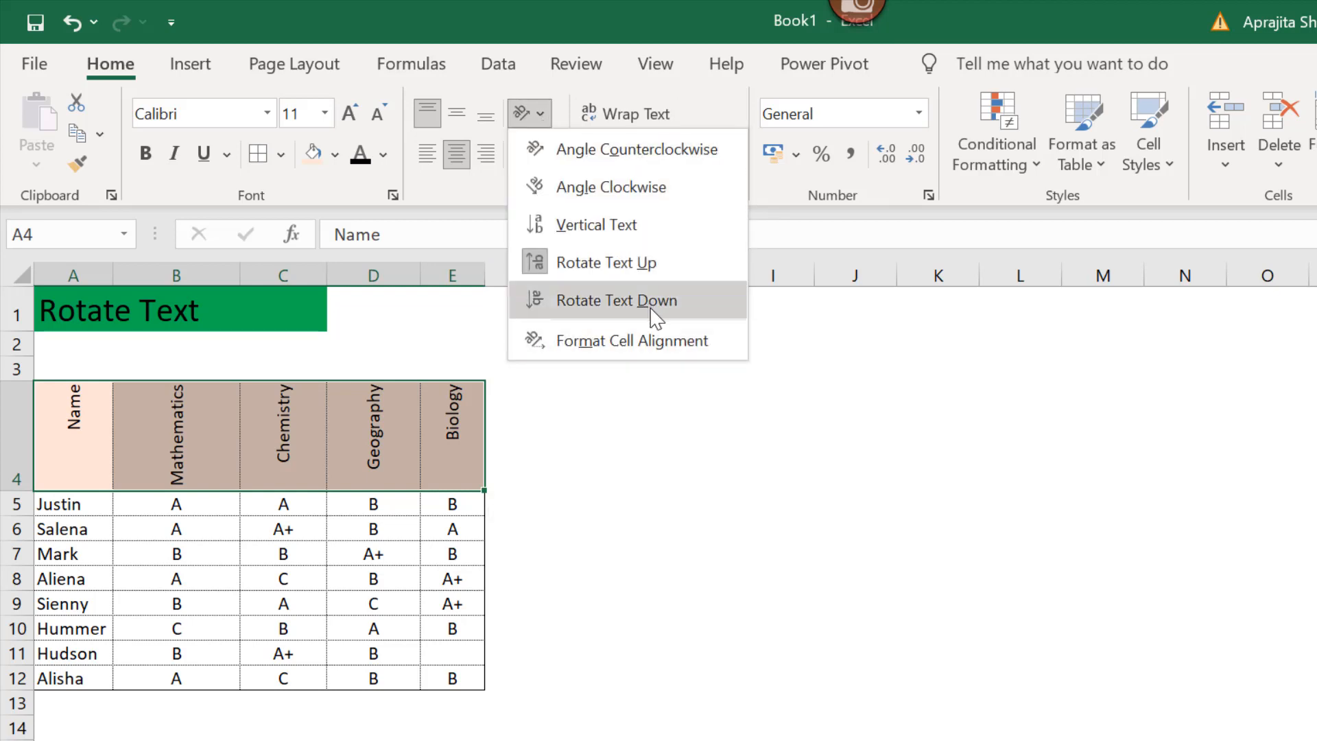
mouse_move(627, 262)
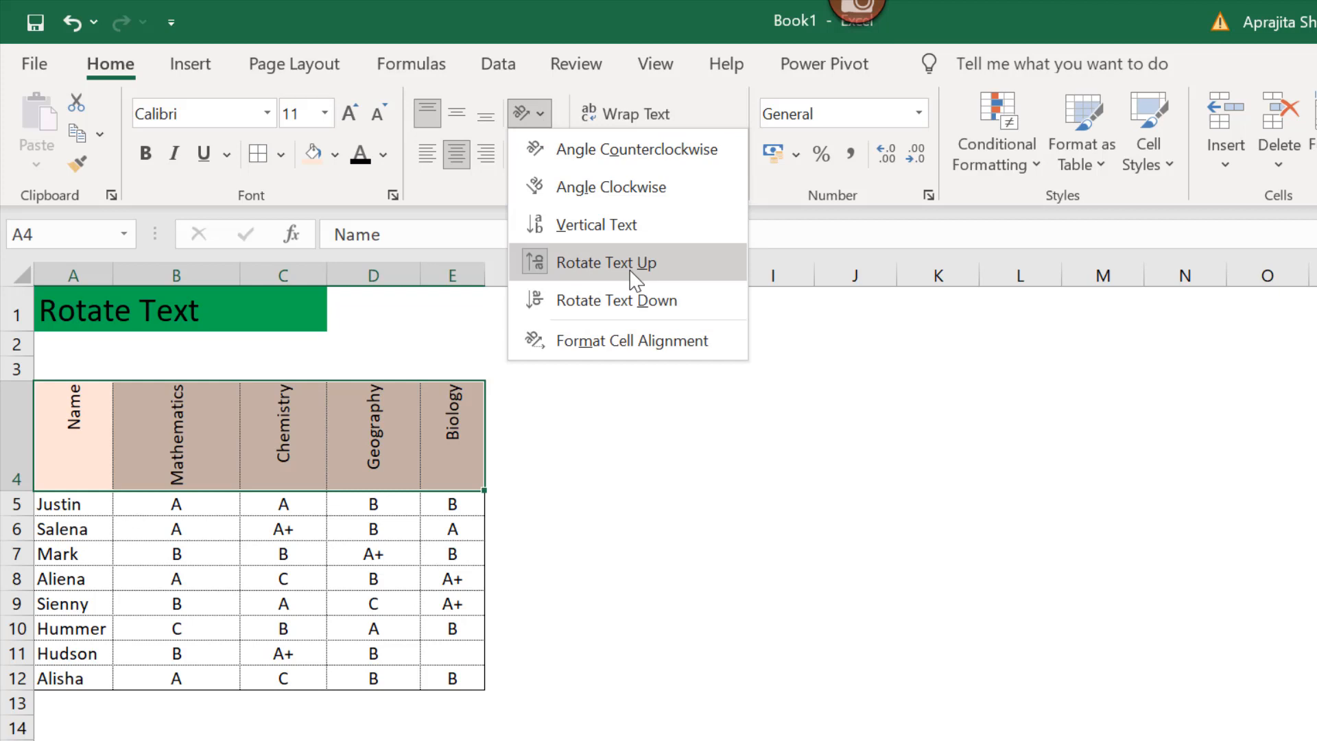
left_click(607, 262)
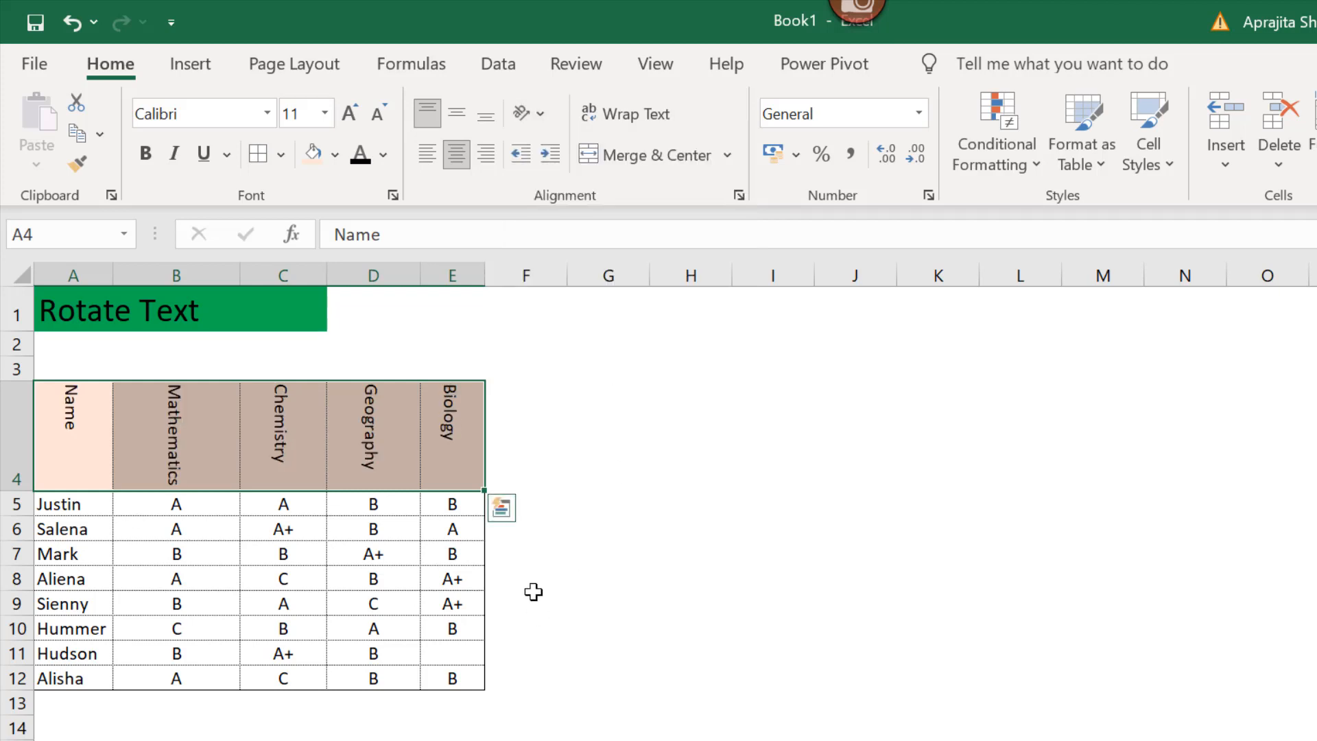
mouse_move(647, 351)
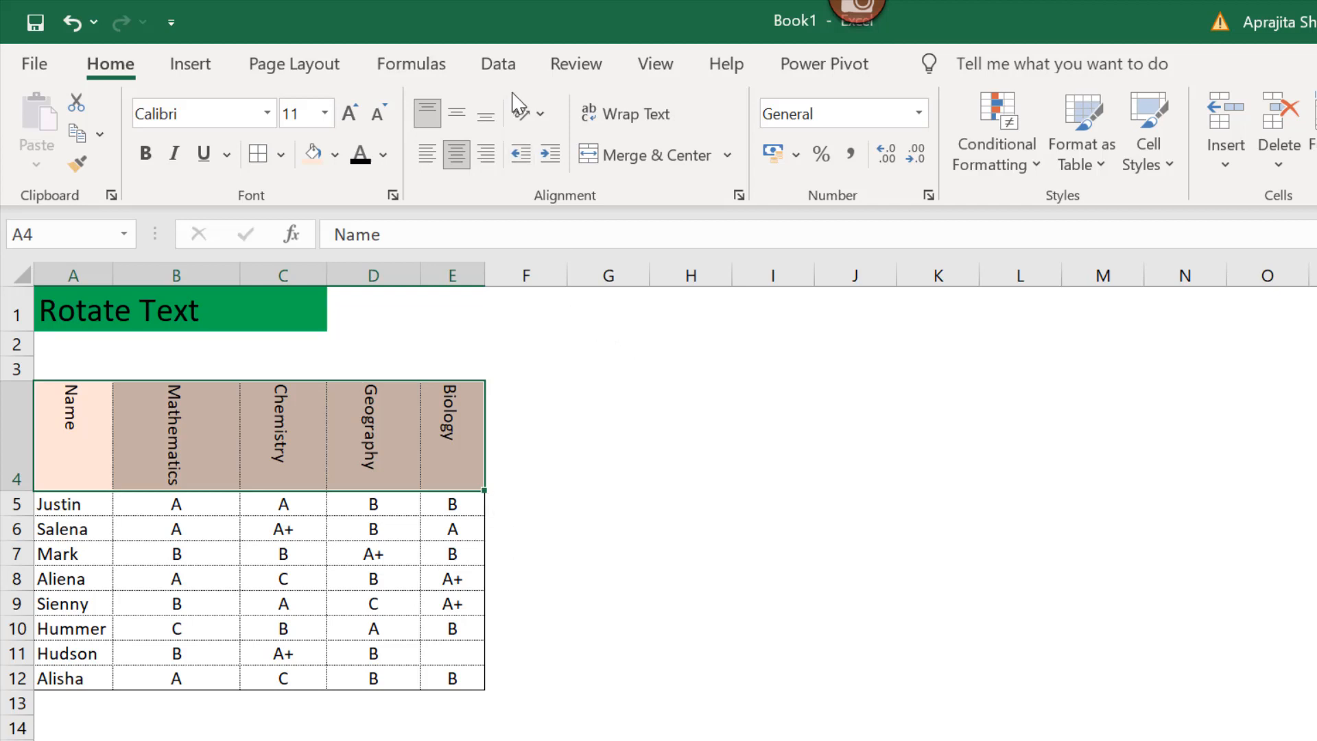
- Restore horizontal header text and bring up Format Cell Alignment for the header cells
left_click(520, 112)
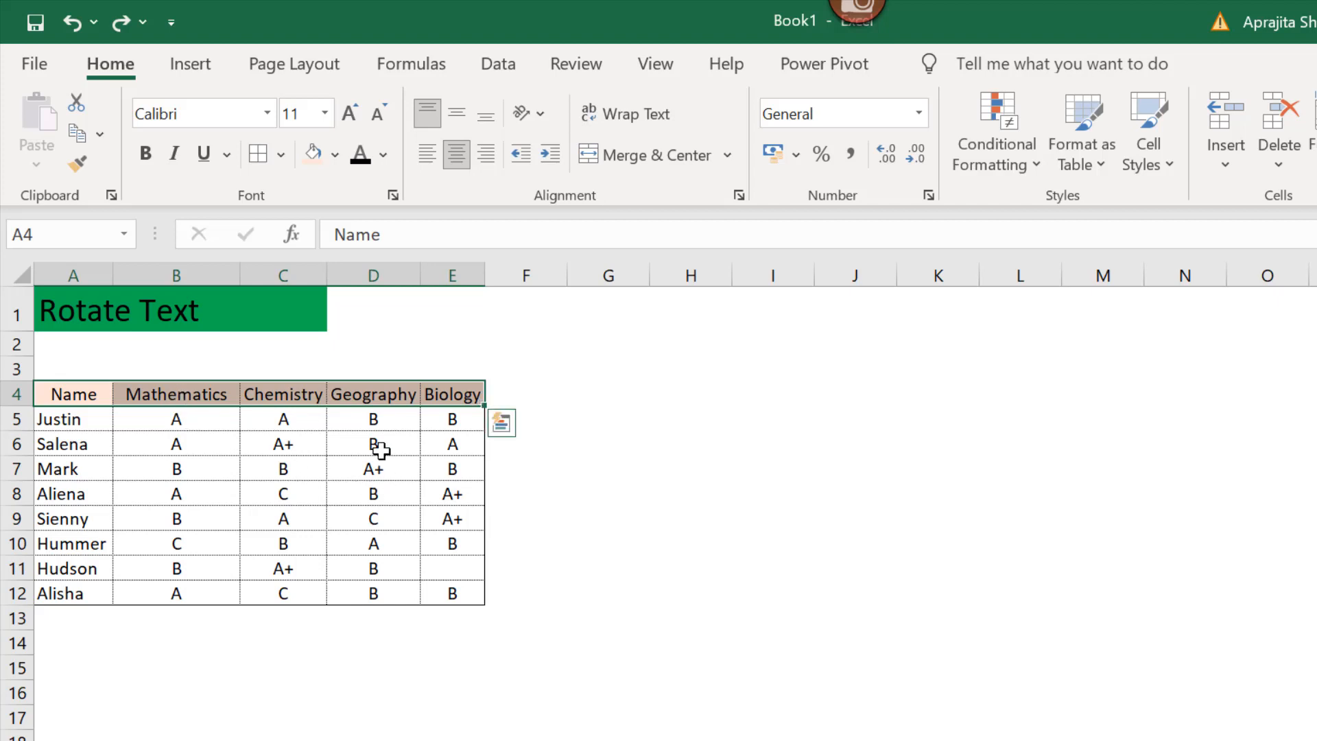
mouse_move(381, 400)
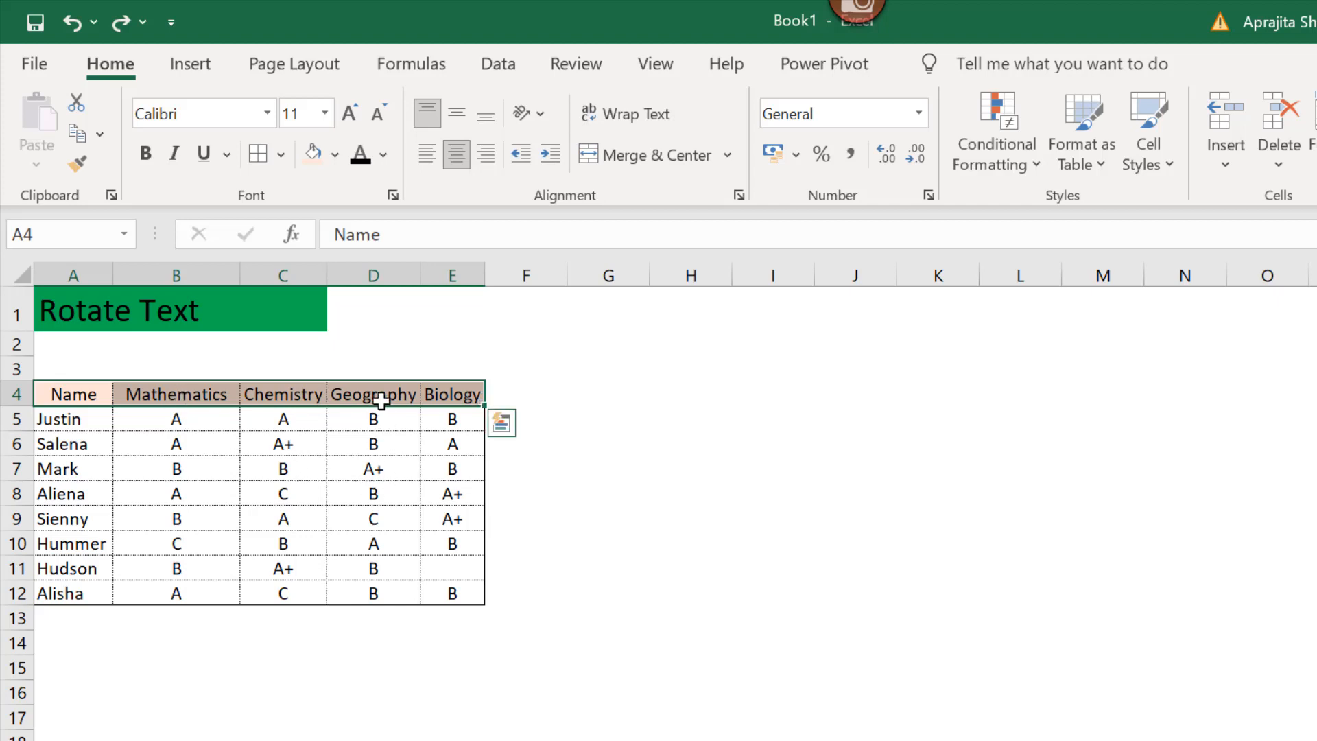
left_click(540, 113)
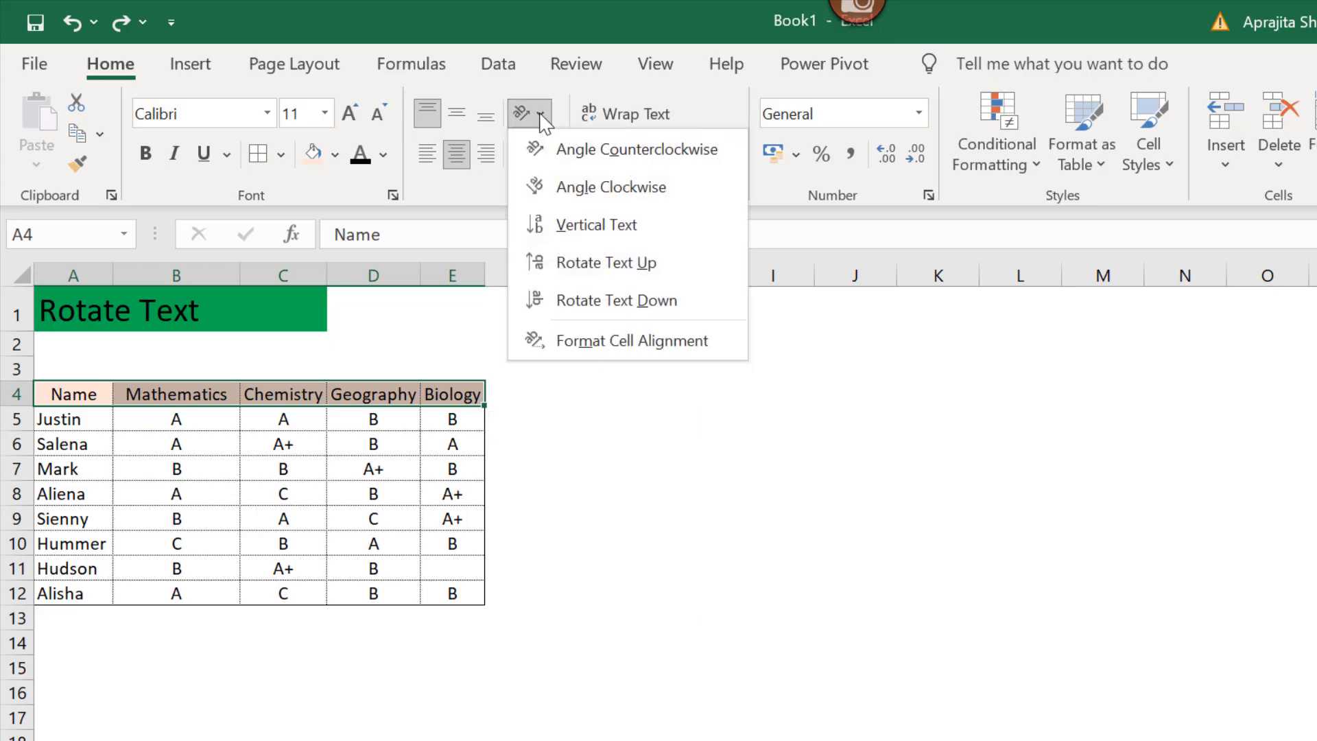
left_click(631, 341)
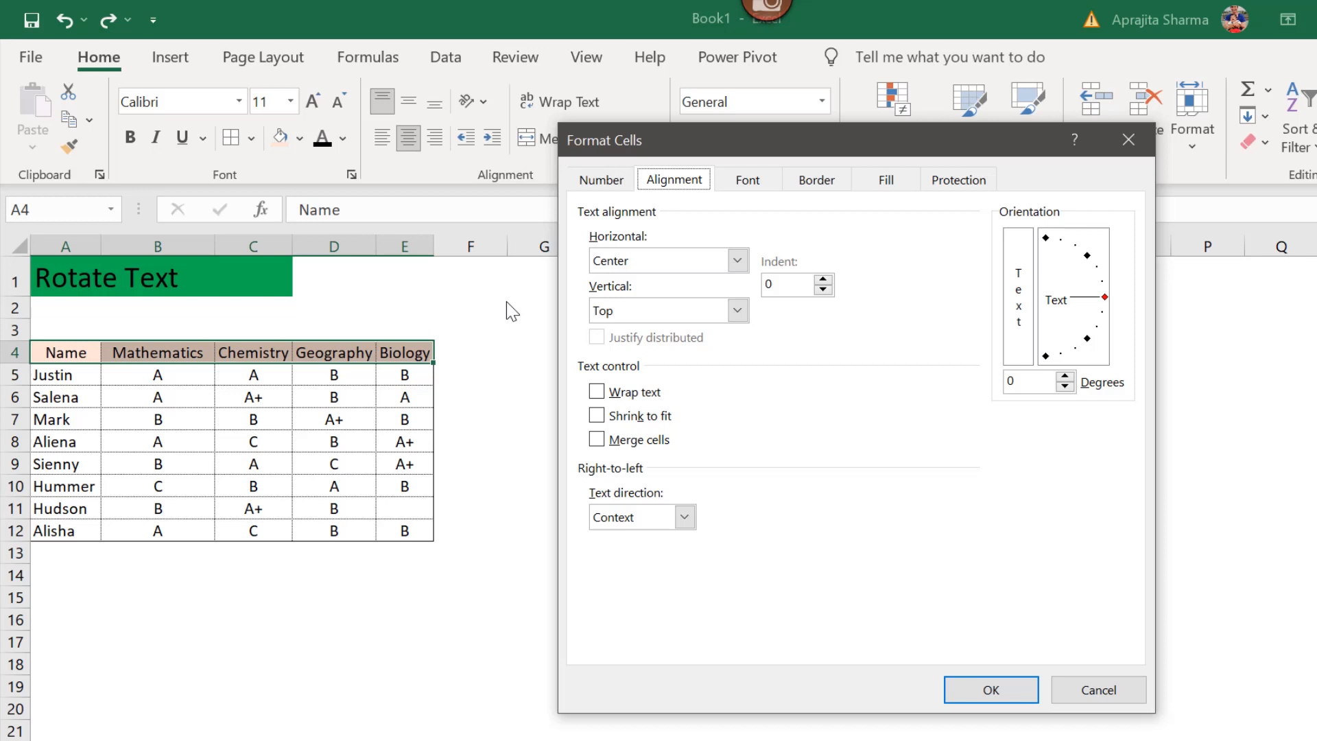
- Set the header text orientation to 30 degrees with the dial and apply it
left_click(1105, 297)
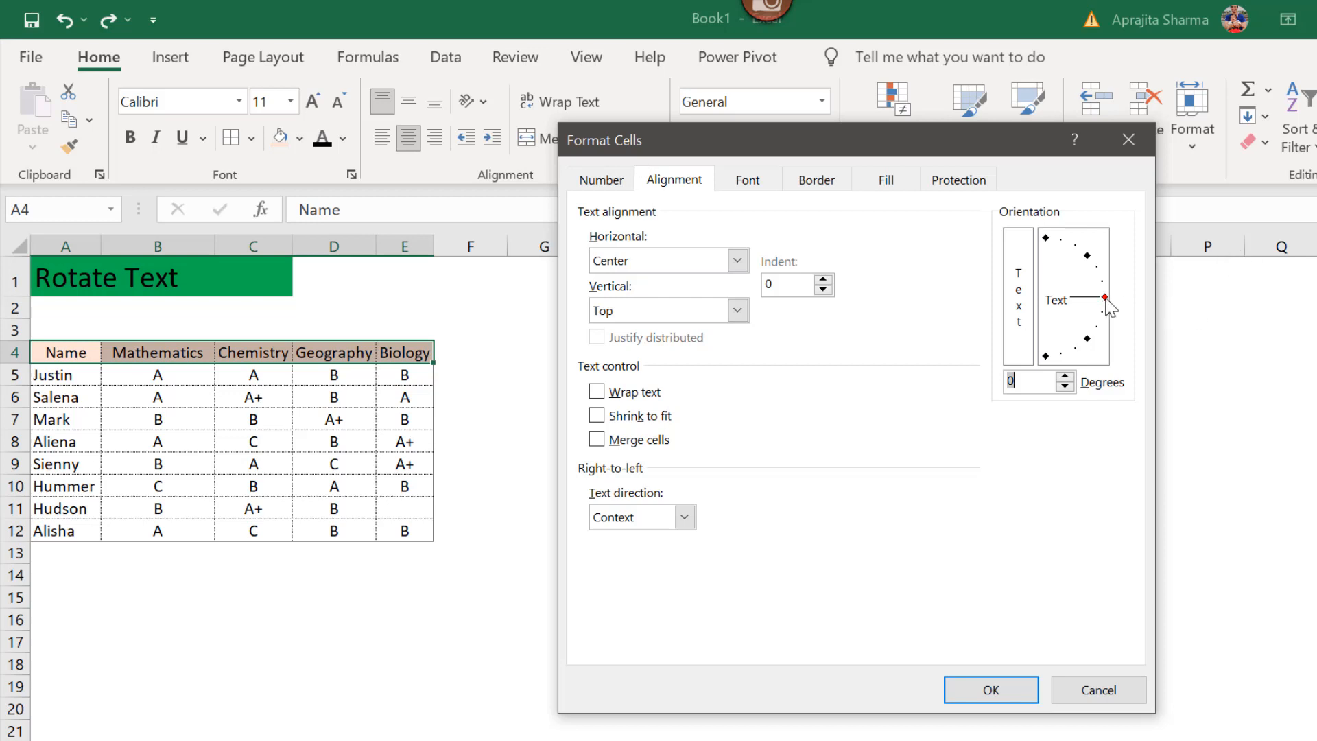
left_click_drag(1106, 299, 1108, 290)
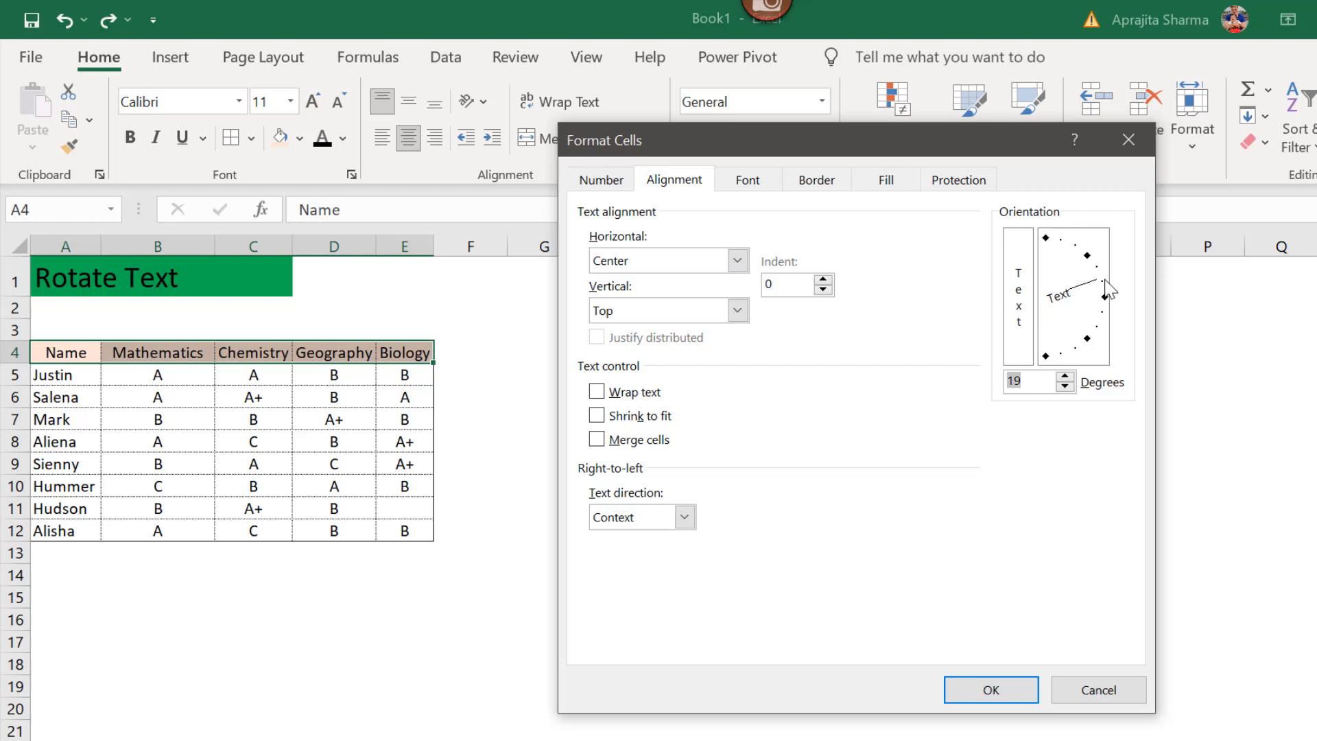
left_click_drag(1116, 285, 1105, 299)
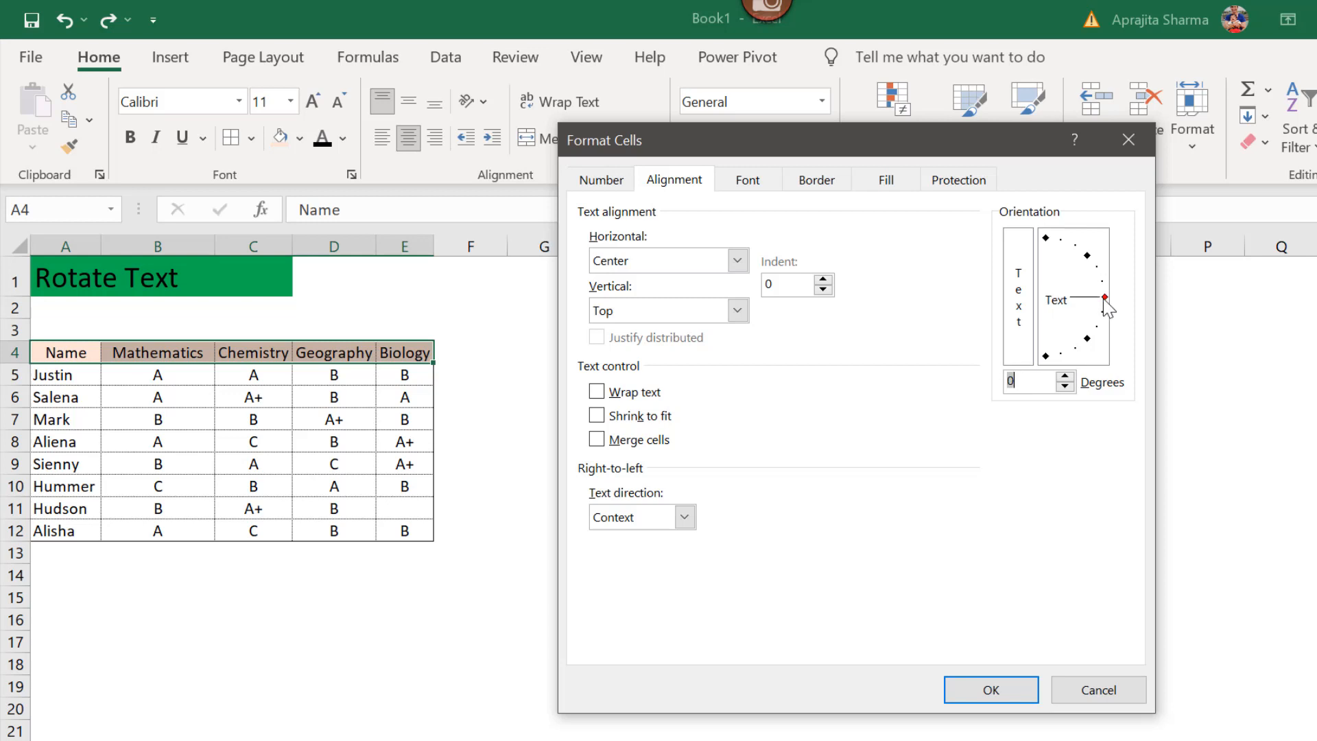
left_click_drag(1105, 301, 1105, 289)
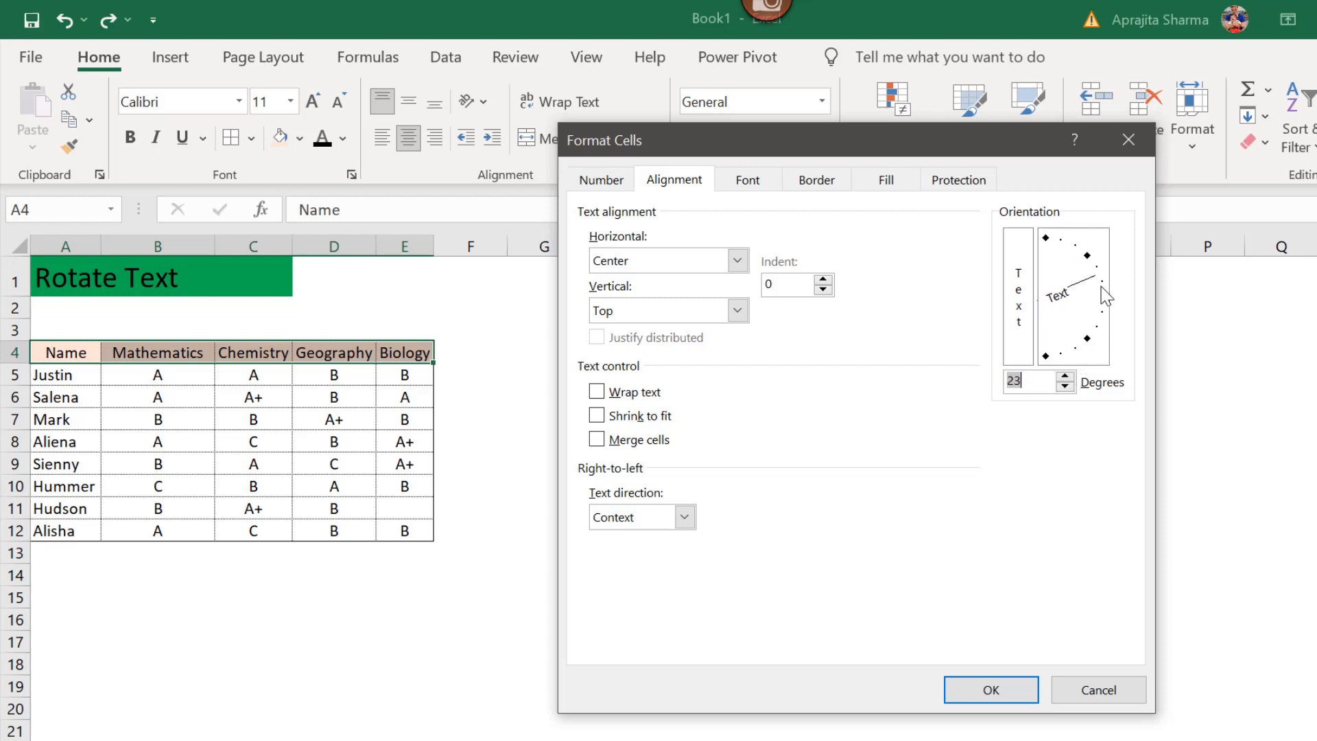
left_click_drag(1084, 277, 1105, 345)
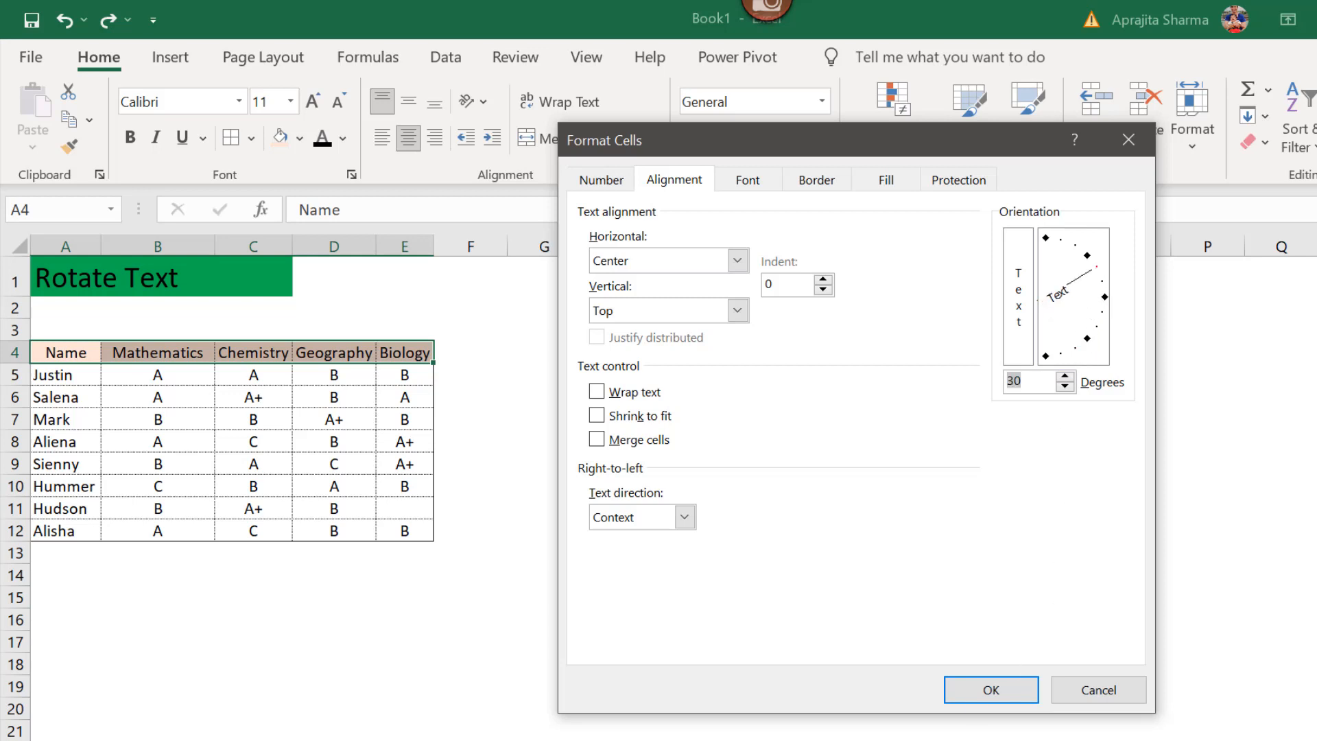
left_click(990, 689)
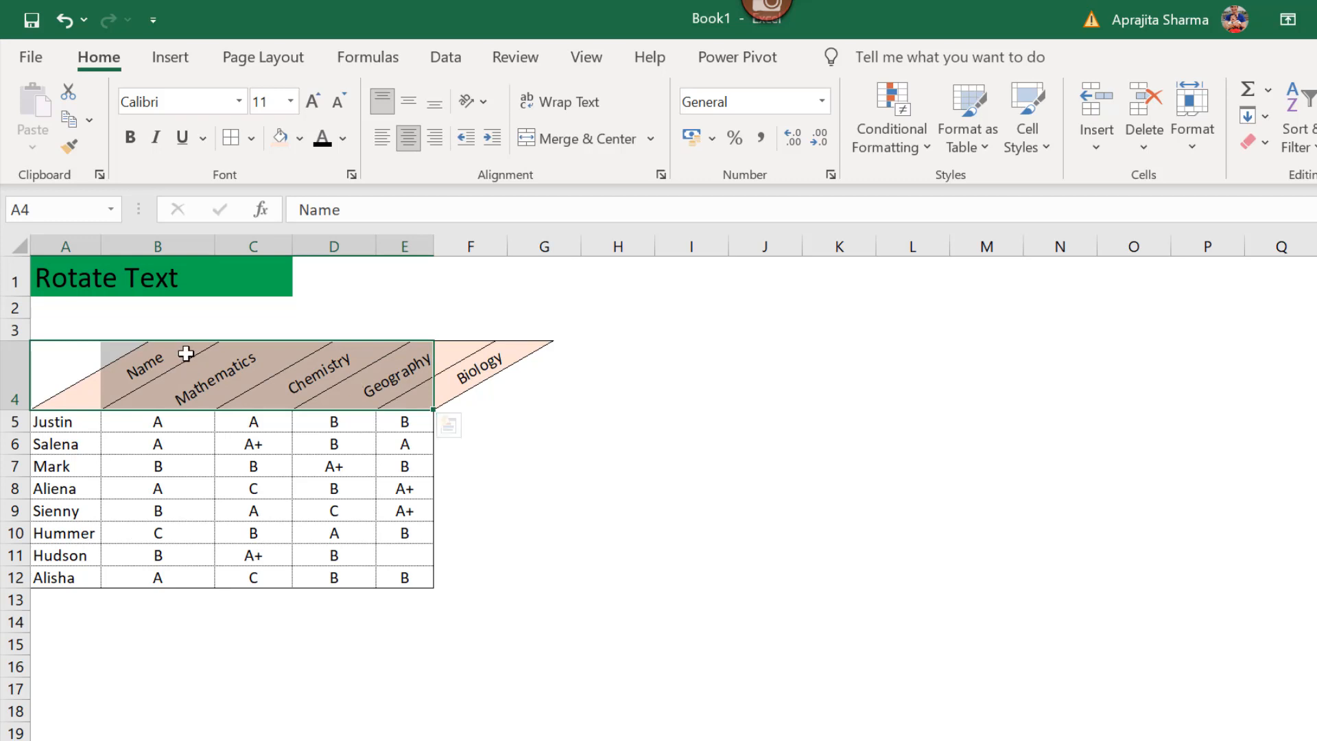
- Change the header orientation to -30 degrees via Format Cell Alignment
left_click(468, 101)
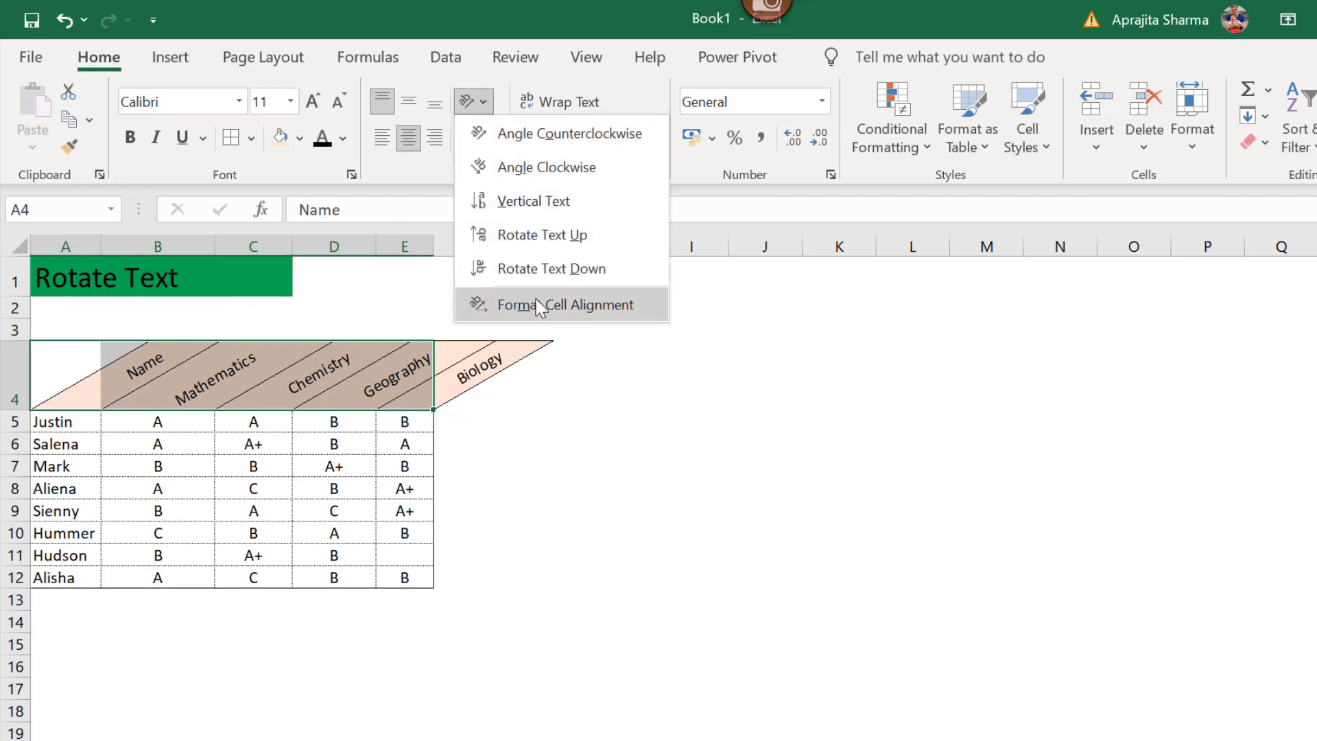
left_click(566, 305)
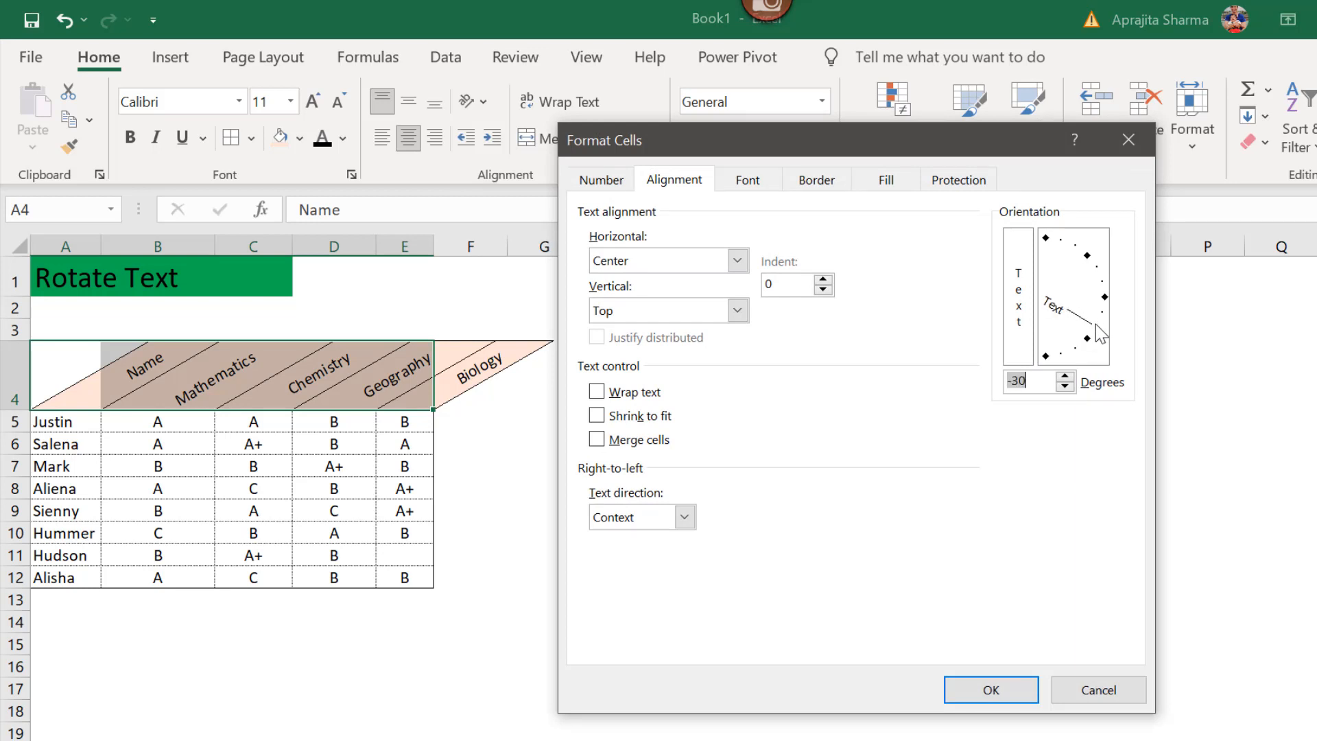
left_click(991, 689)
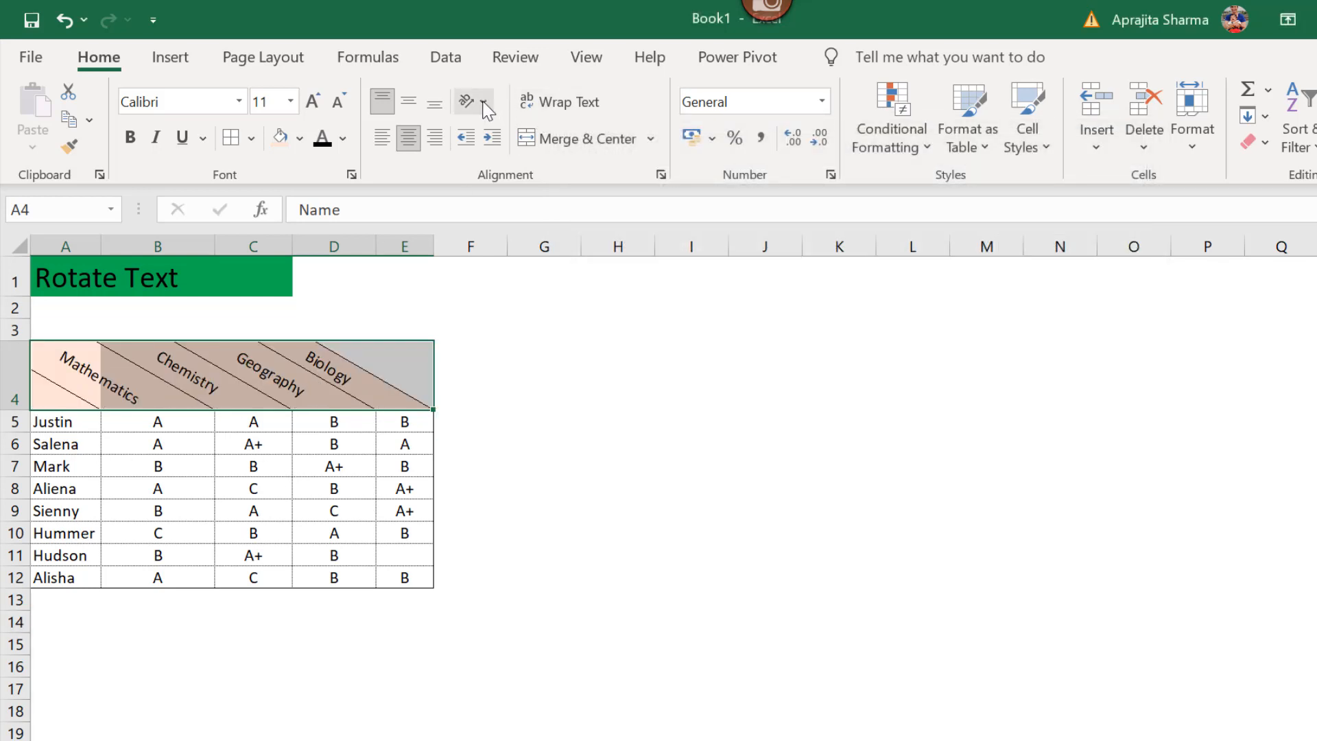
- Reopen Format Cell Alignment and set the header orientation back to 30 degrees
left_click(476, 101)
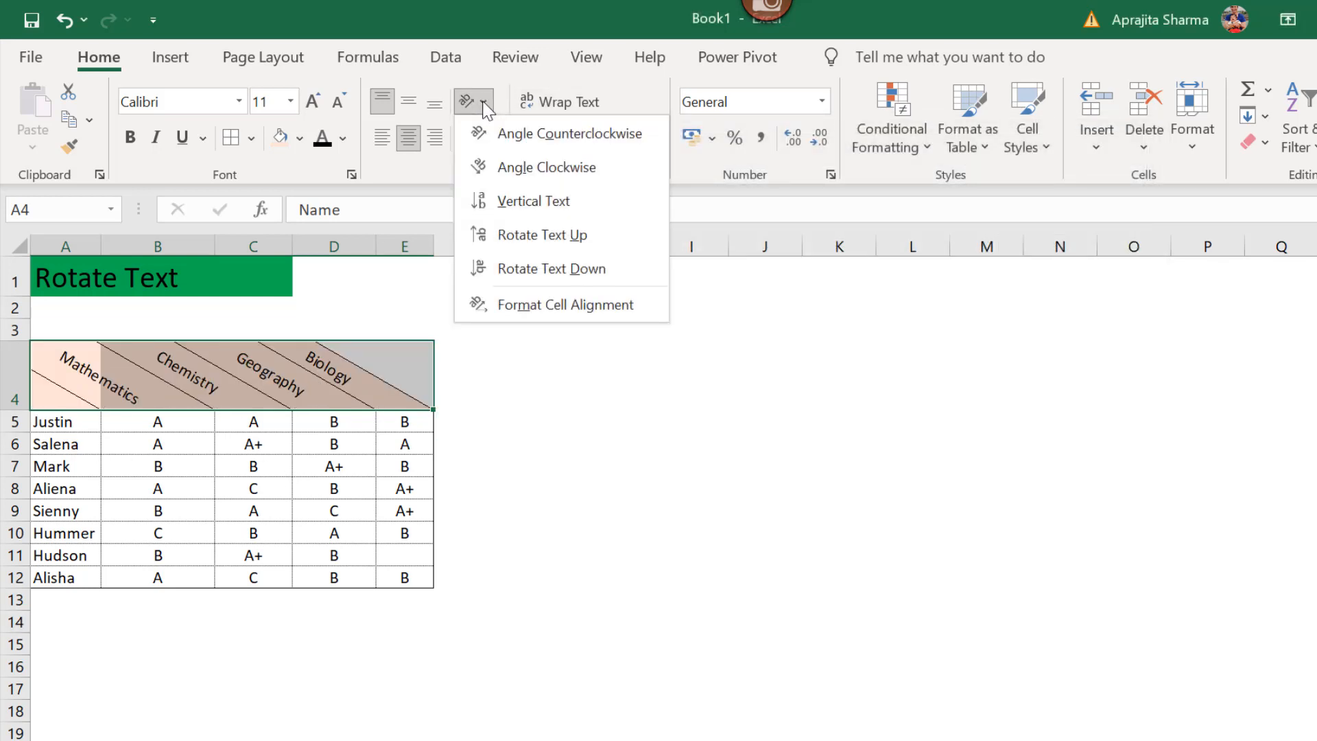
mouse_move(532, 319)
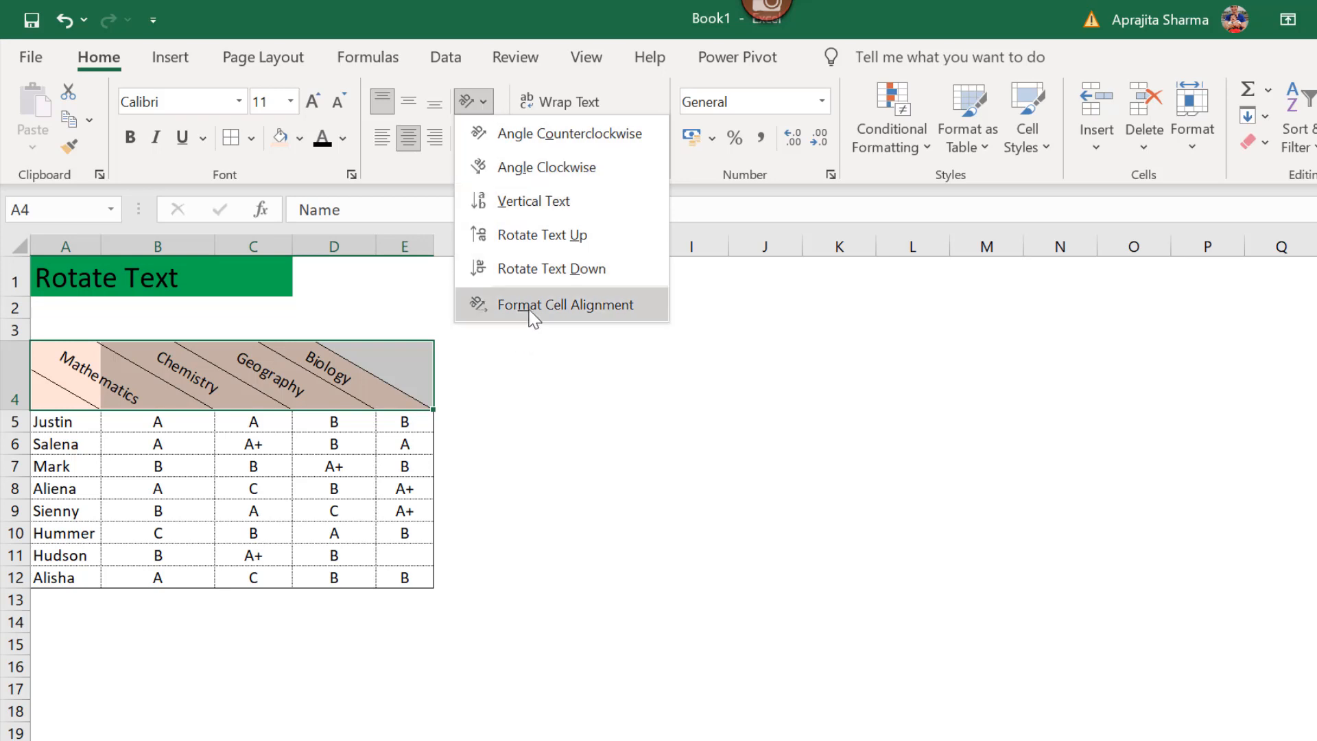
left_click(560, 304)
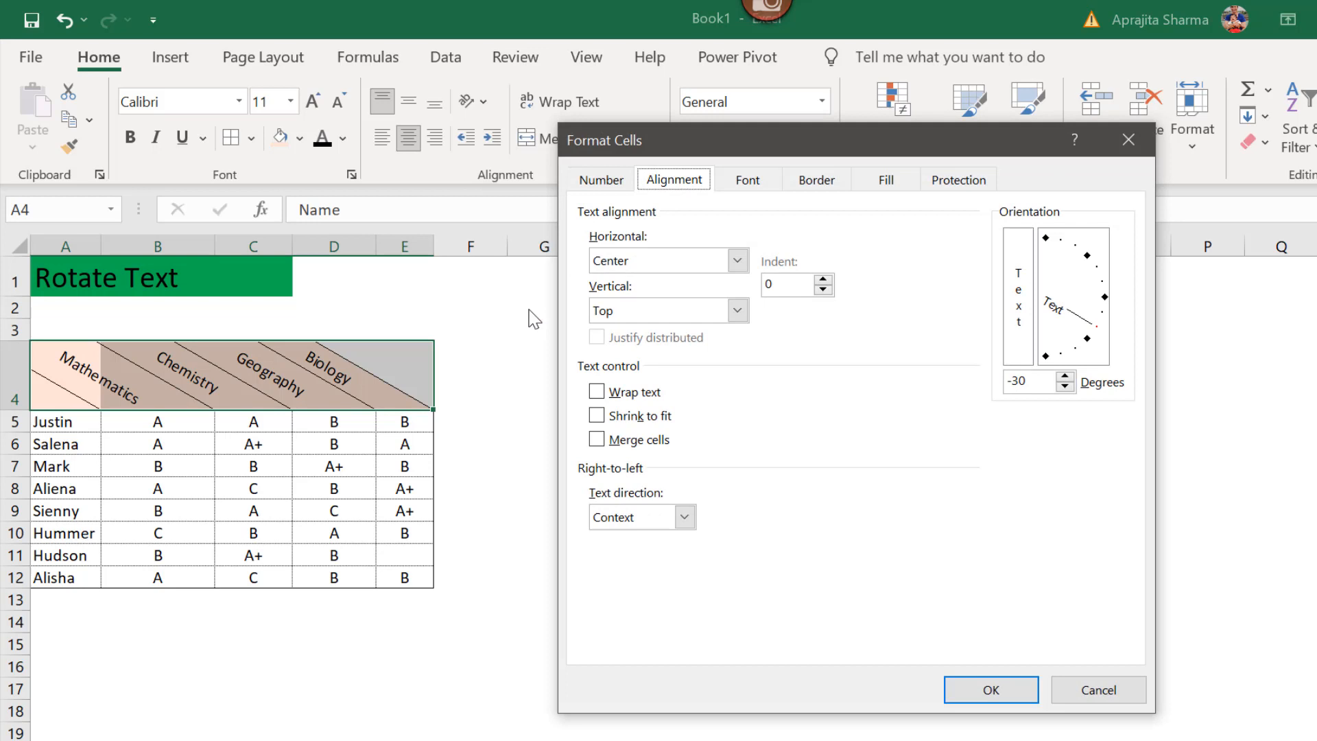
mouse_move(428, 409)
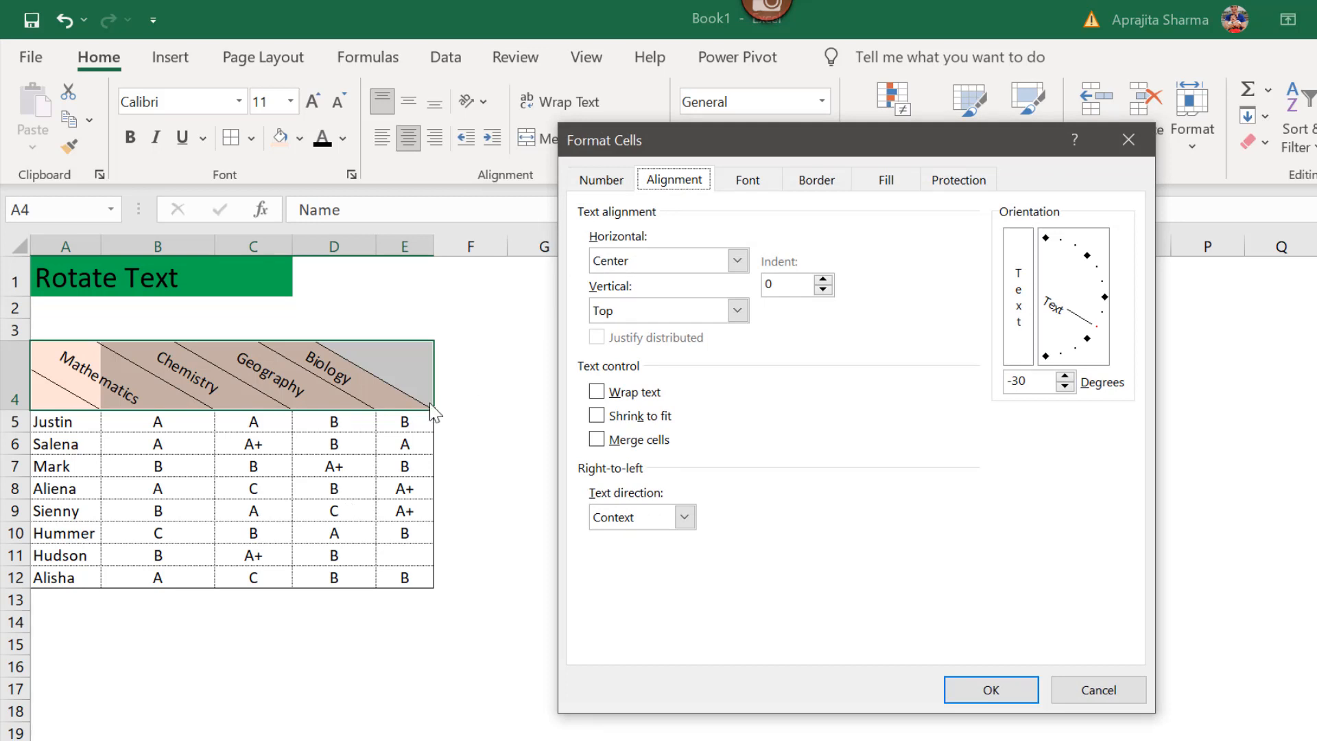
mouse_move(775, 411)
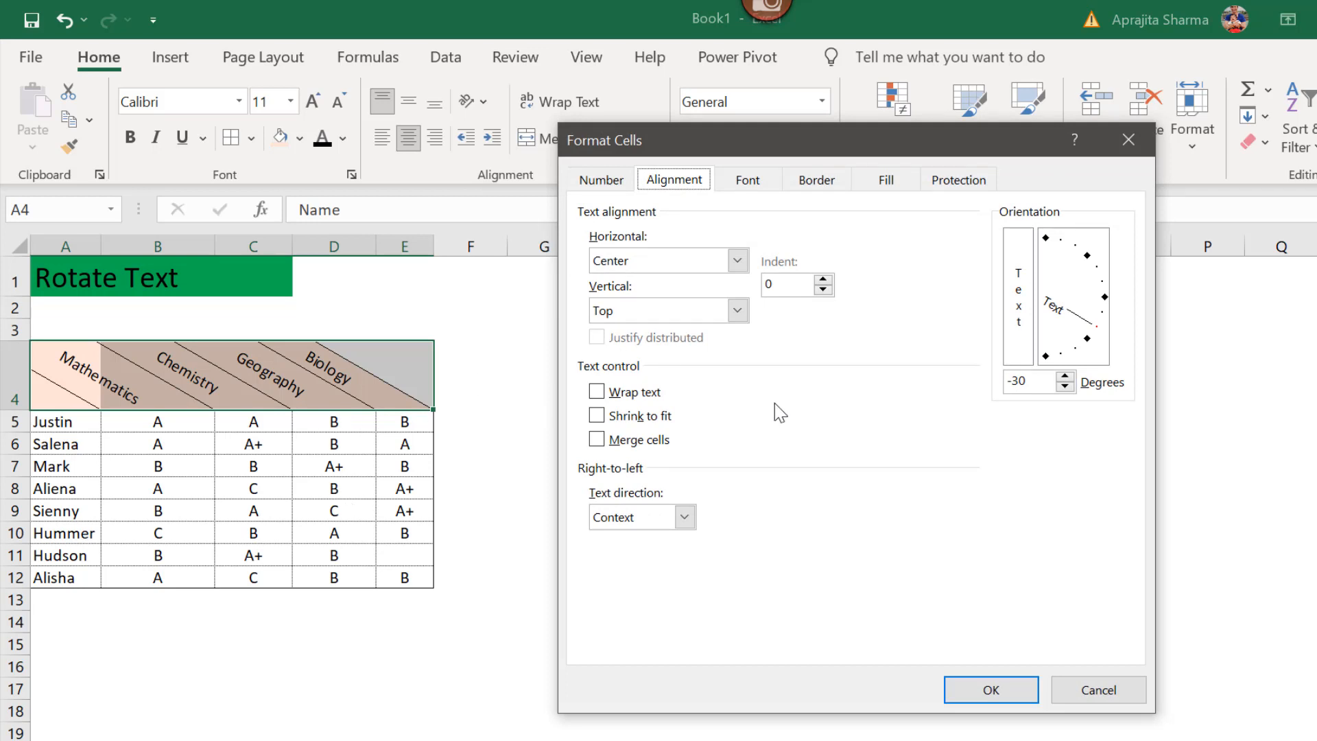
left_click(996, 688)
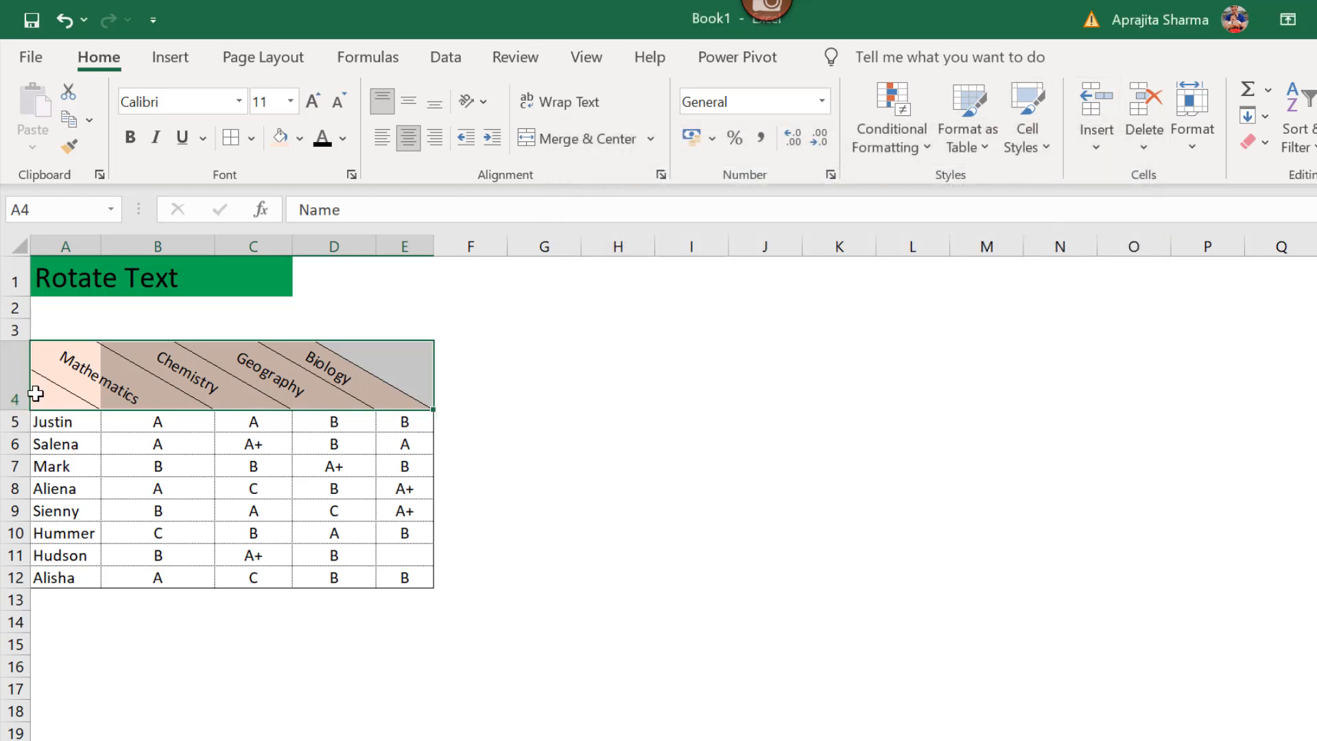
mouse_move(47, 393)
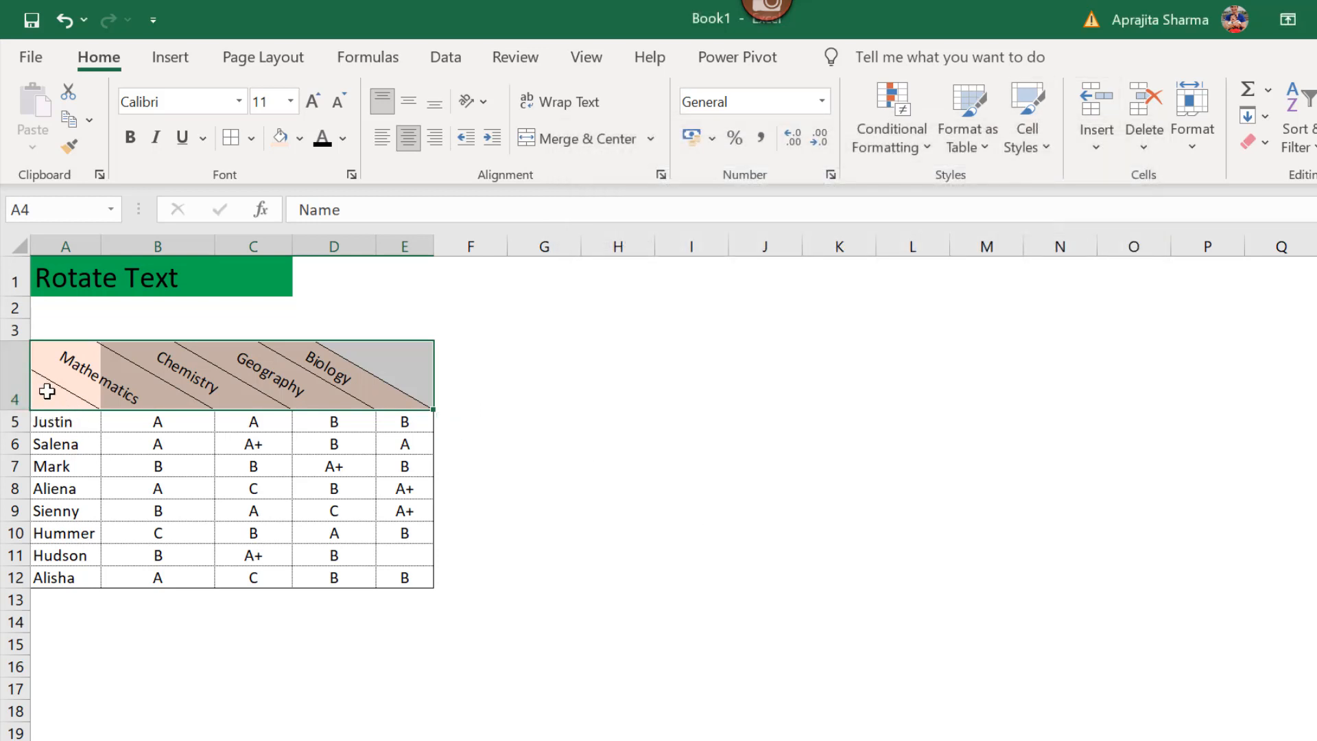
left_click(468, 101)
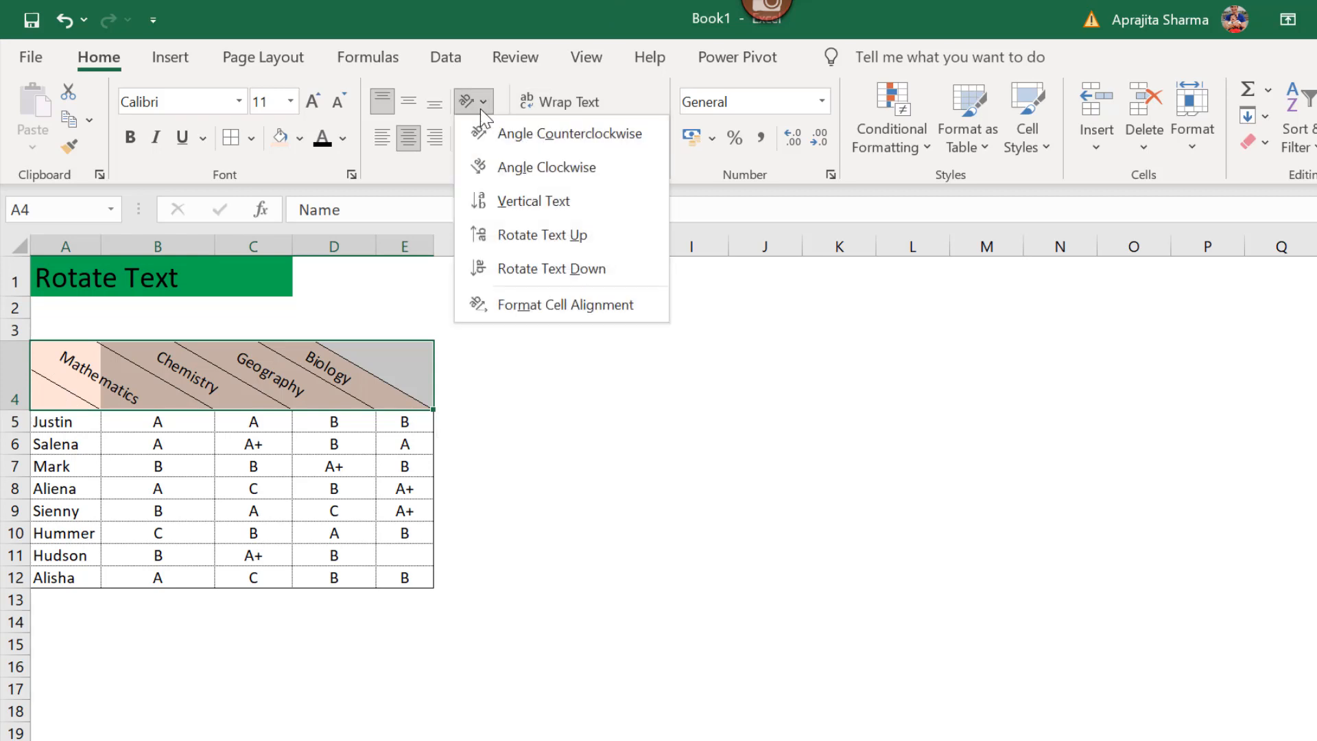
left_click(566, 305)
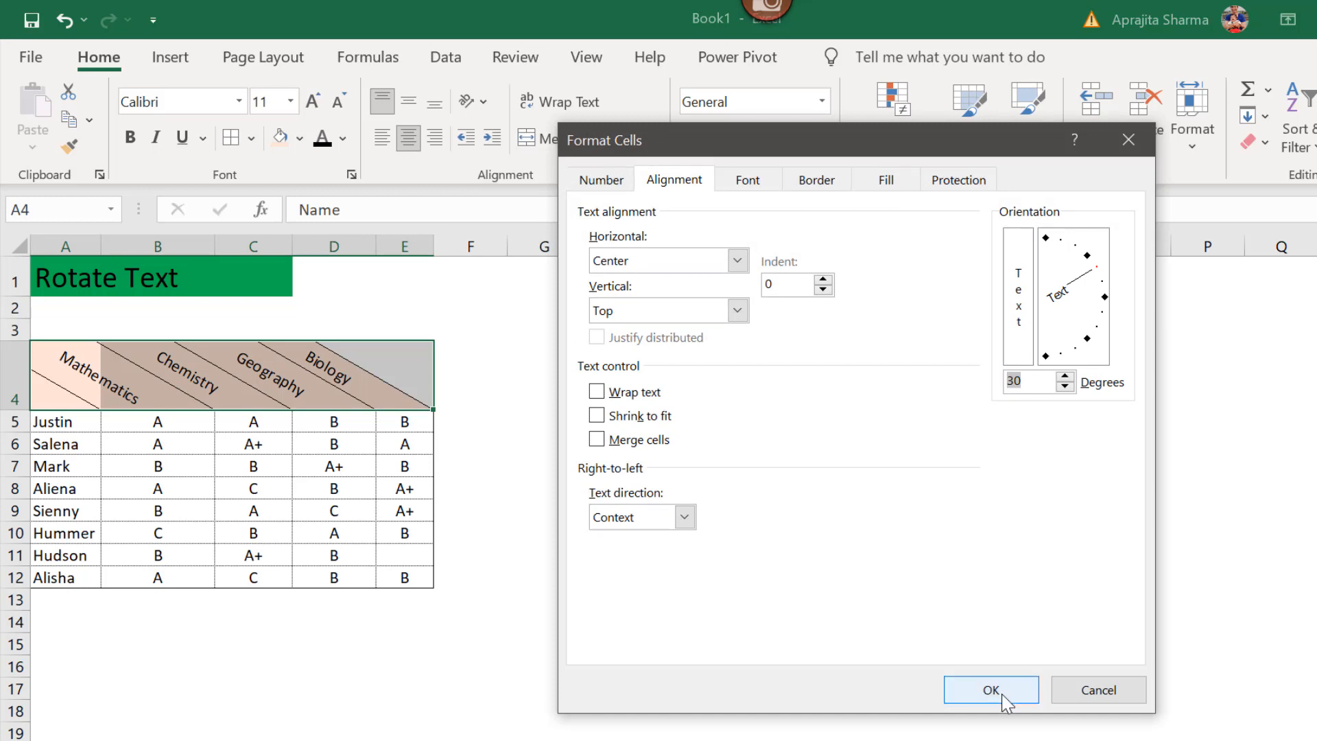
left_click(994, 708)
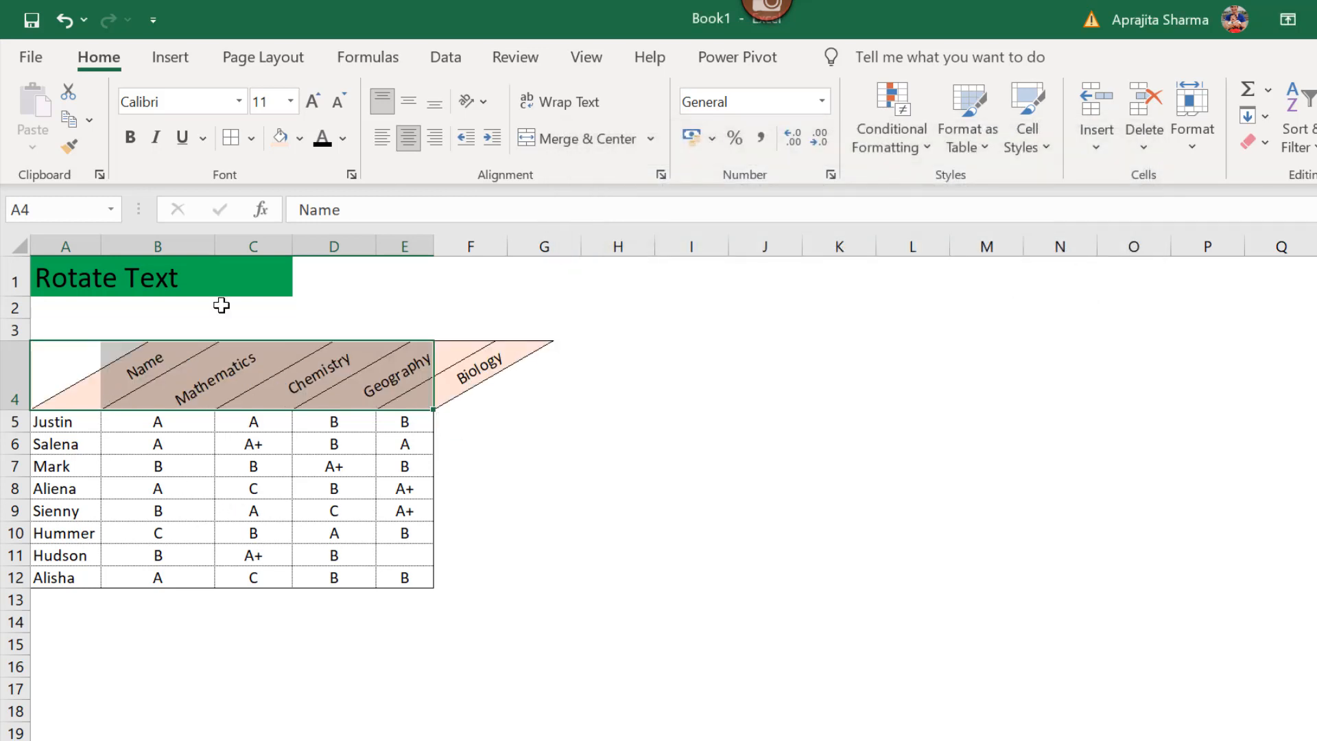
left_click(467, 101)
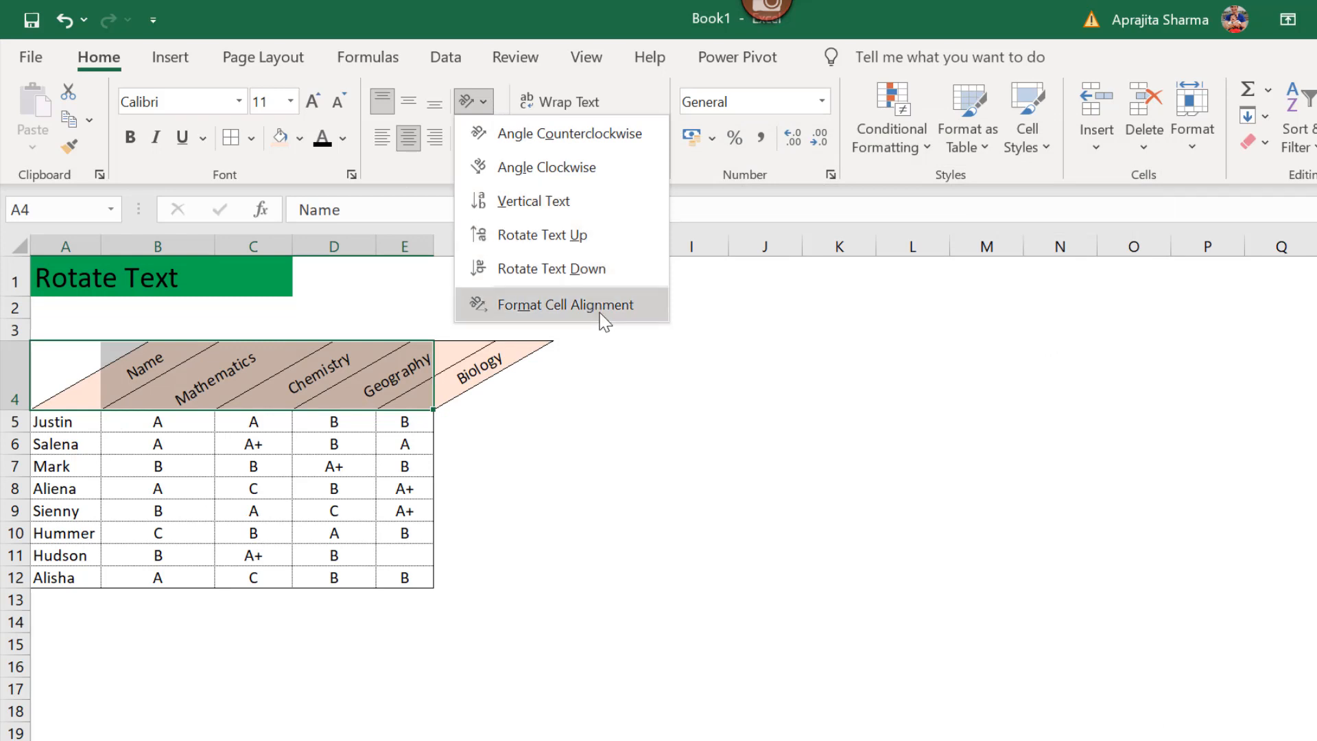
- Set the headers' Horizontal alignment to Left, keeping the 30-degree slant
left_click(565, 305)
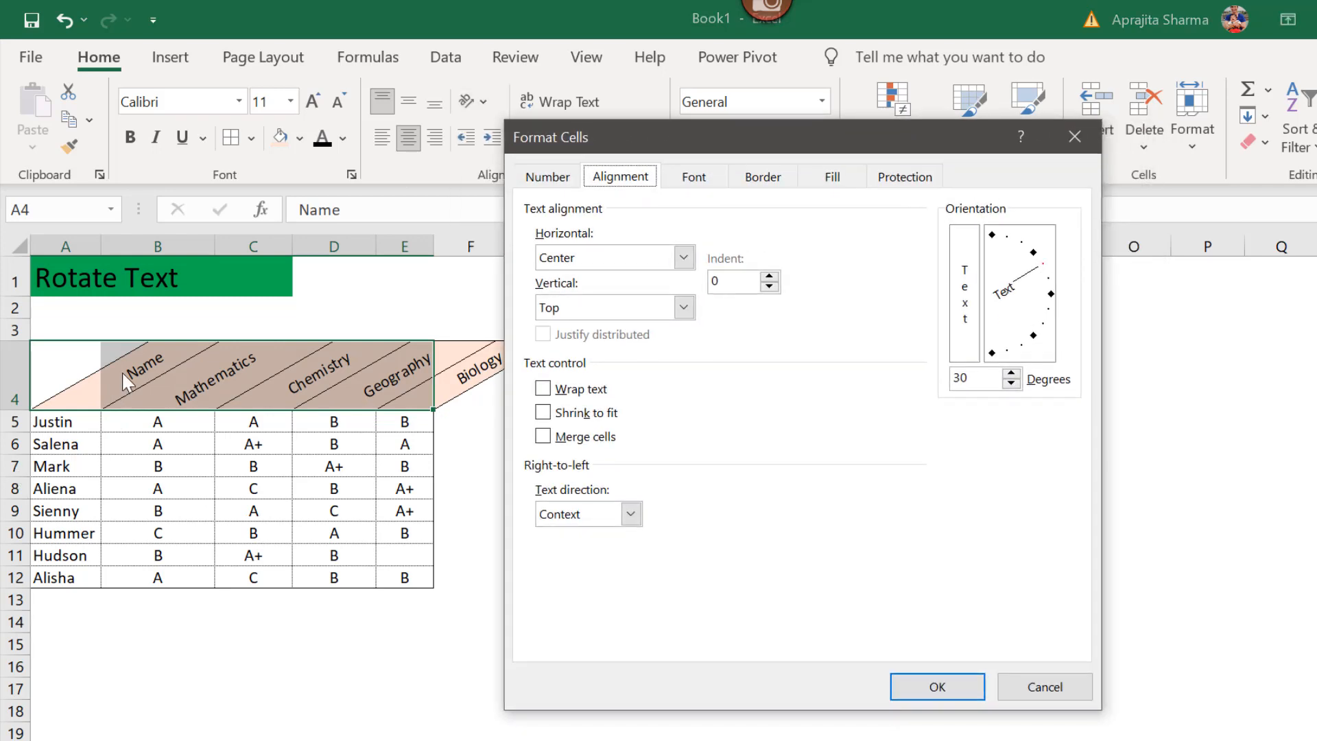
mouse_move(149, 377)
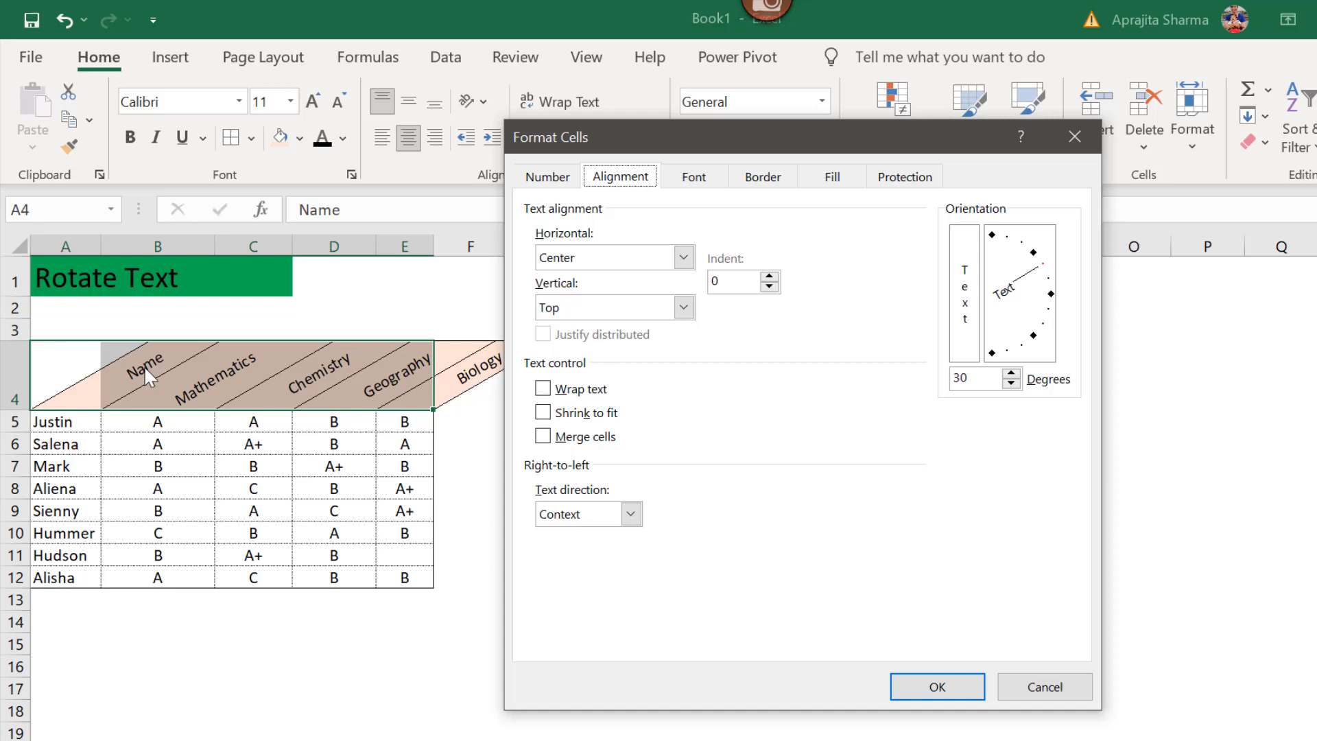
mouse_move(245, 340)
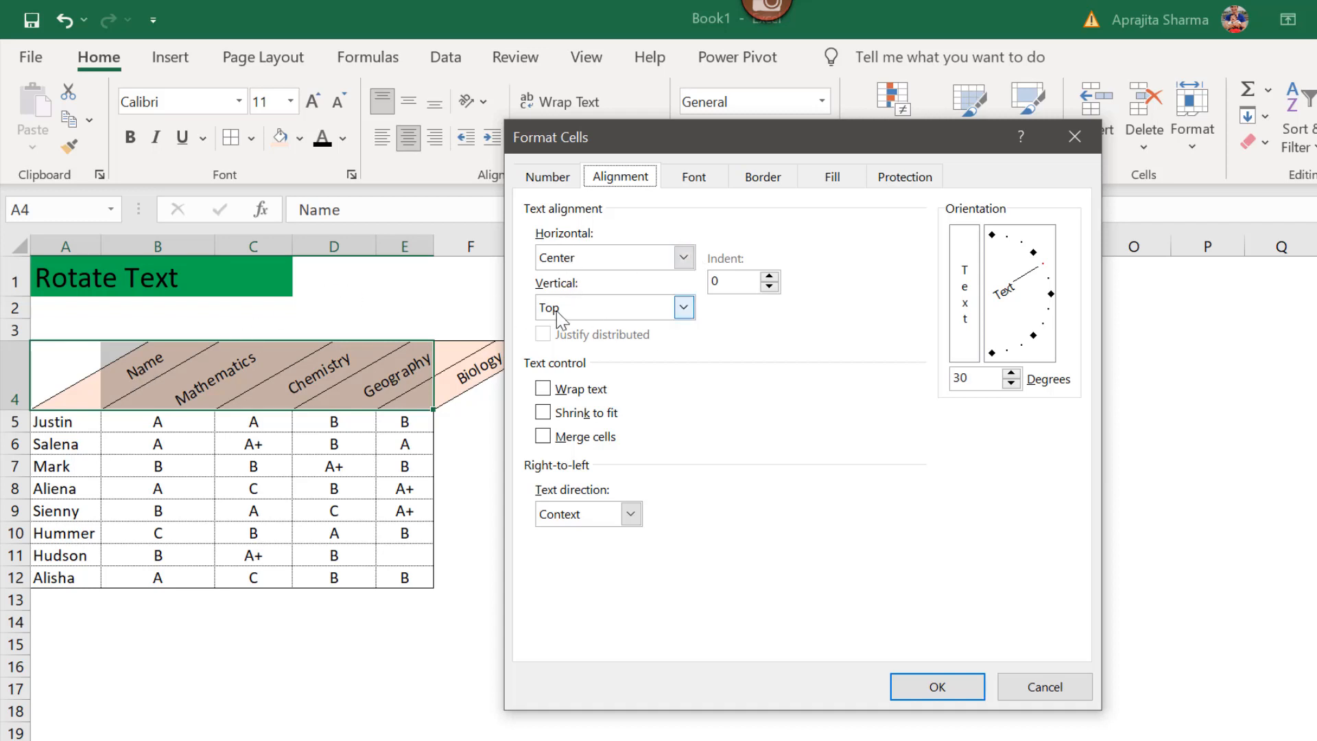
mouse_move(681, 319)
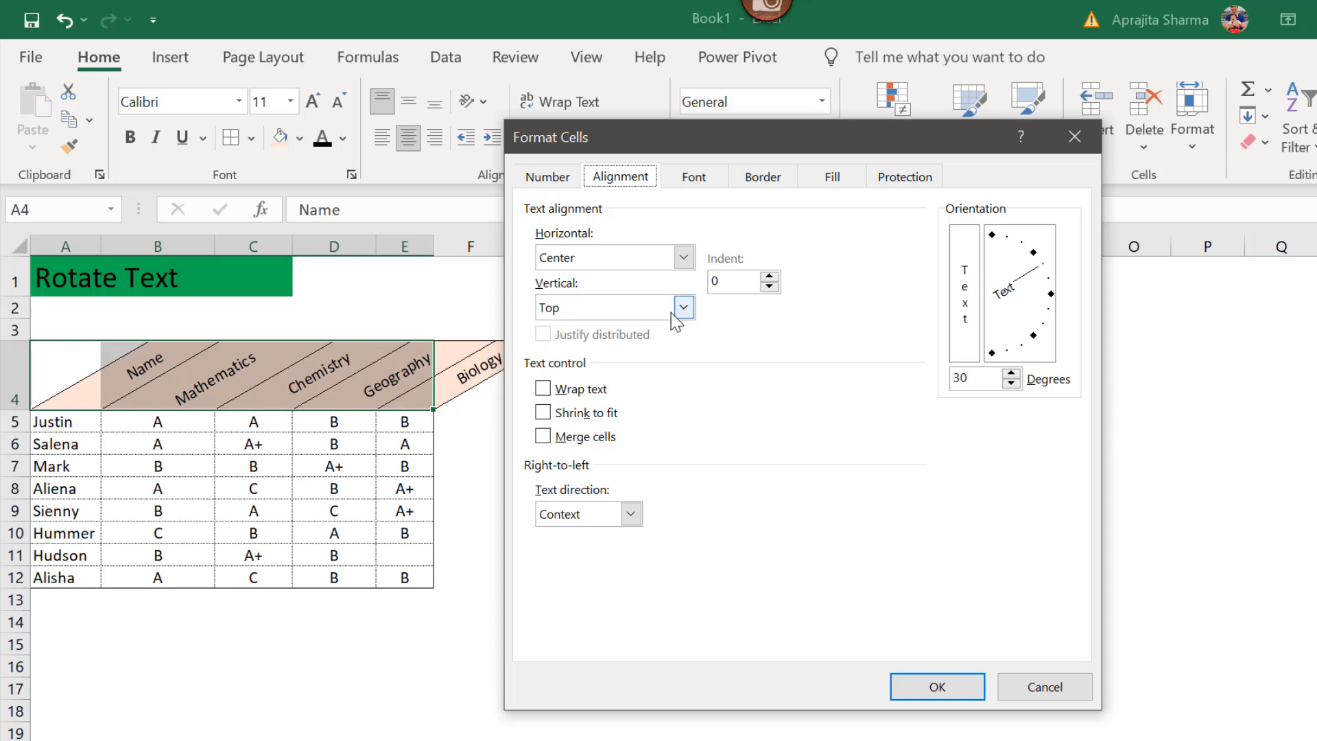
left_click(683, 258)
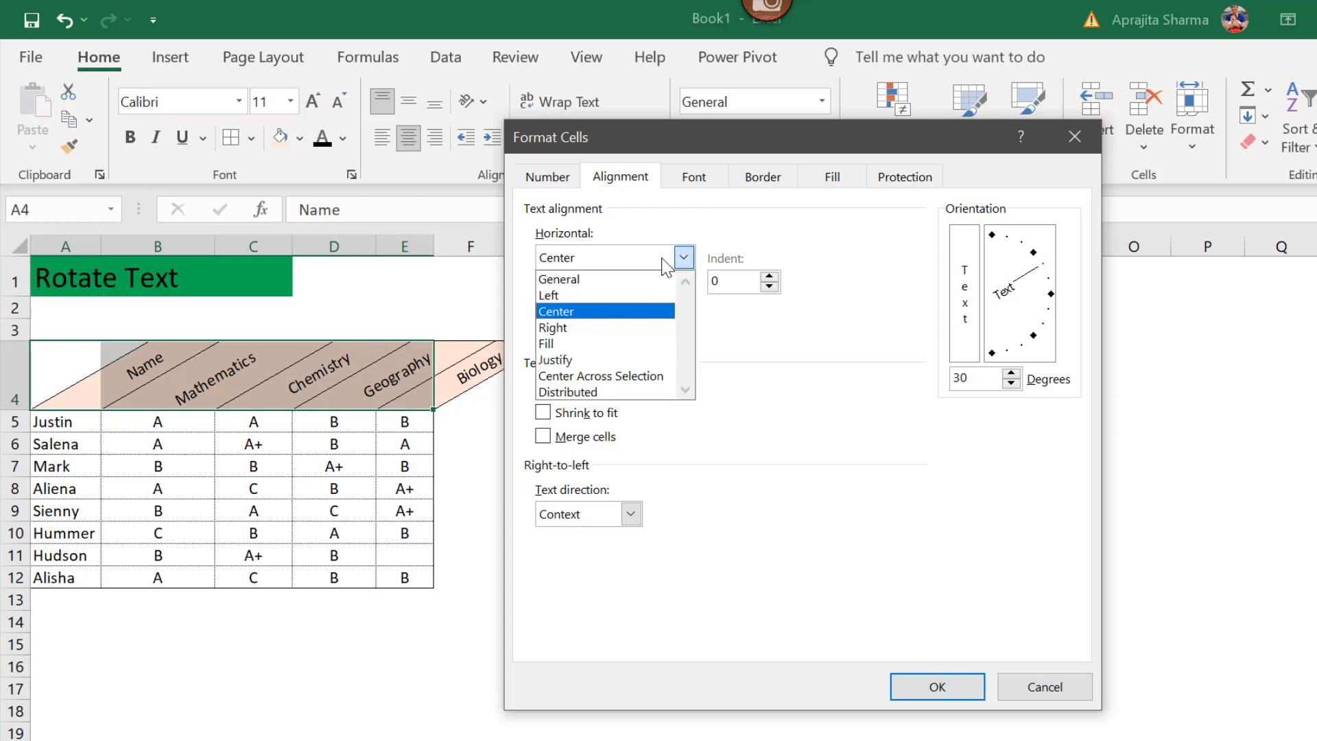
left_click(548, 295)
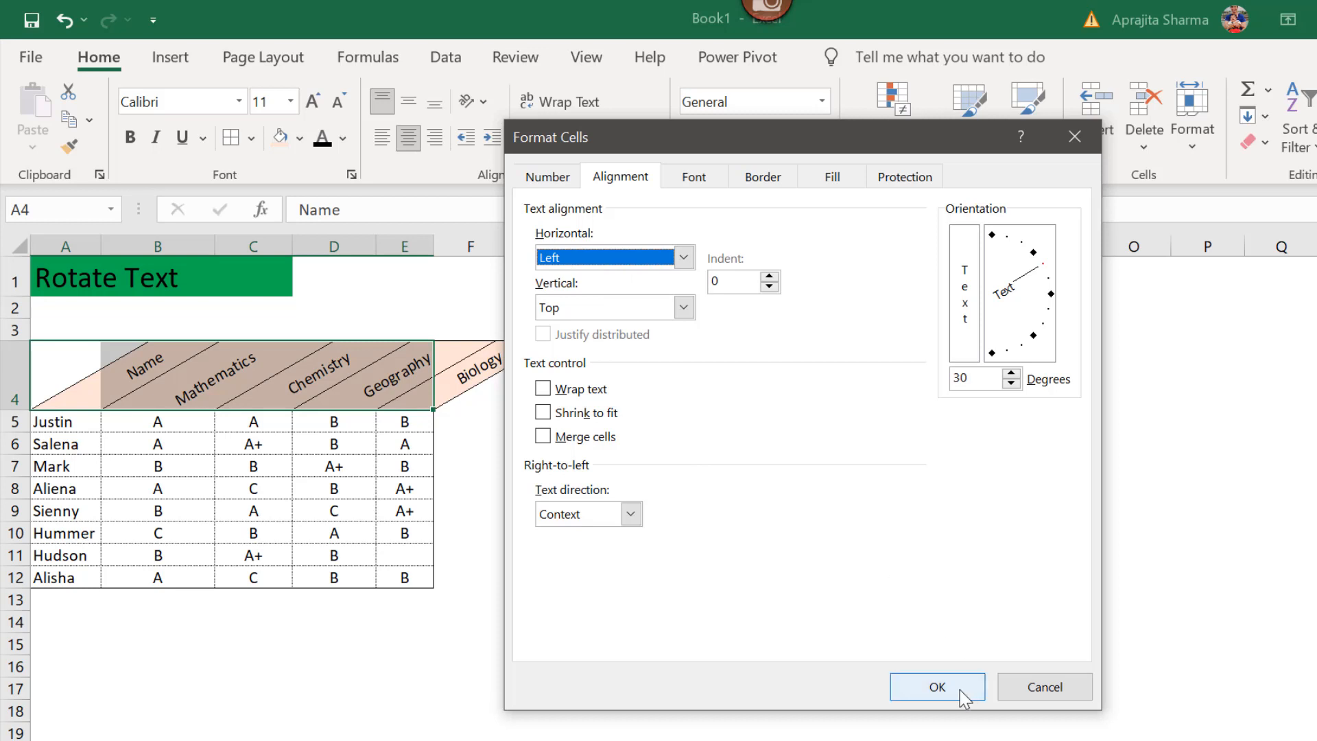
mouse_move(173, 387)
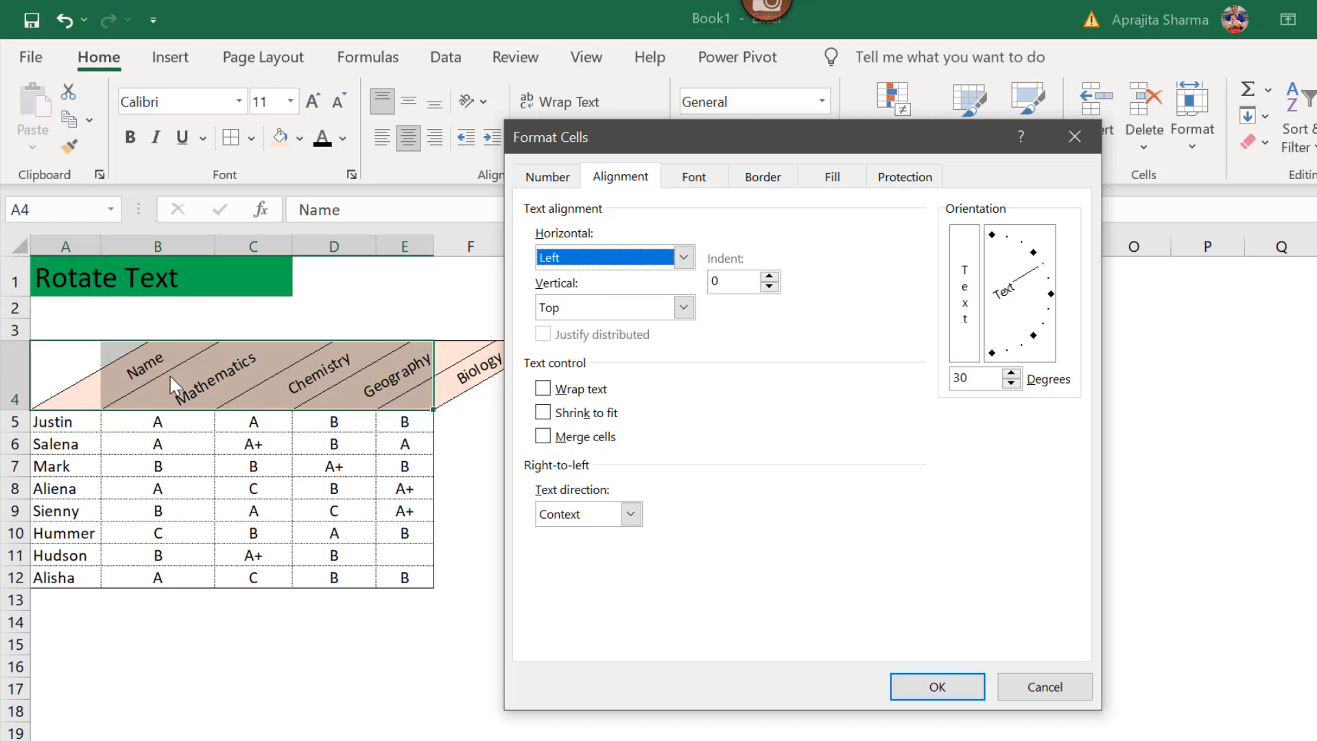
left_click(936, 705)
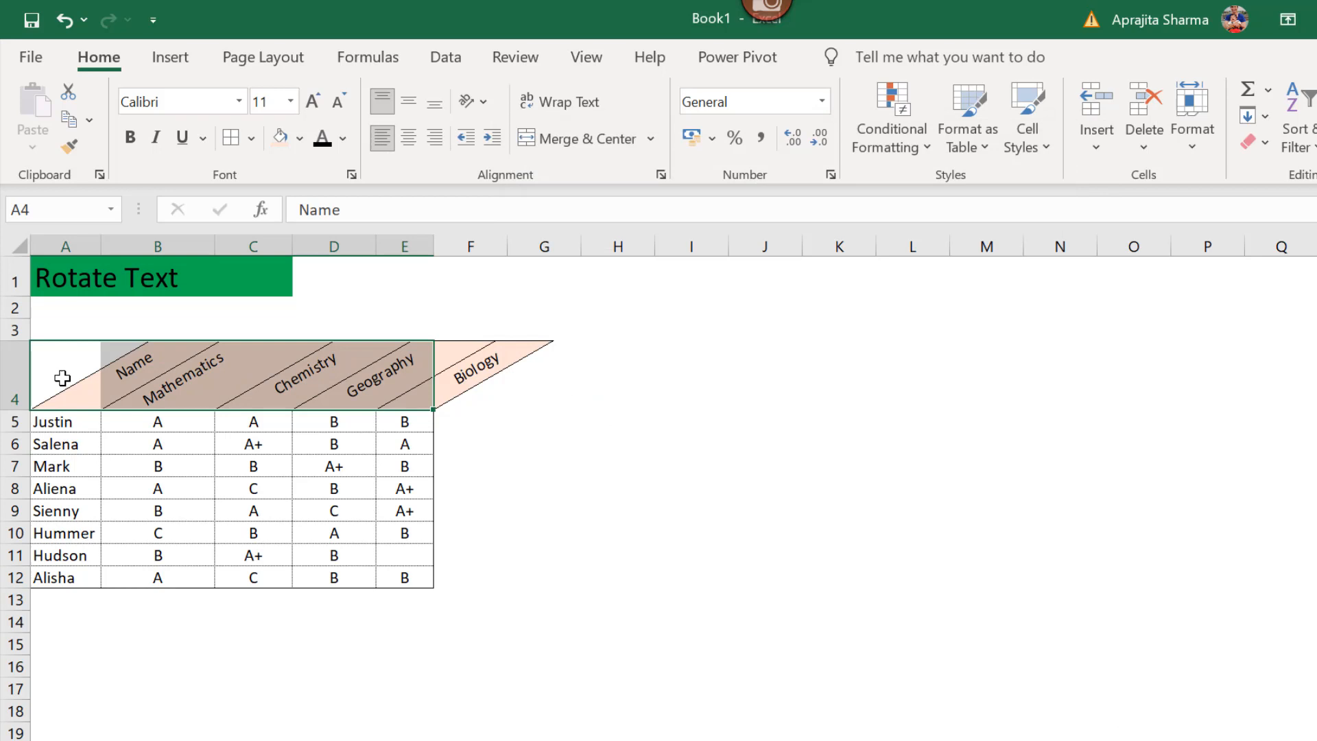
mouse_move(127, 395)
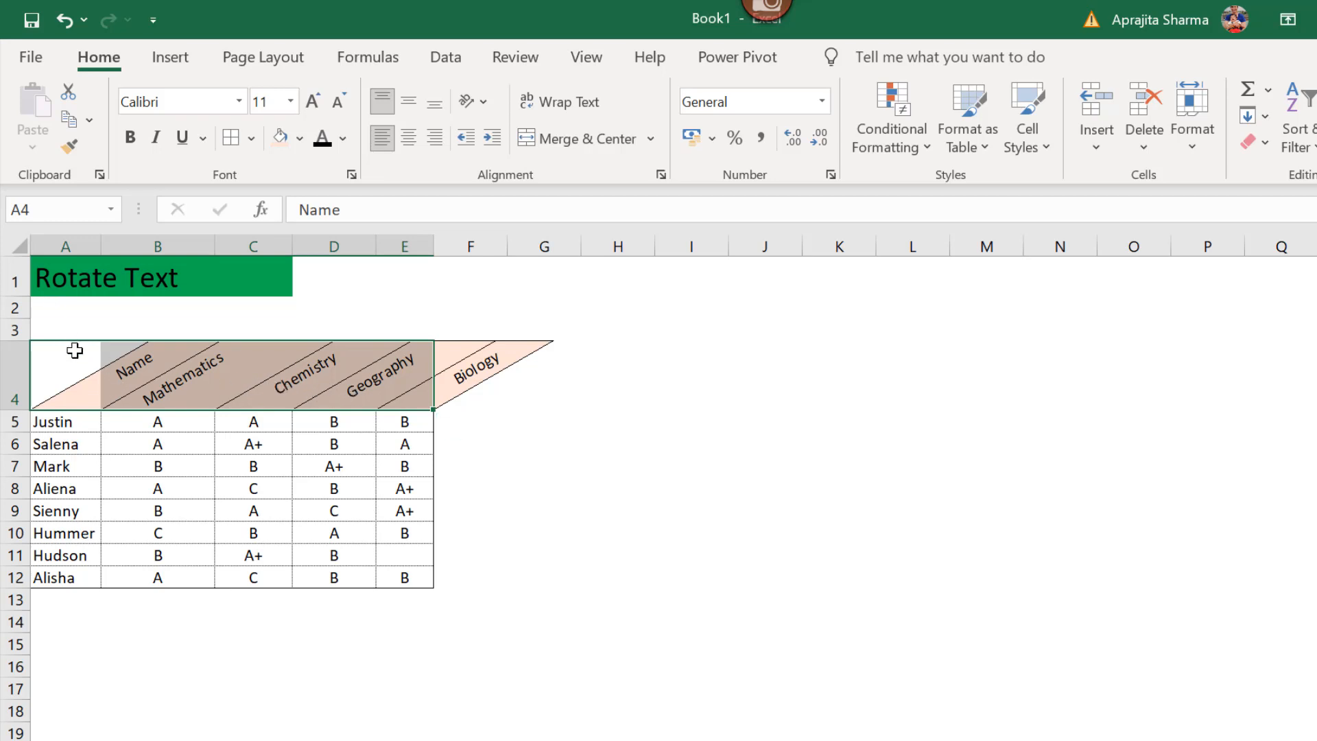
left_click(466, 102)
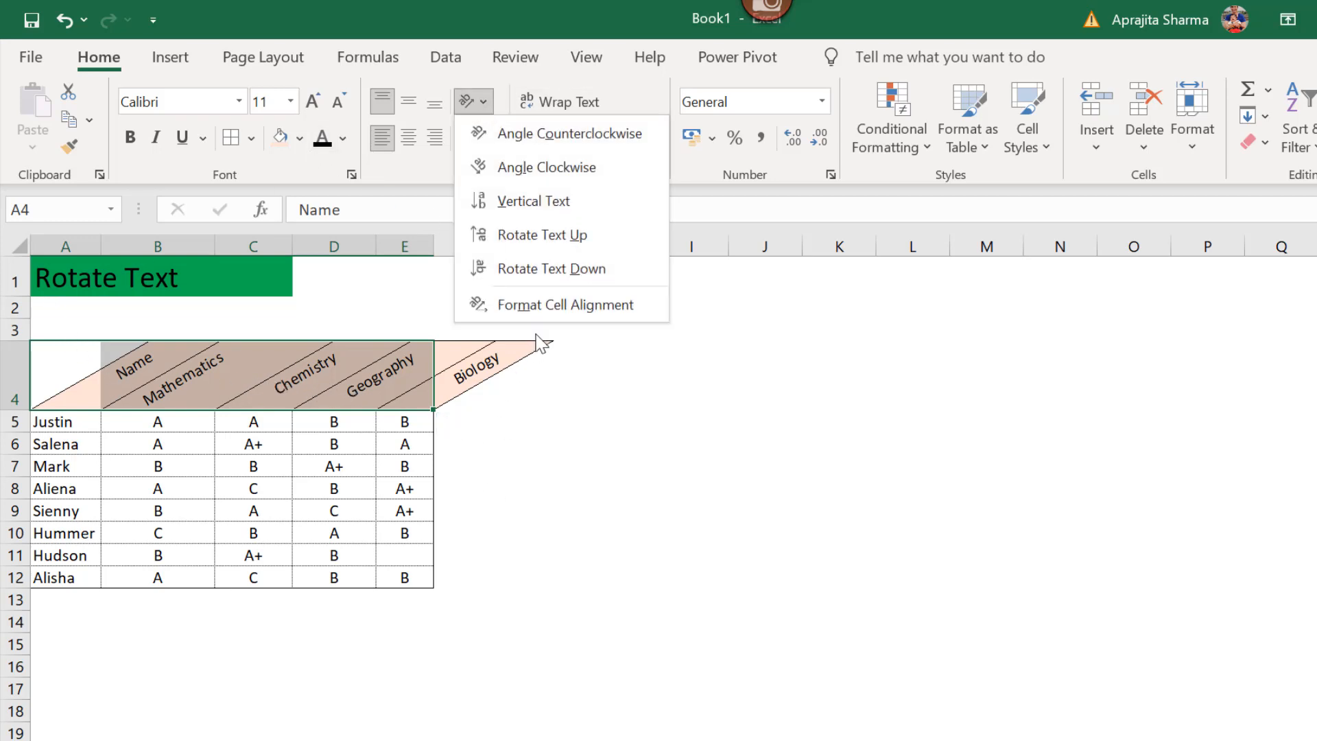
- Set the headers' Horizontal alignment to Right in Format Cells
left_click(564, 304)
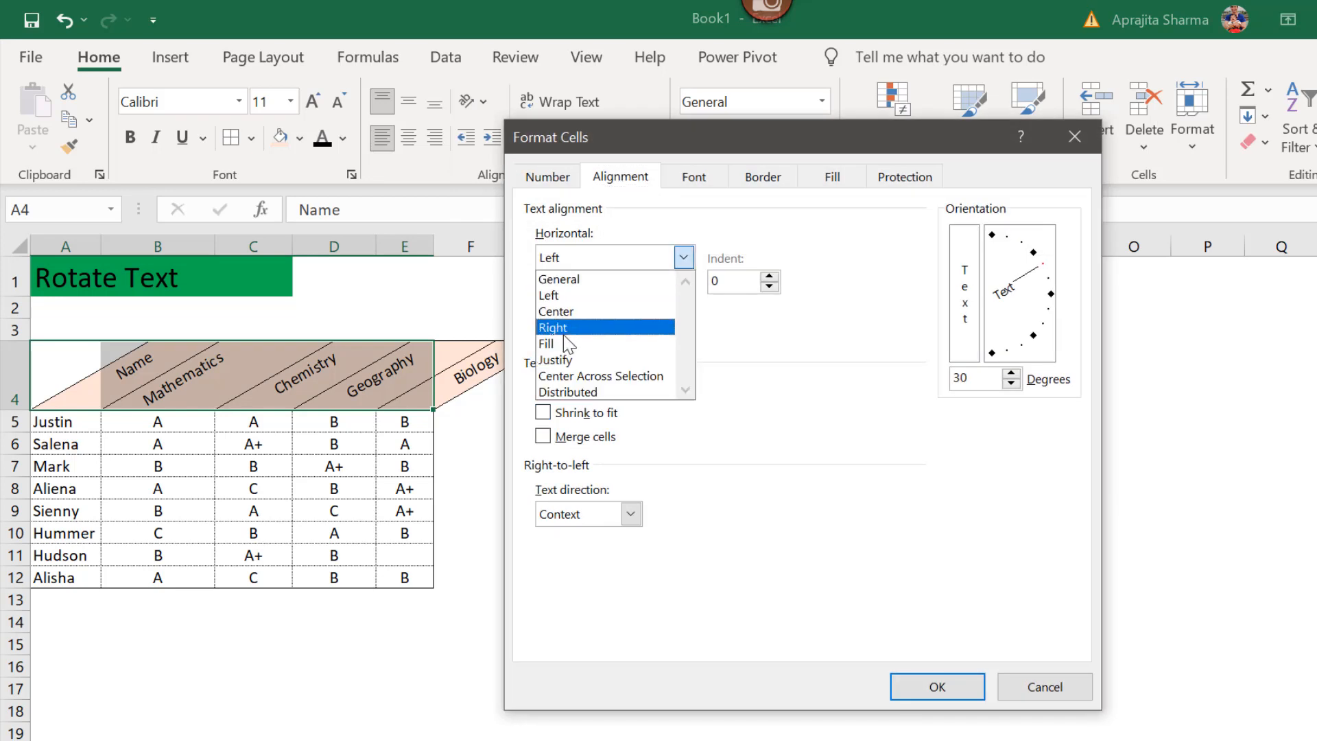
left_click(553, 327)
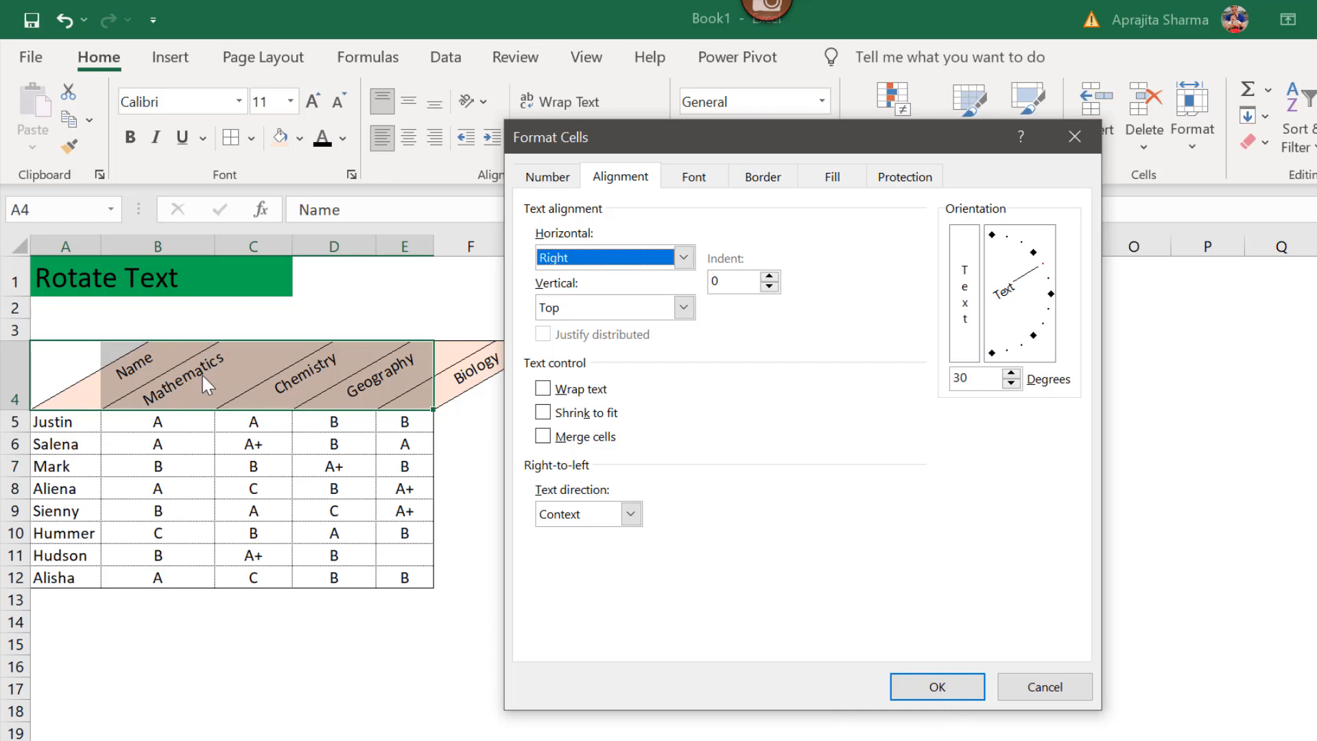
mouse_move(927, 647)
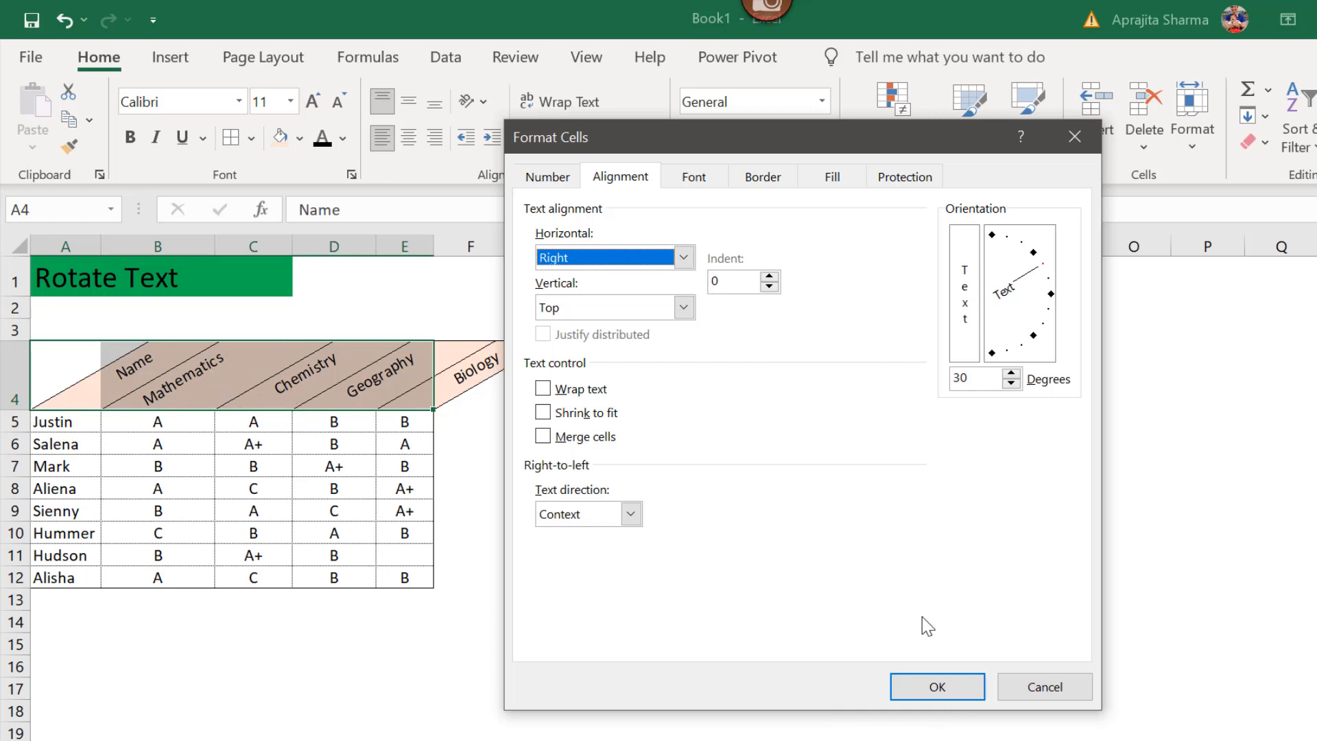
left_click(938, 686)
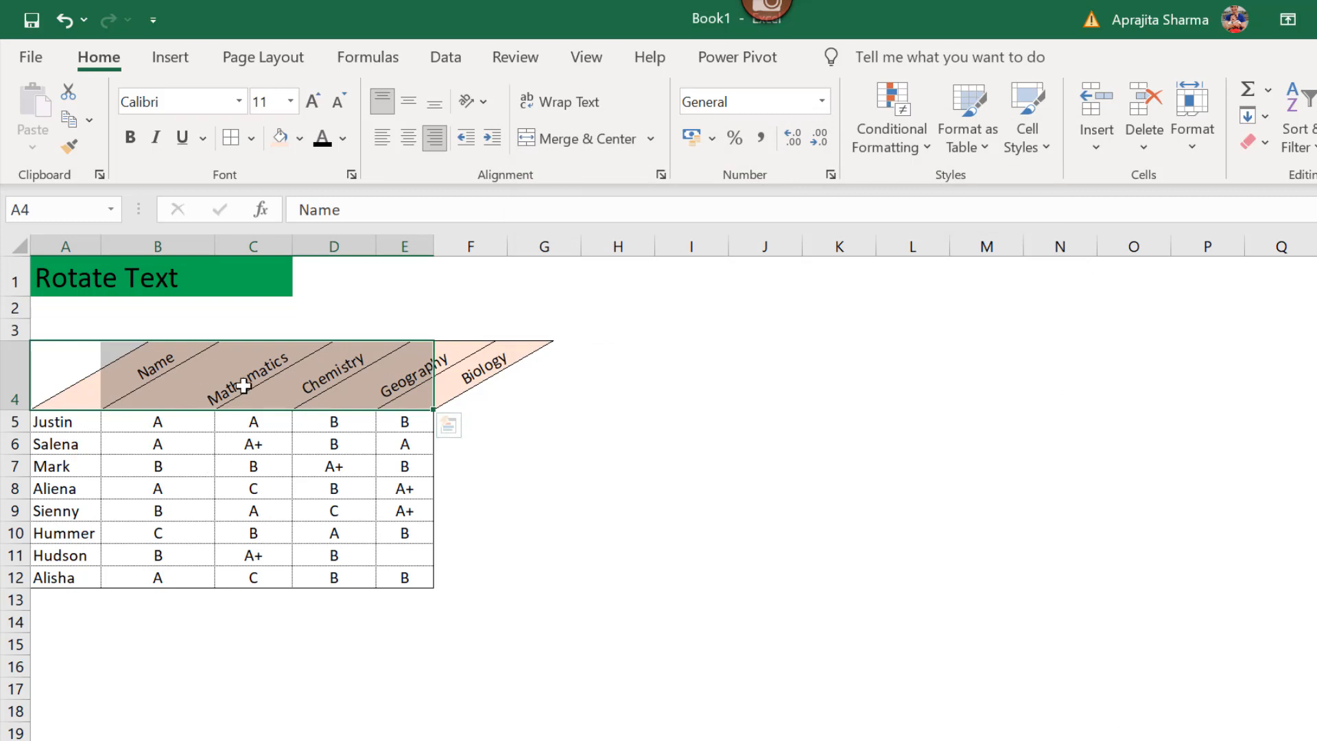
mouse_move(559, 123)
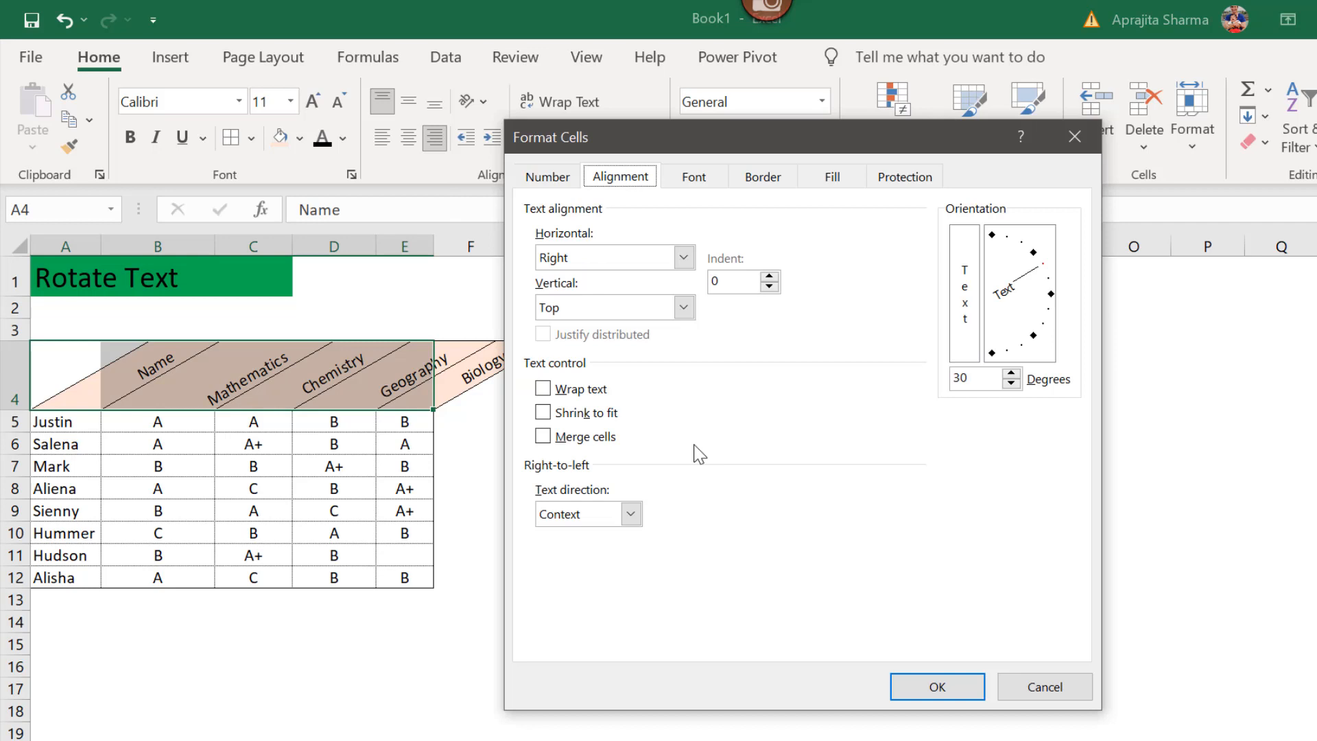
mouse_move(593, 321)
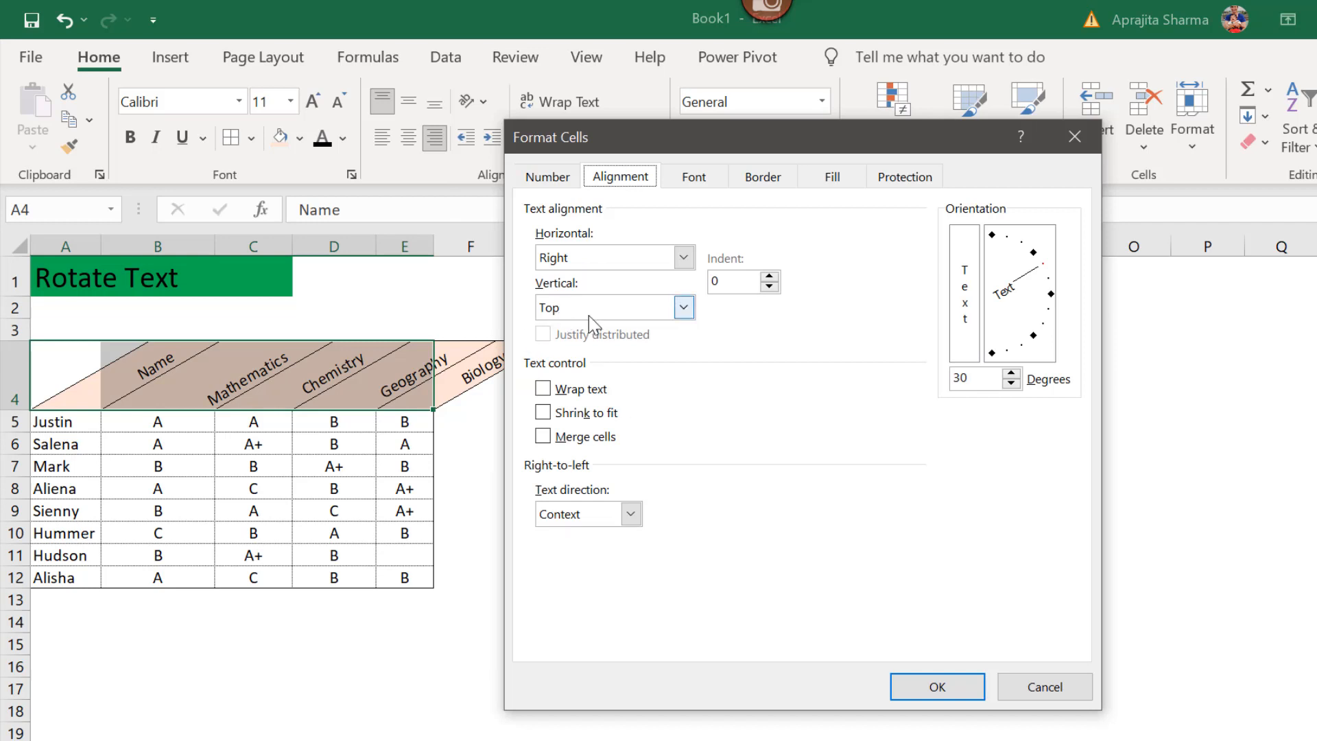
- Set the headers' Vertical alignment to Bottom in Format Cells
left_click(683, 307)
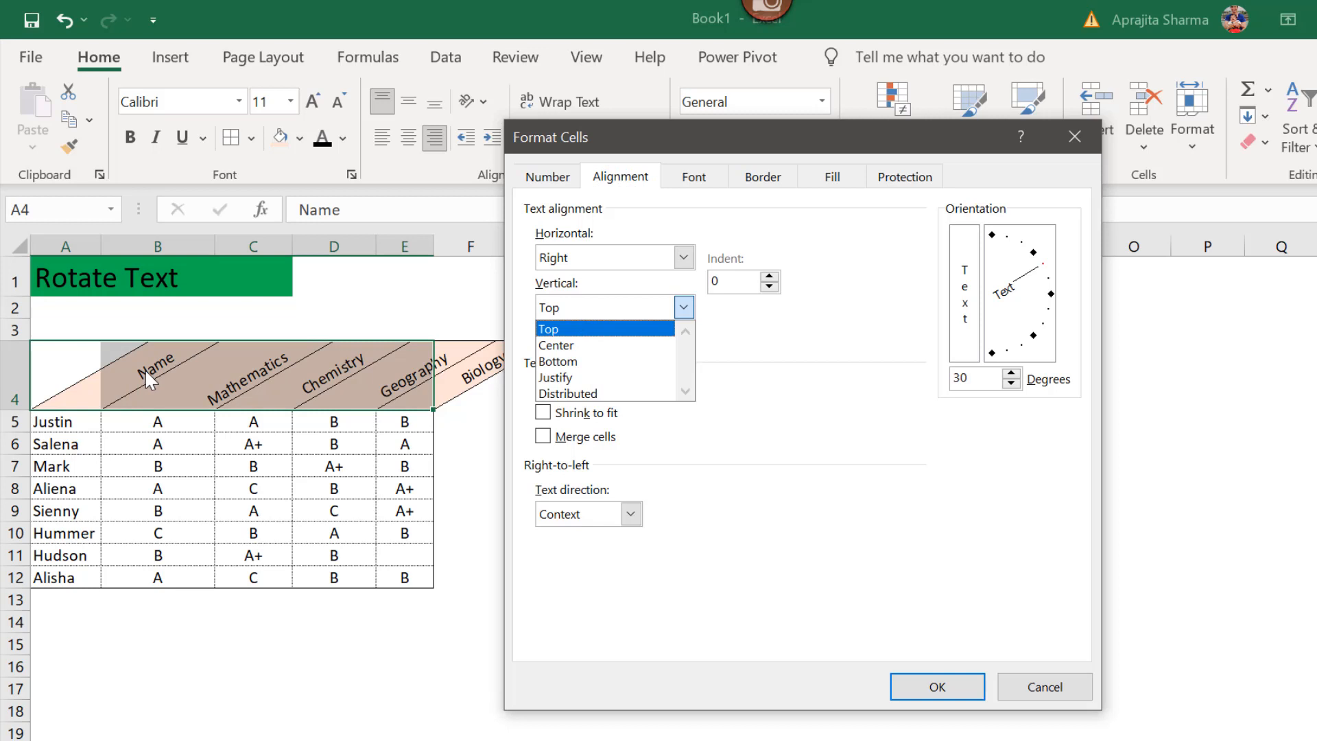
mouse_move(583, 348)
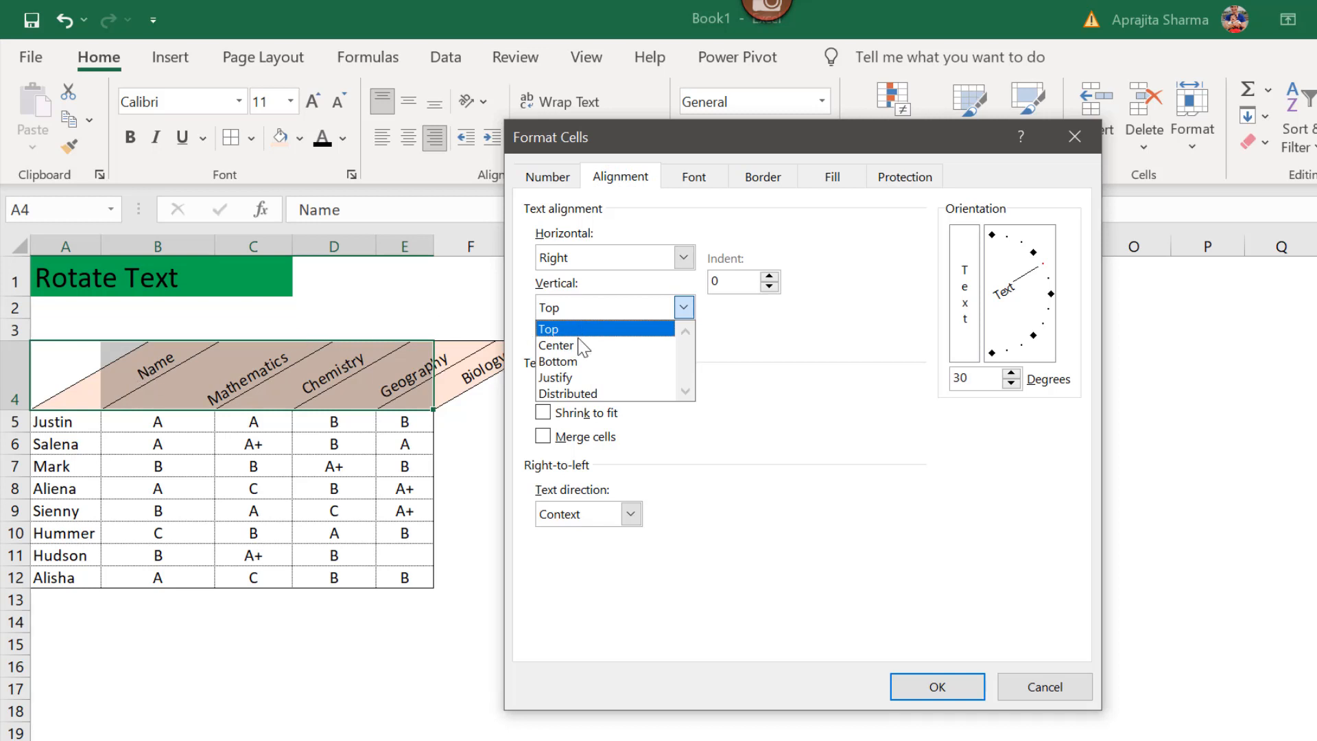
left_click(557, 361)
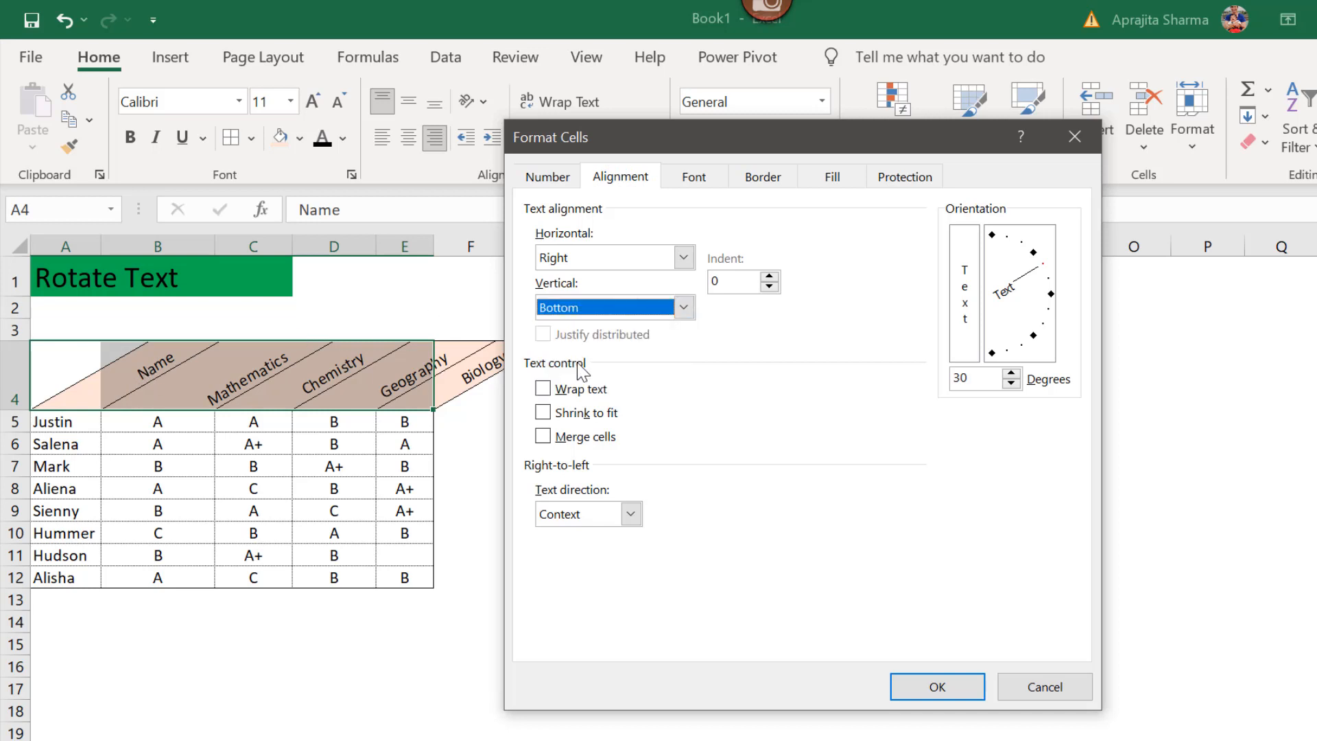
left_click(939, 686)
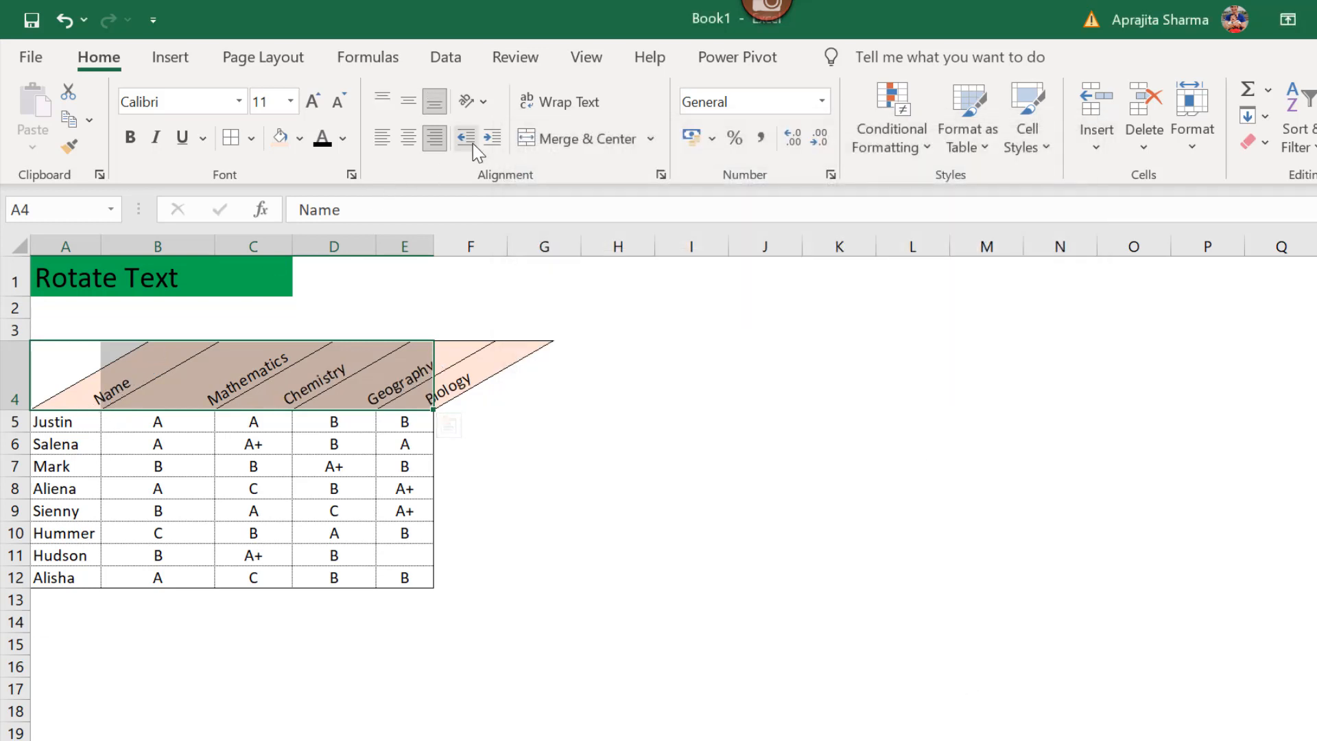
left_click(466, 102)
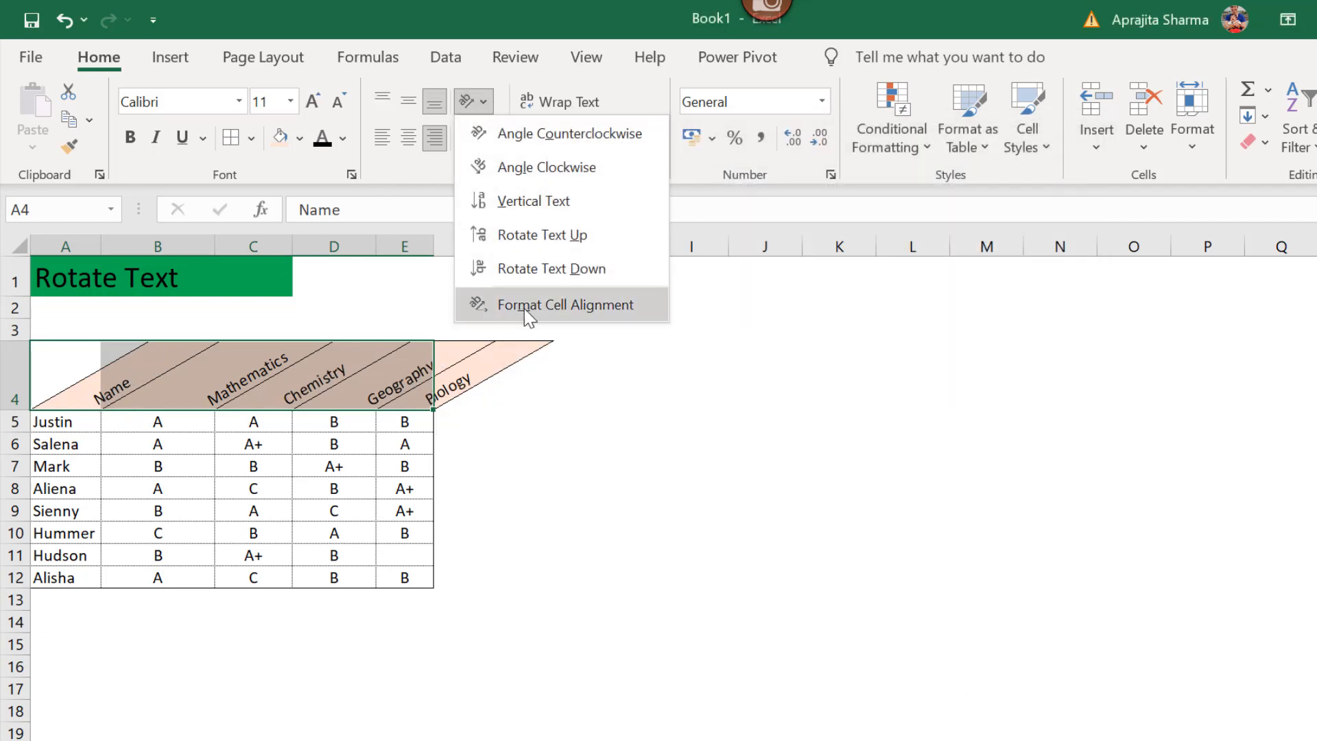
- Return the headers to Vertical Top with Horizontal Right in Format Cell Alignment
left_click(562, 305)
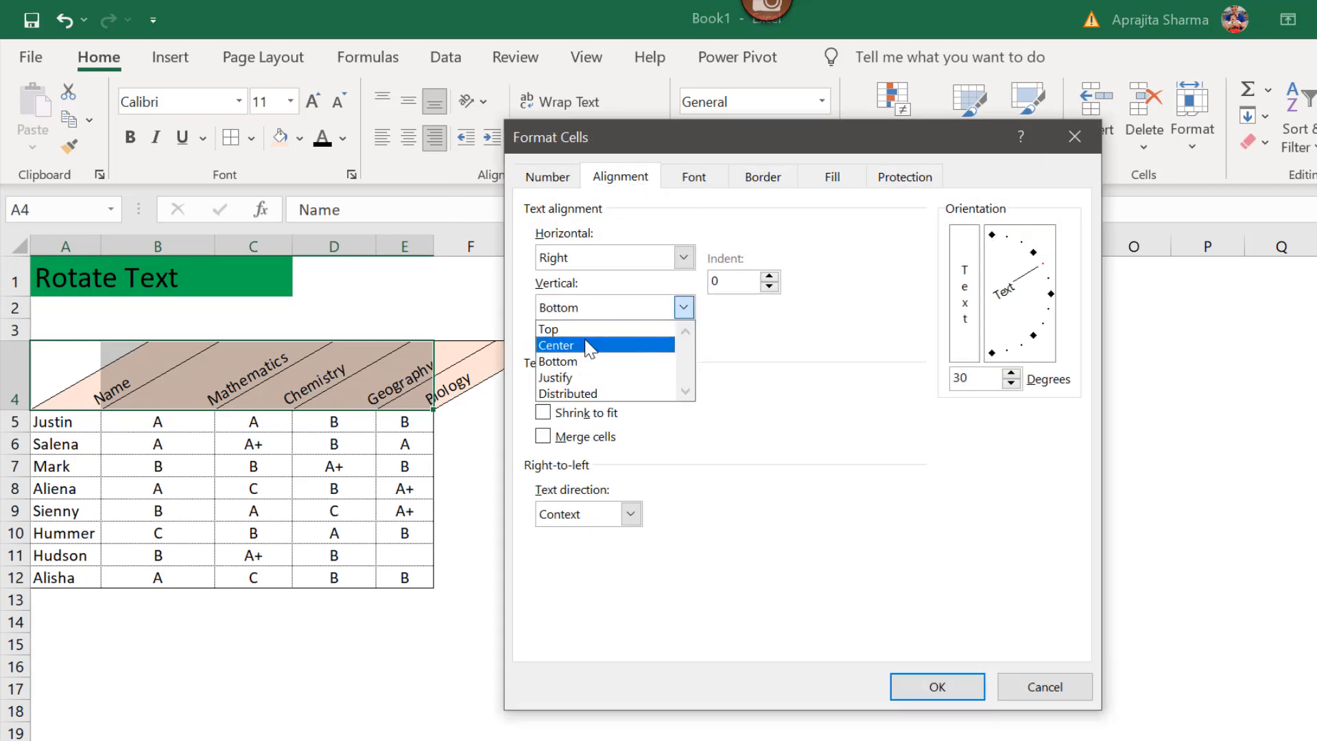
left_click(548, 329)
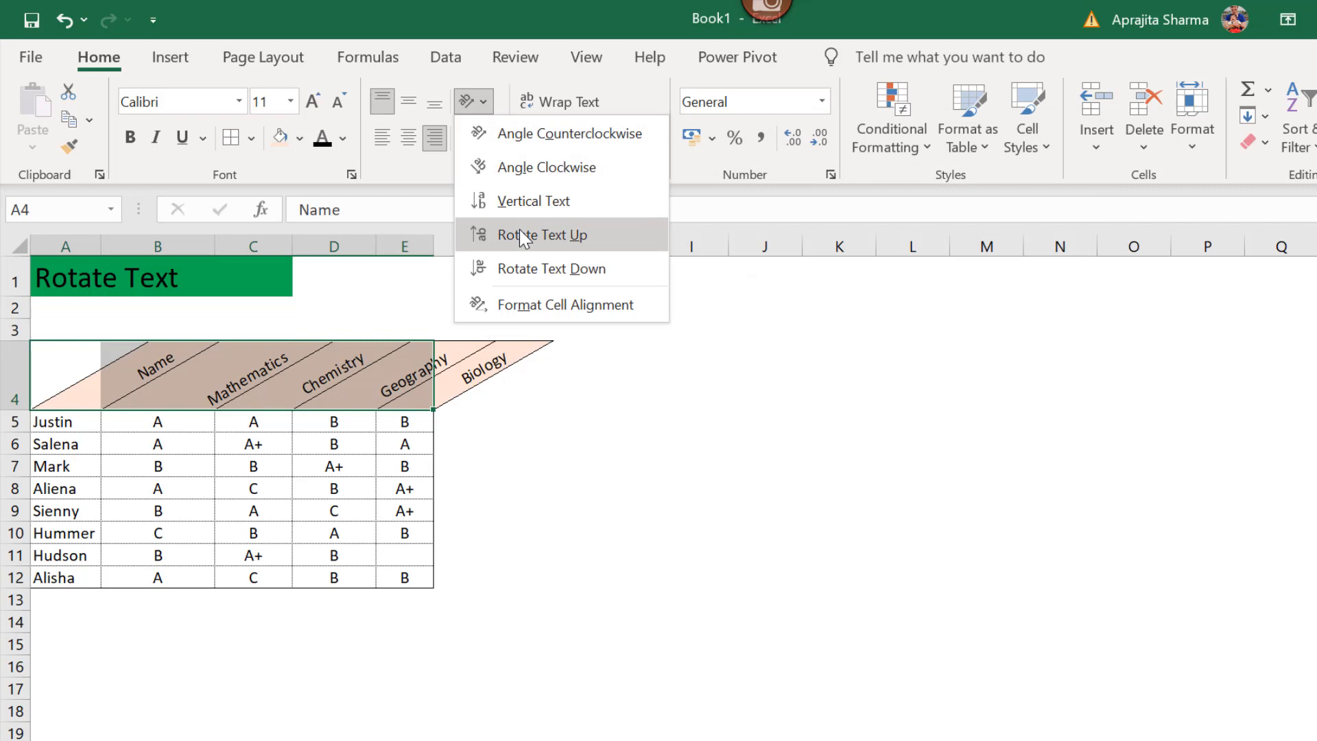
left_click(565, 305)
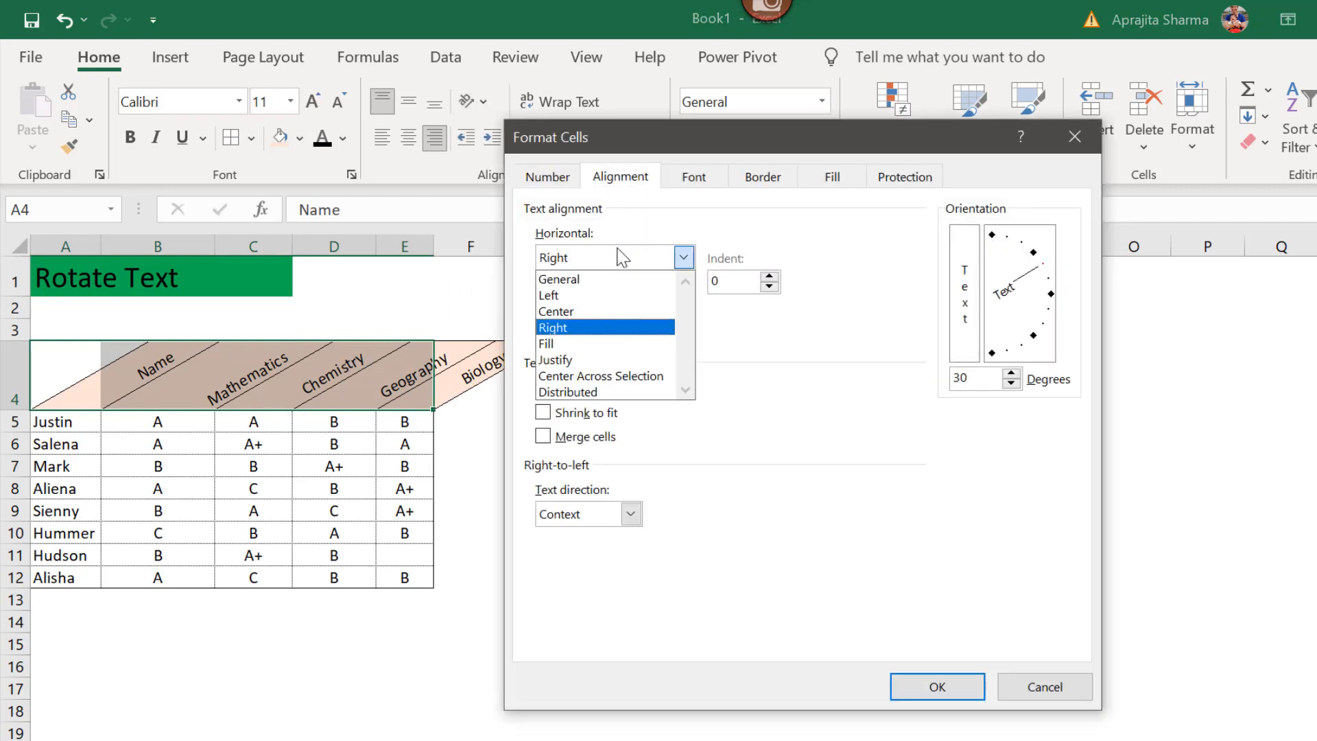
left_click(553, 326)
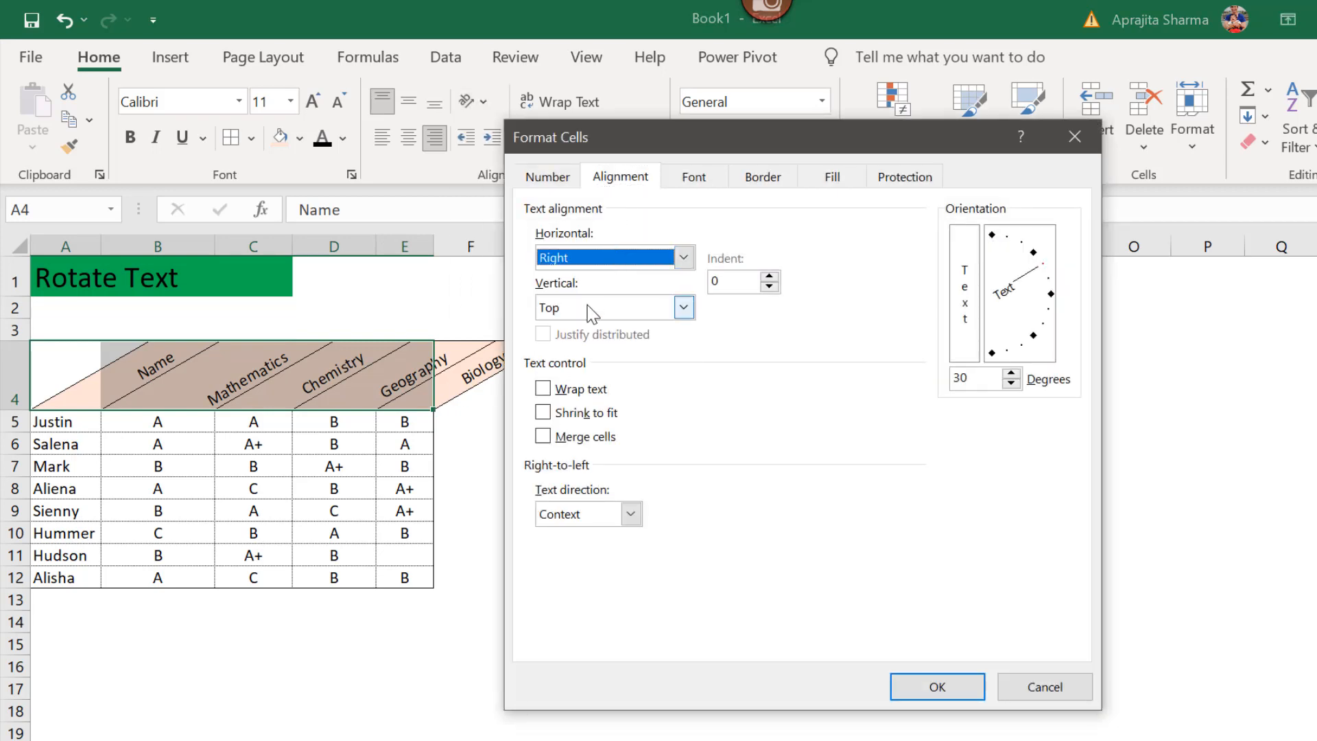